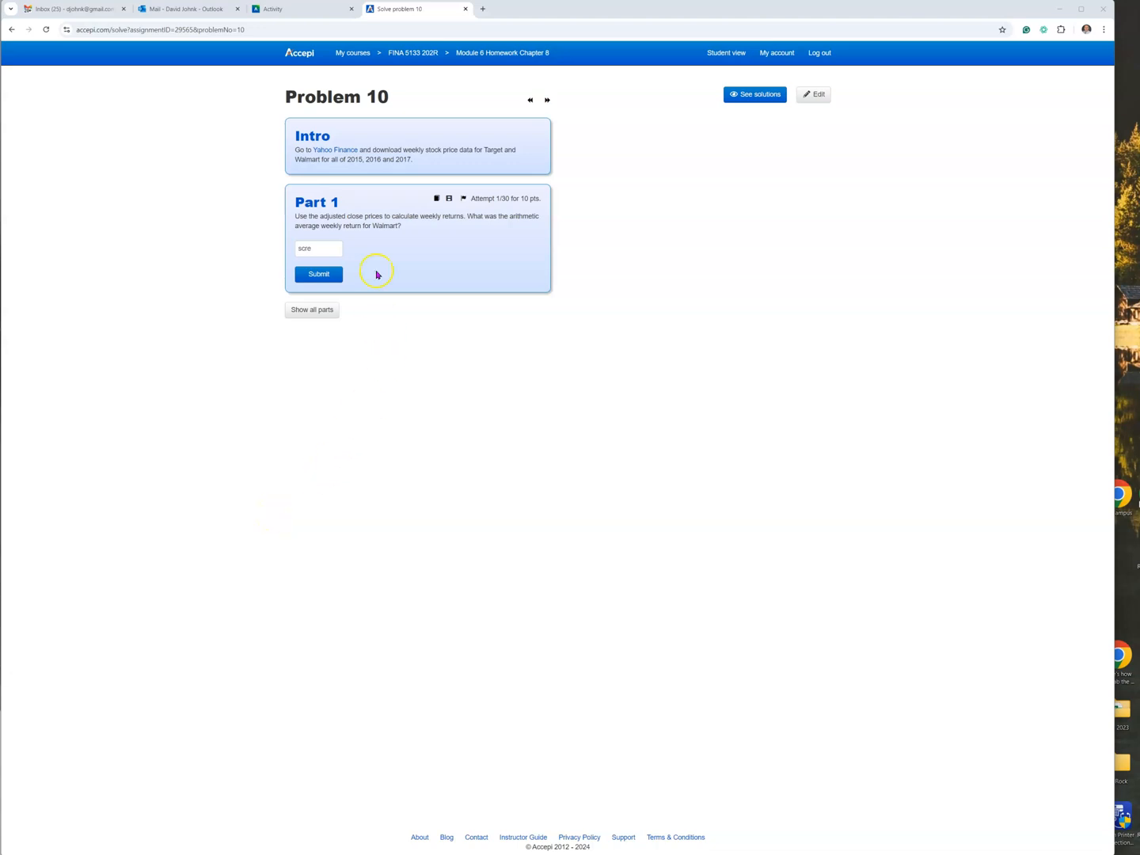
mouse_move(335, 150)
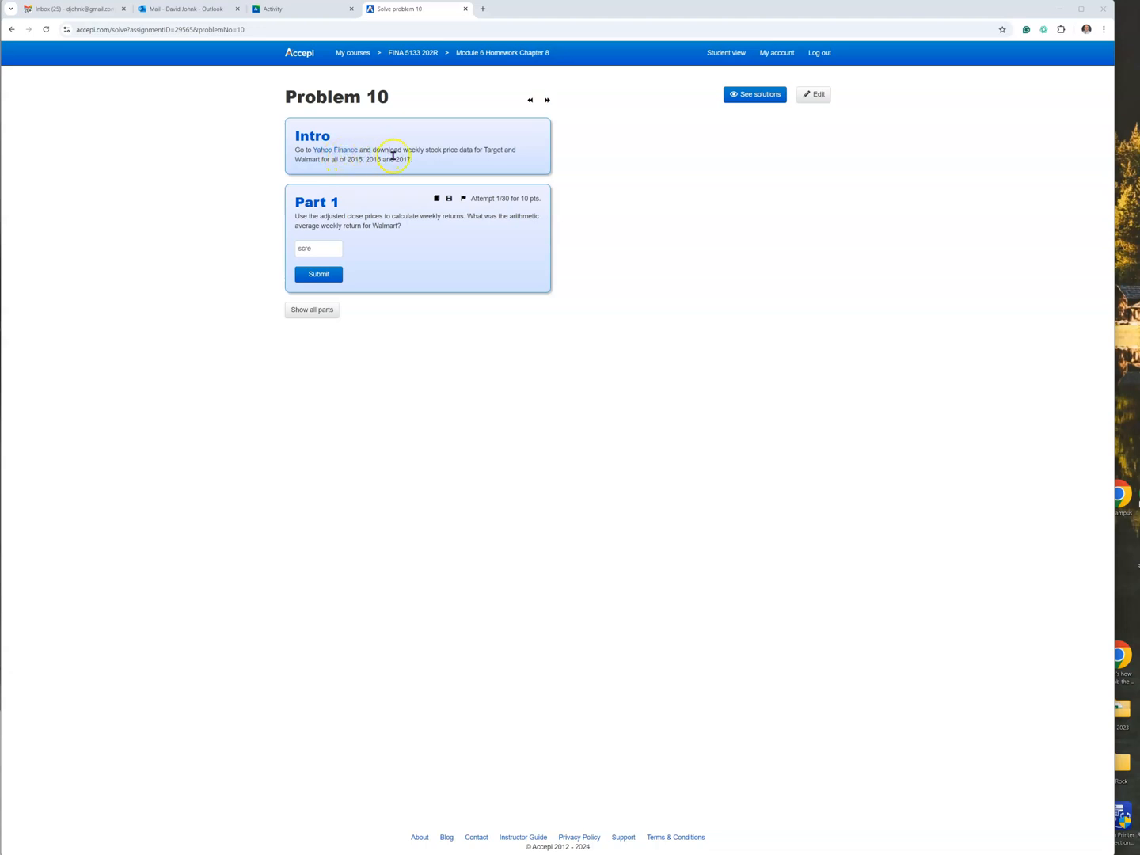
mouse_move(361, 167)
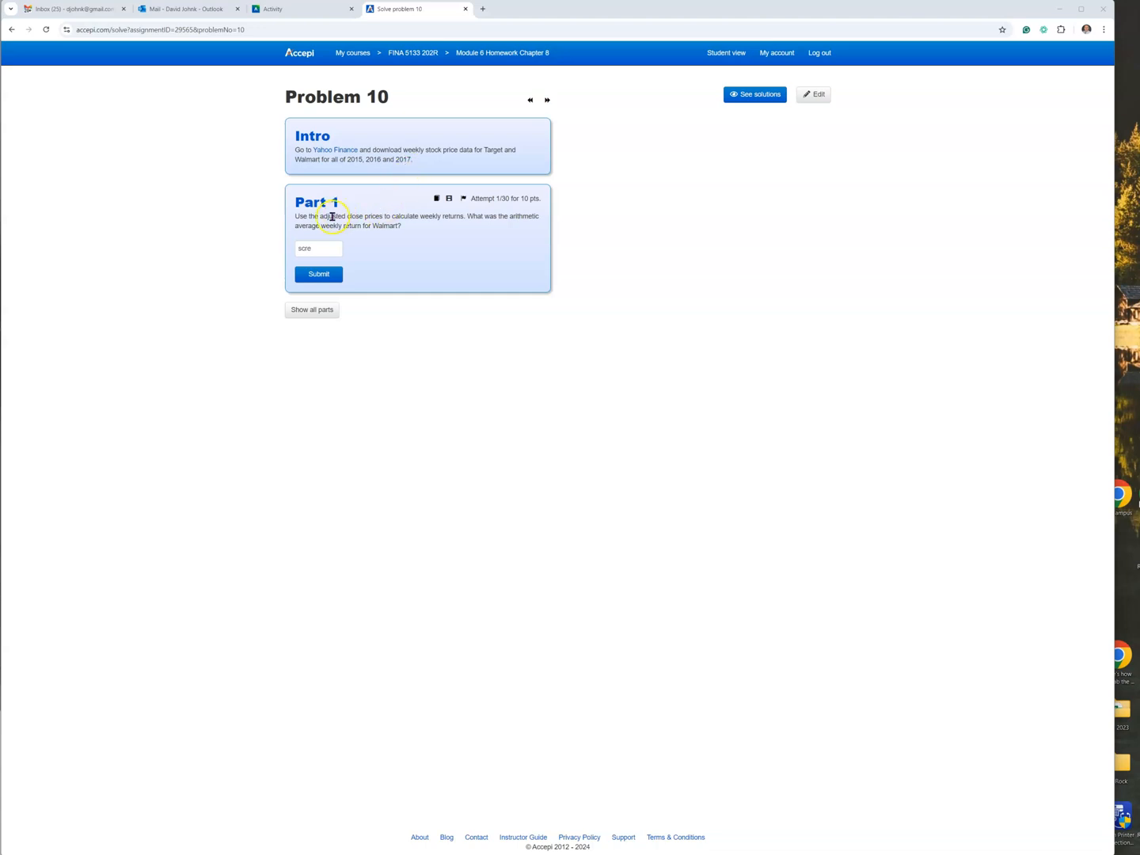
mouse_move(345, 212)
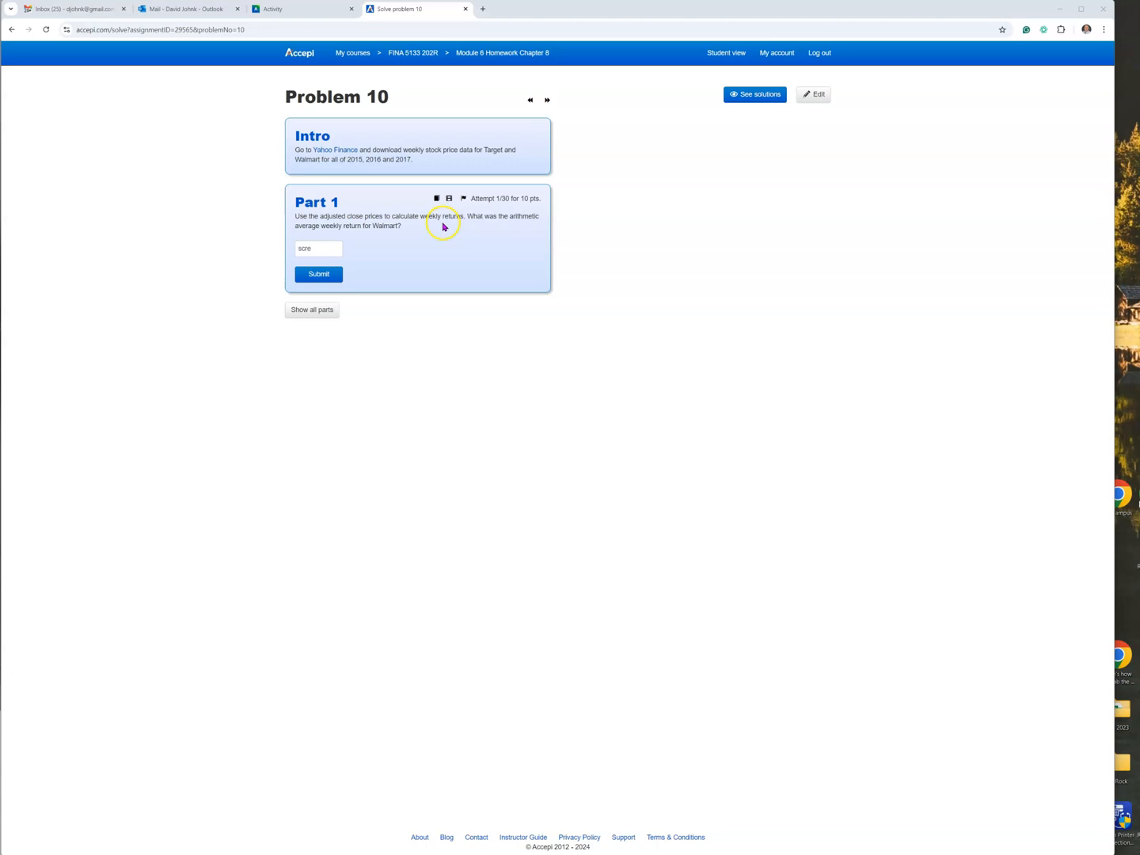
mouse_move(335, 150)
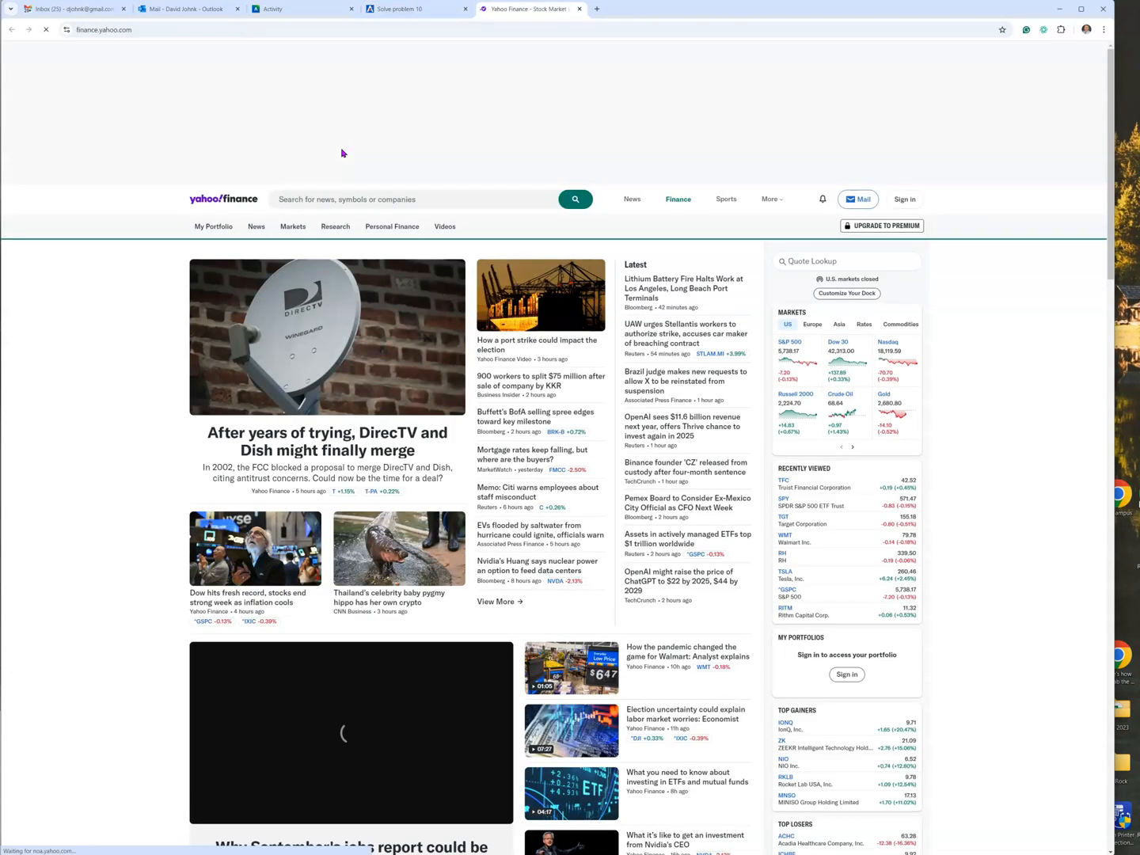
Search TGT and open Target's historical prices, backing out of the download pricing page
left_click(396, 199)
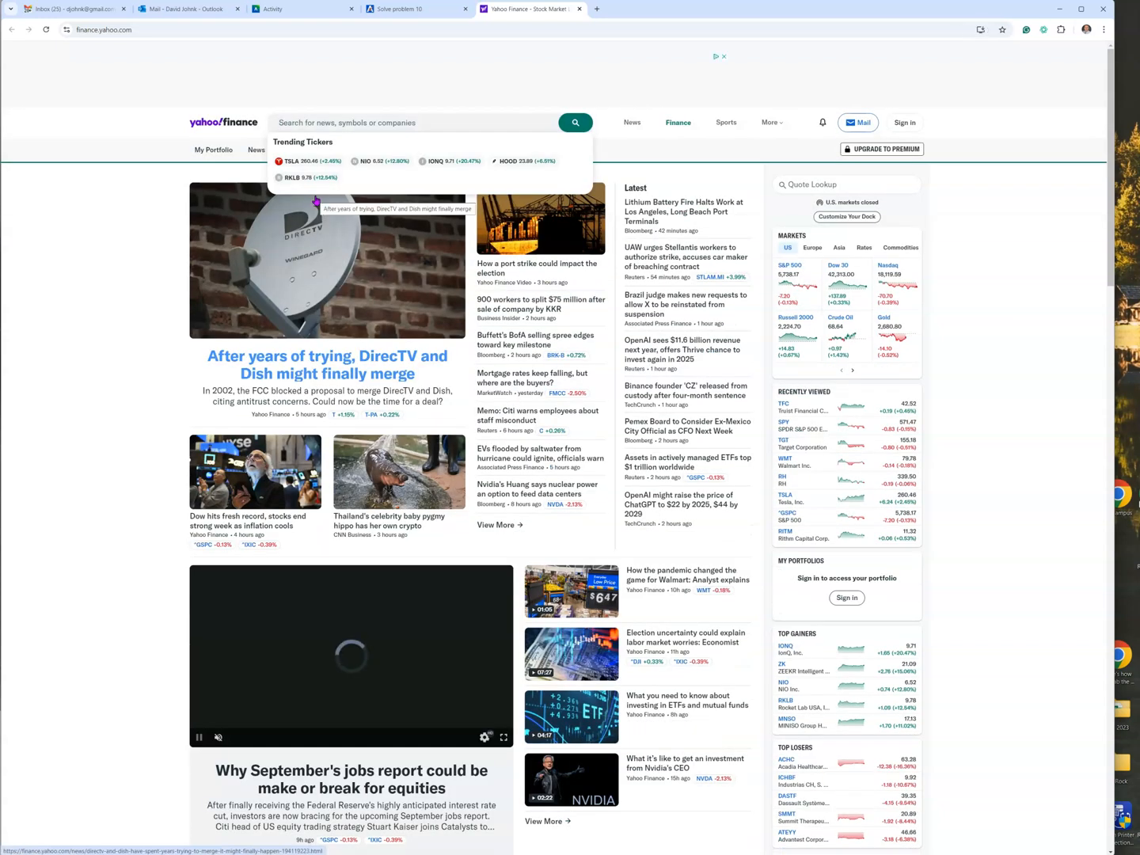
type("T")
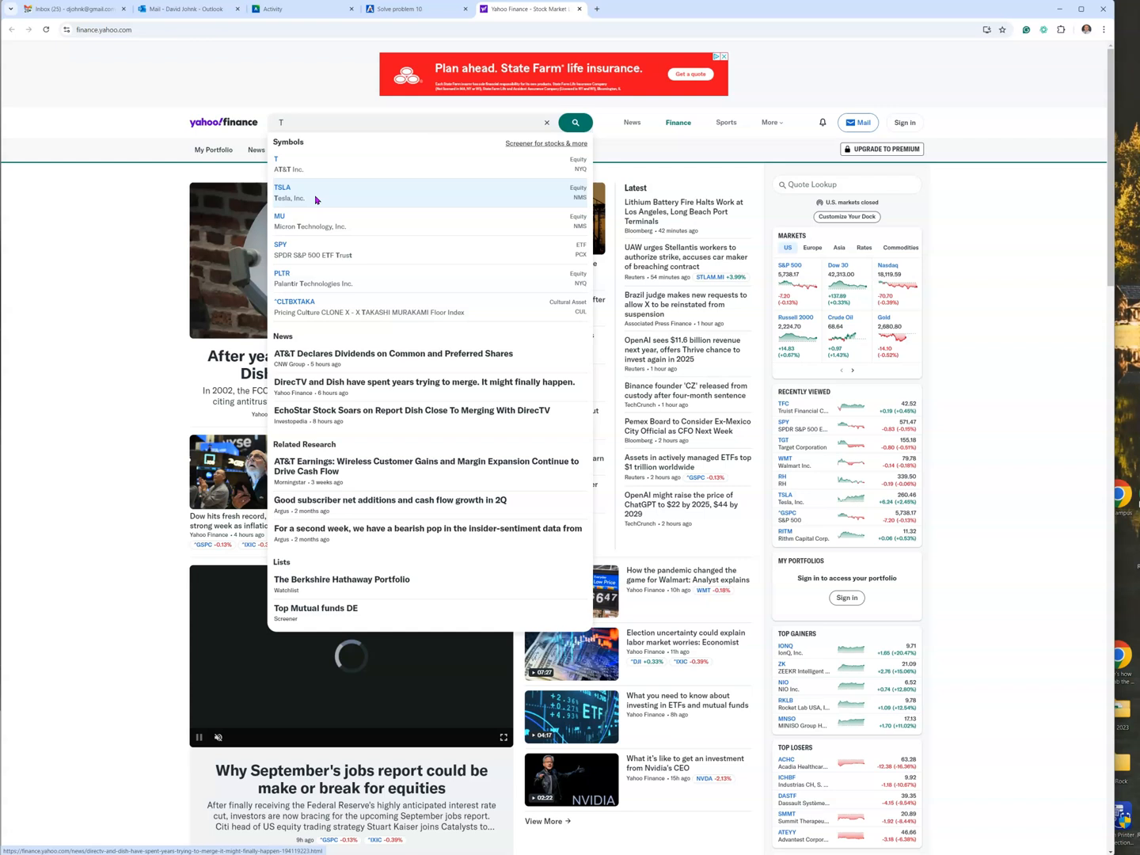
type("GT")
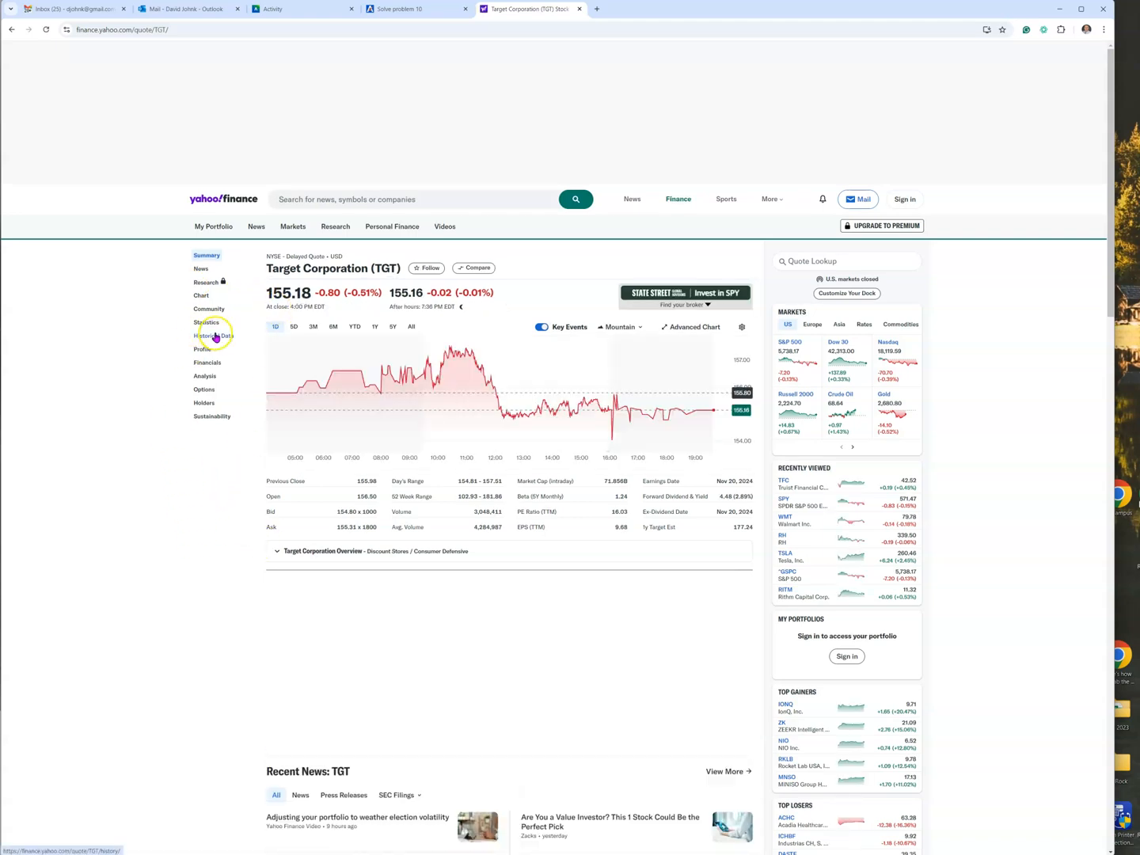
left_click(214, 336)
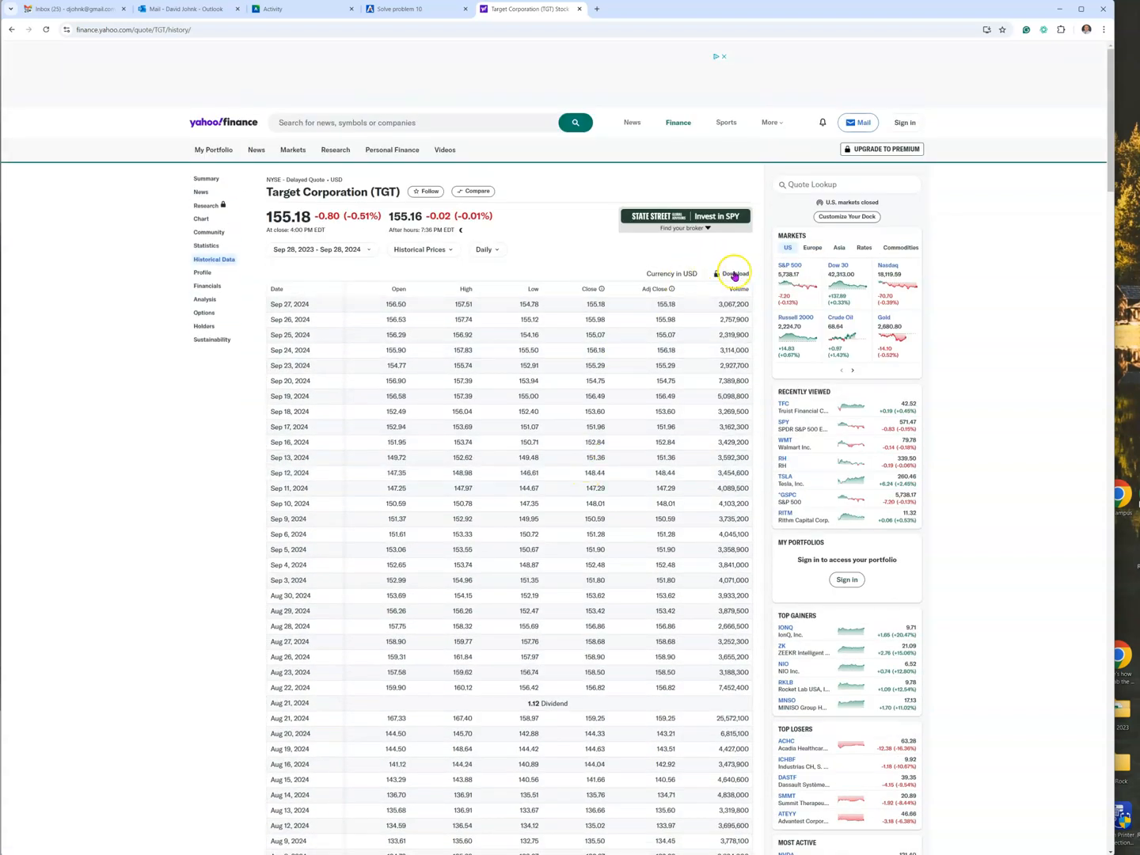
left_click(735, 273)
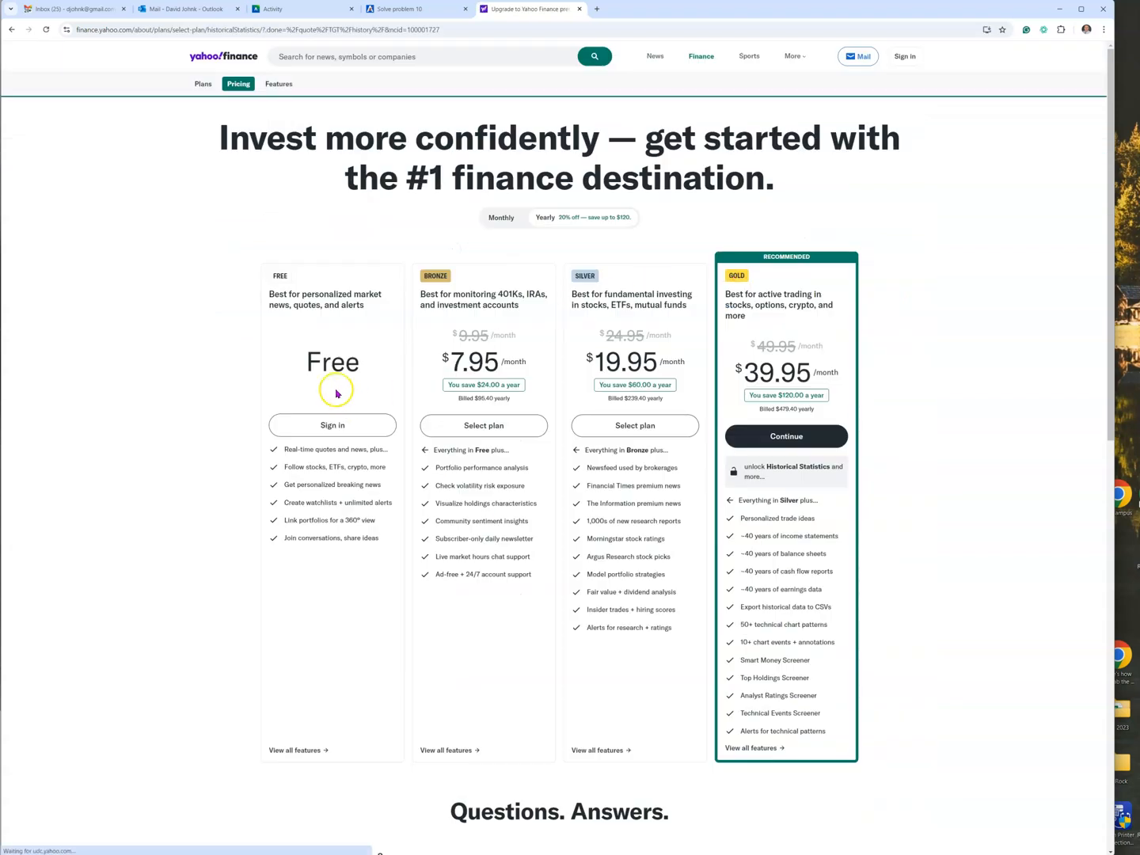
mouse_move(372, 329)
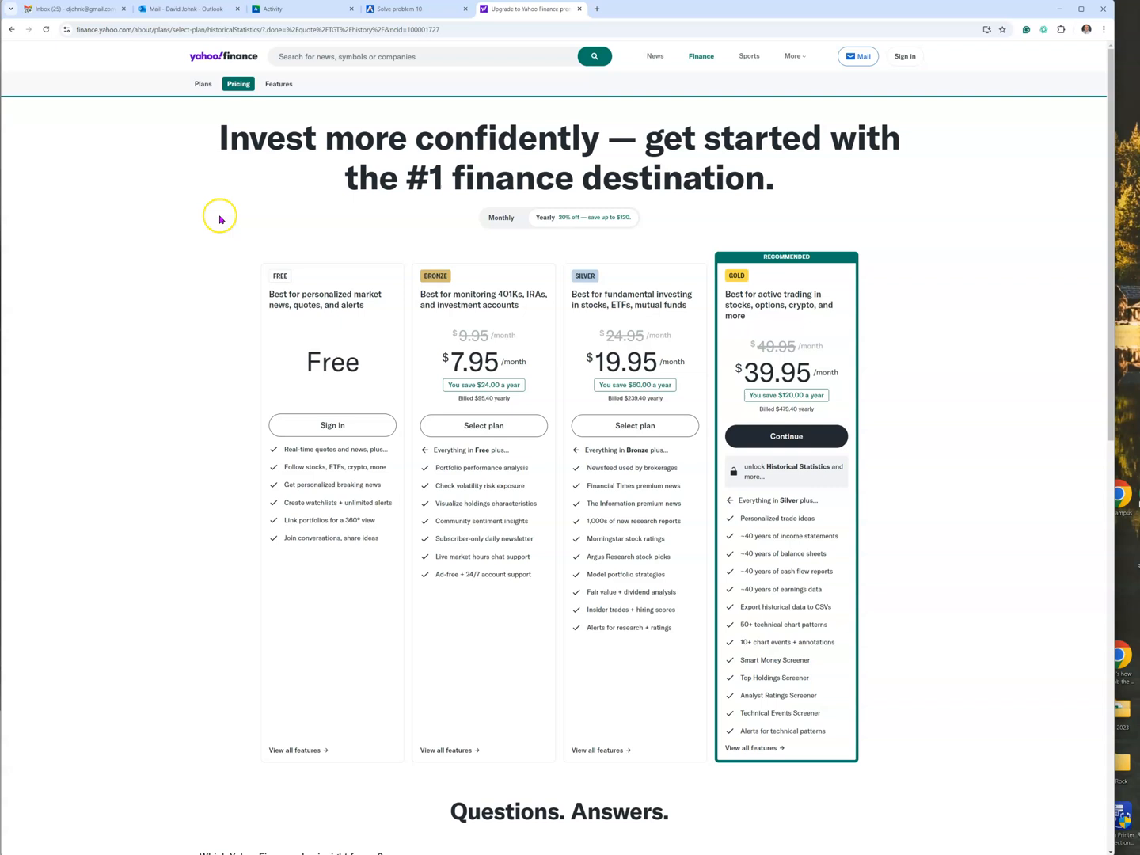
mouse_move(13, 29)
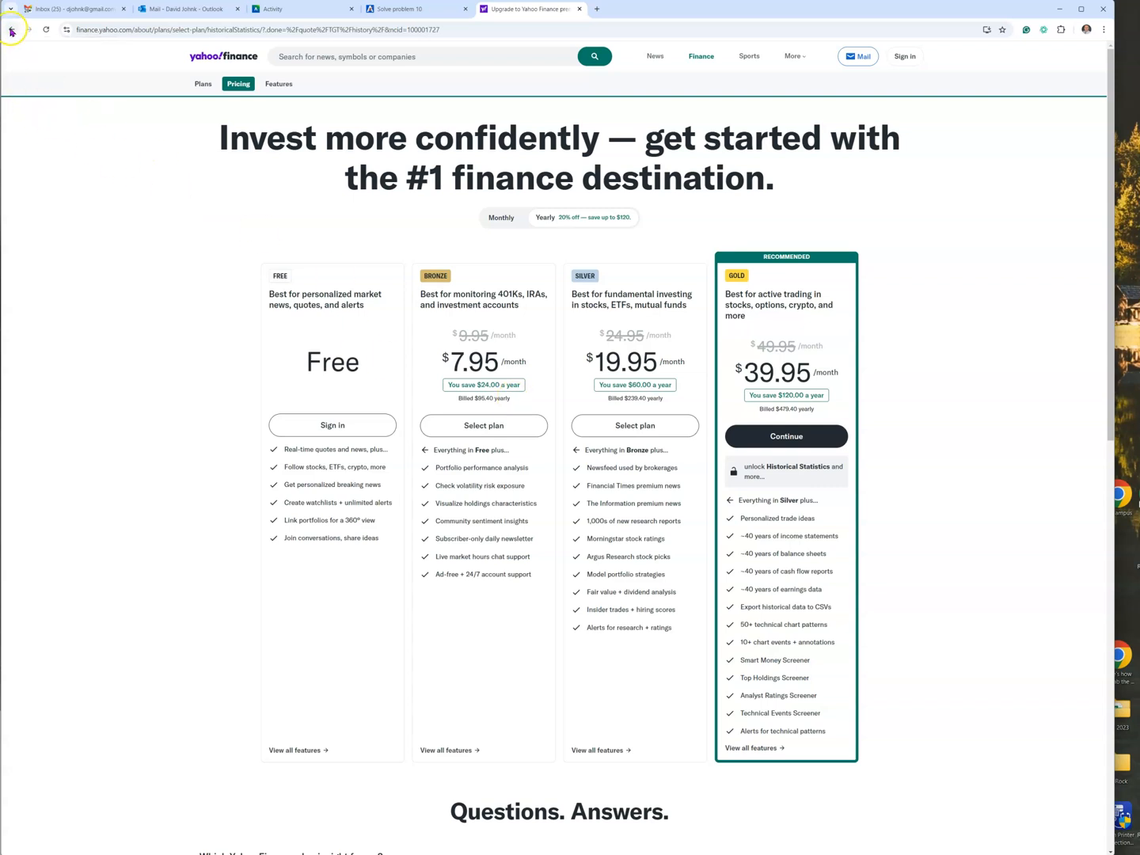
left_click(11, 30)
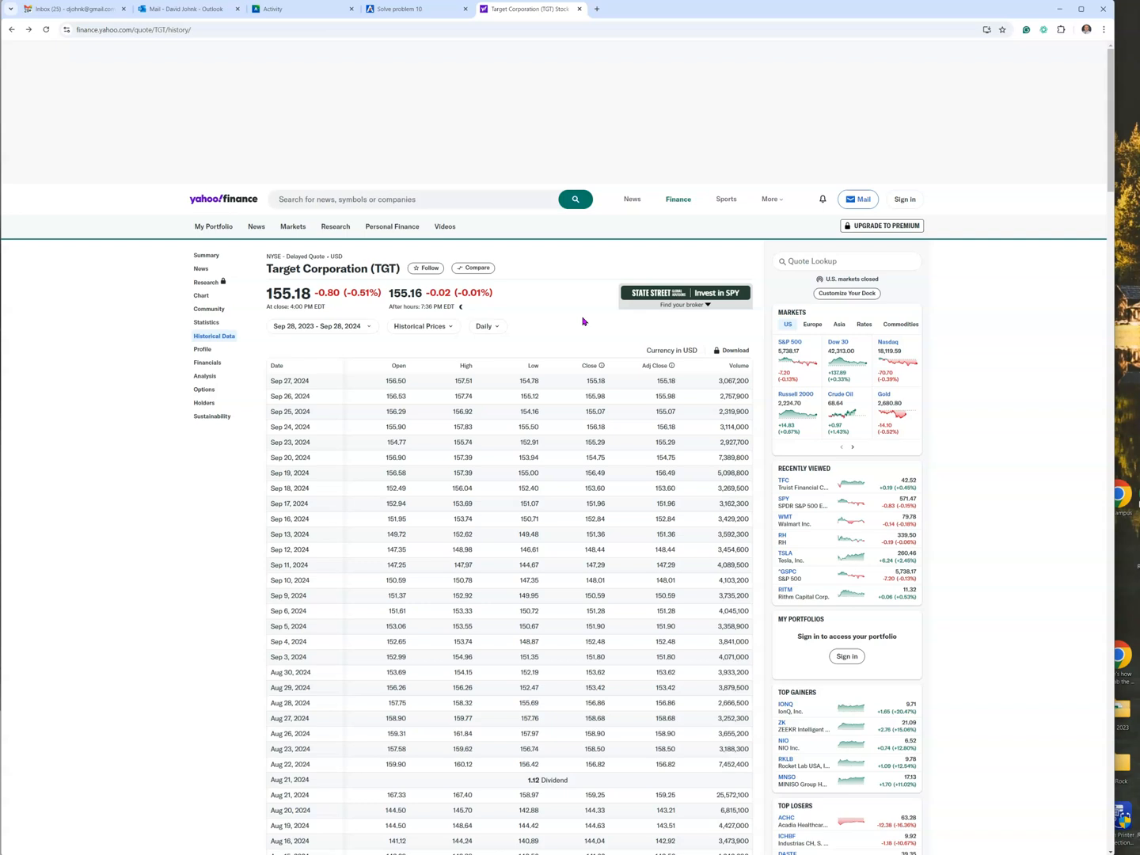
mouse_move(557, 314)
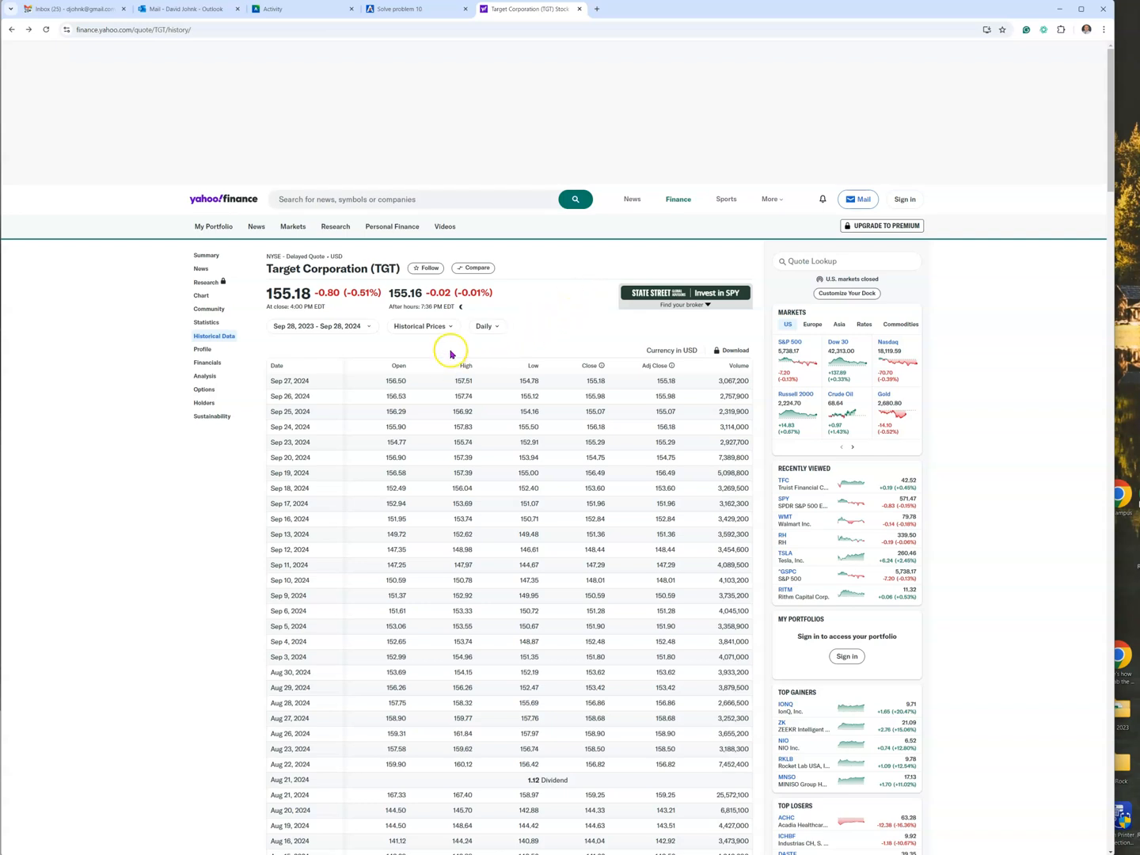
mouse_move(564, 308)
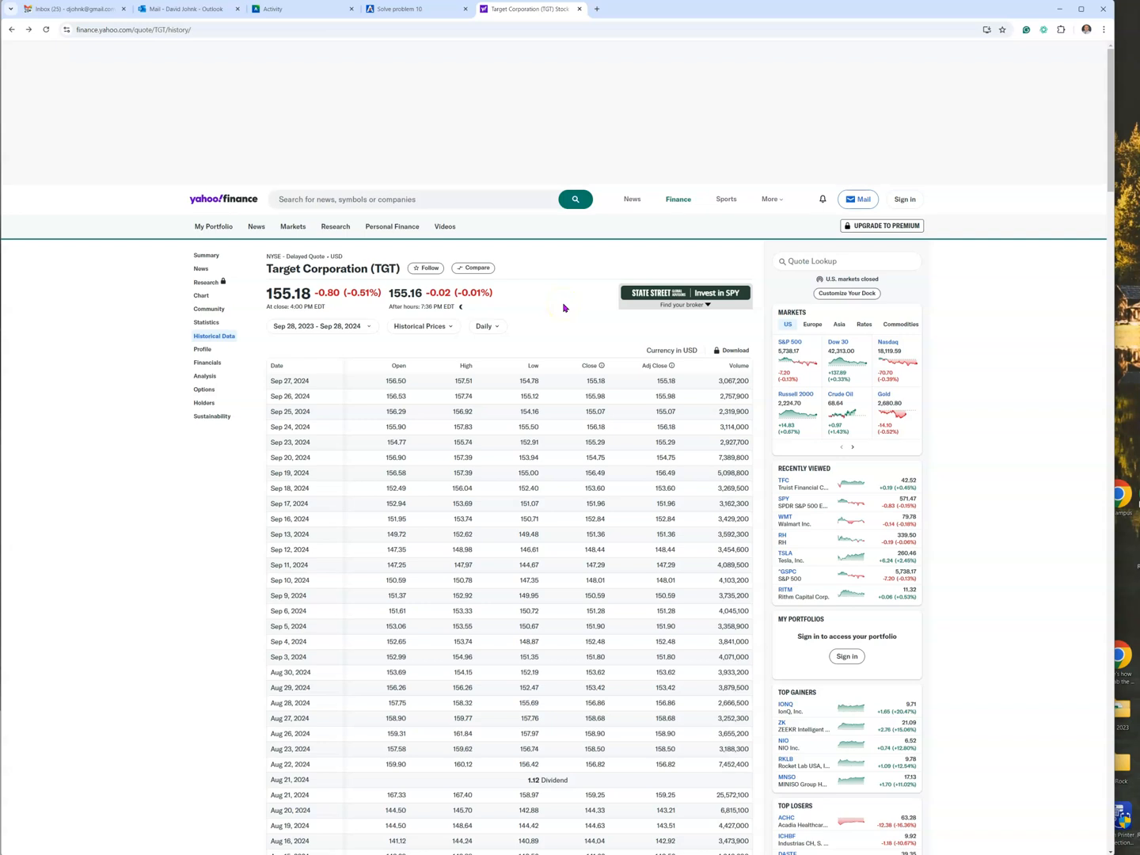
mouse_move(445, 343)
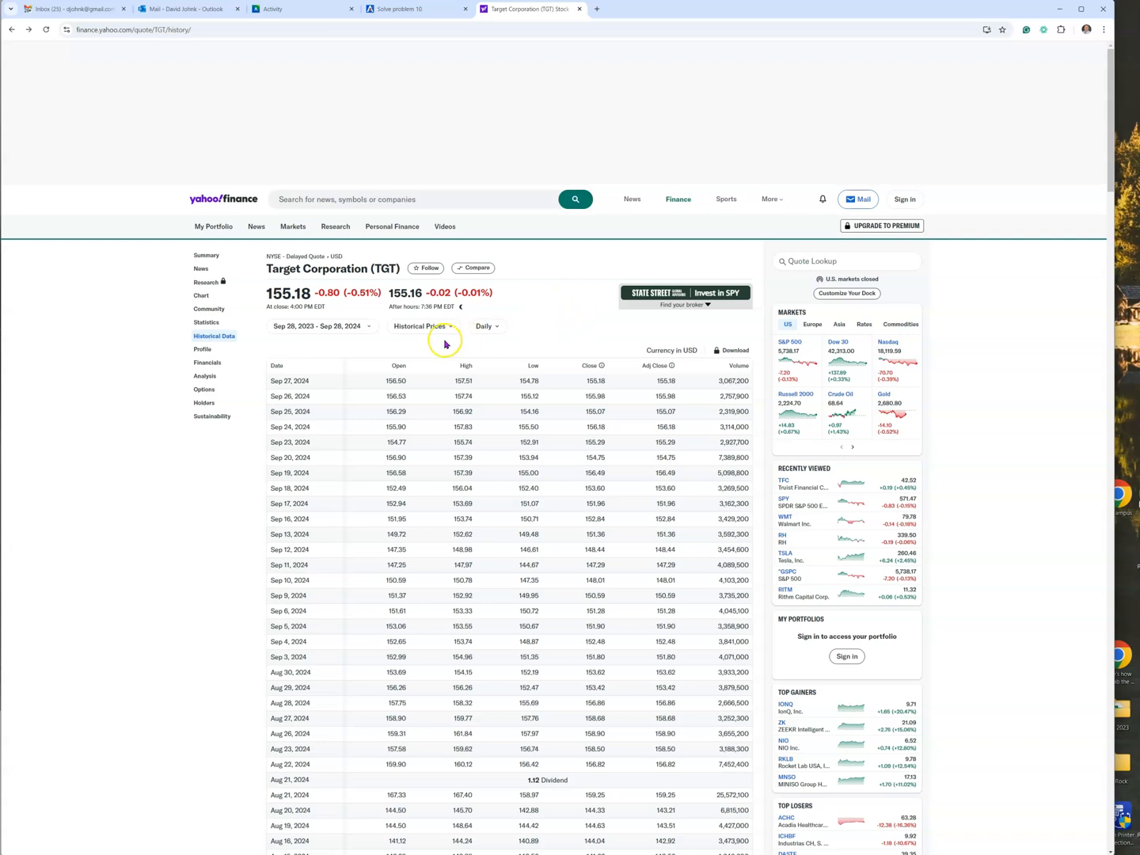
mouse_move(425, 342)
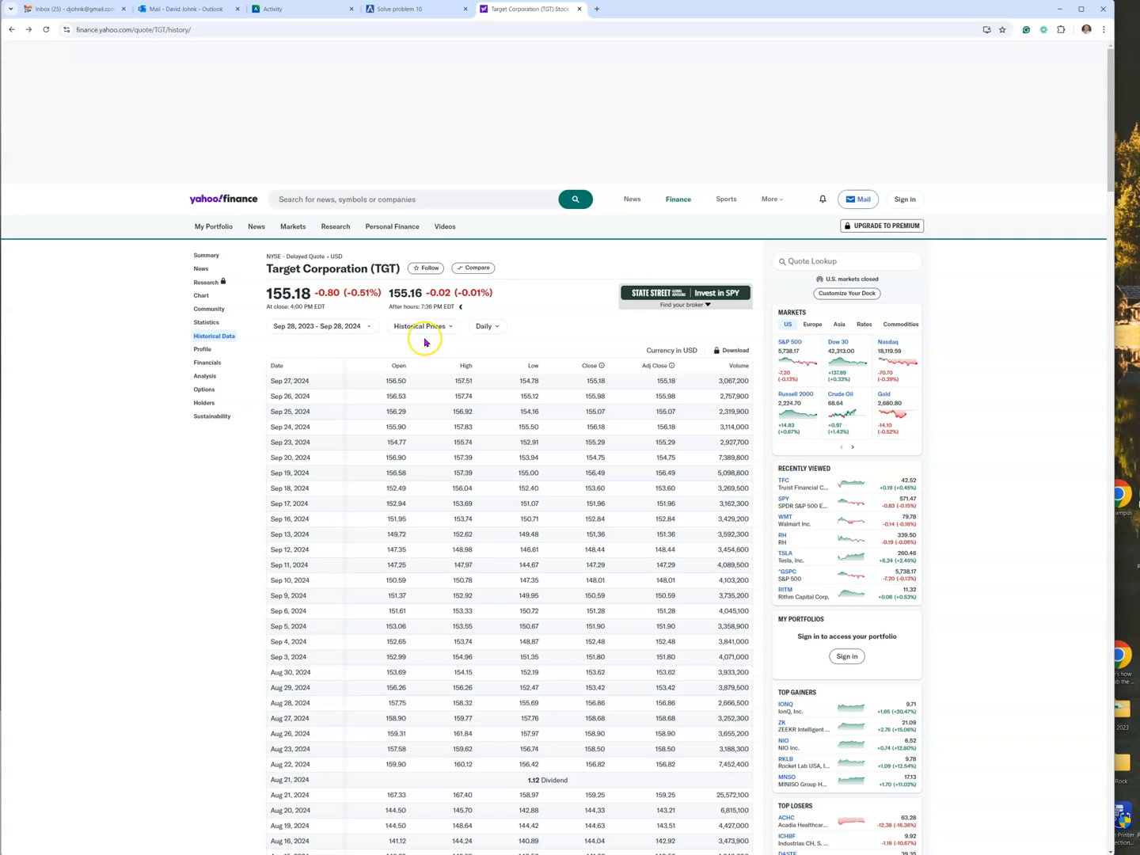
Set Target's price date range to January 2015 through 12/31/2017
left_click(321, 325)
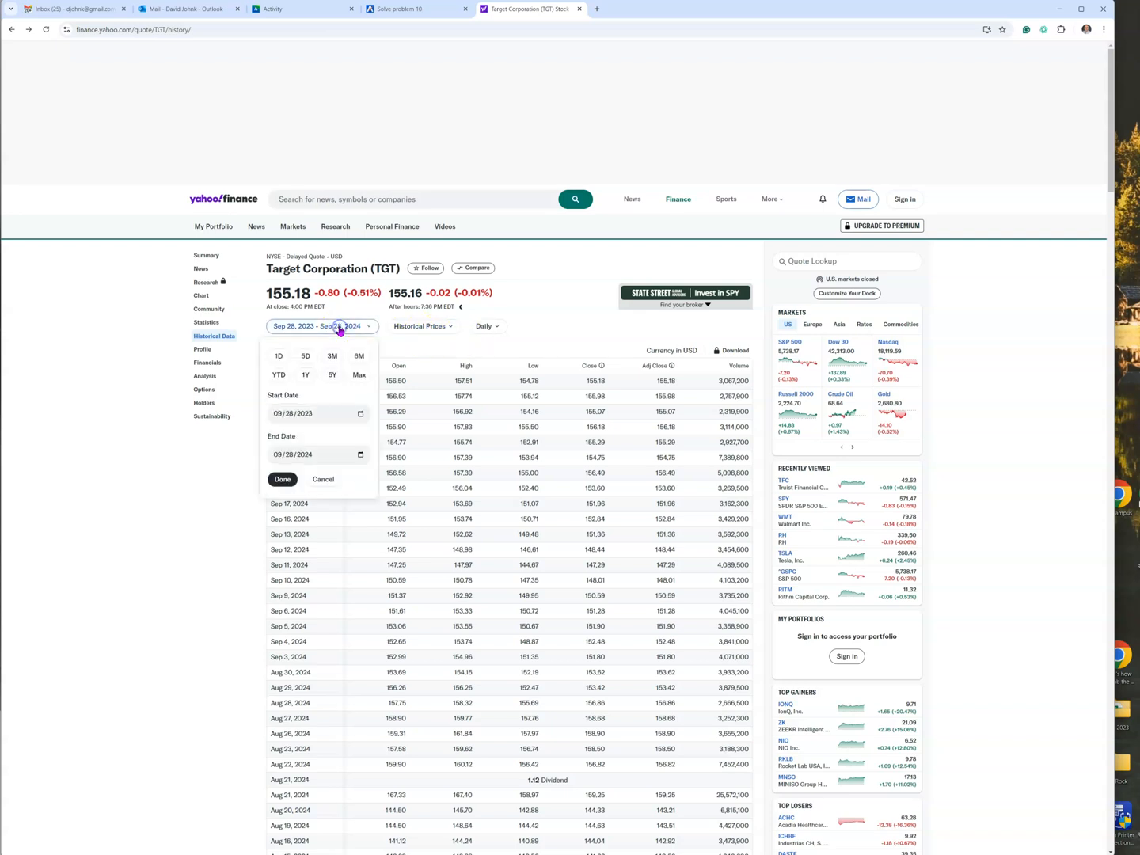
mouse_move(359, 413)
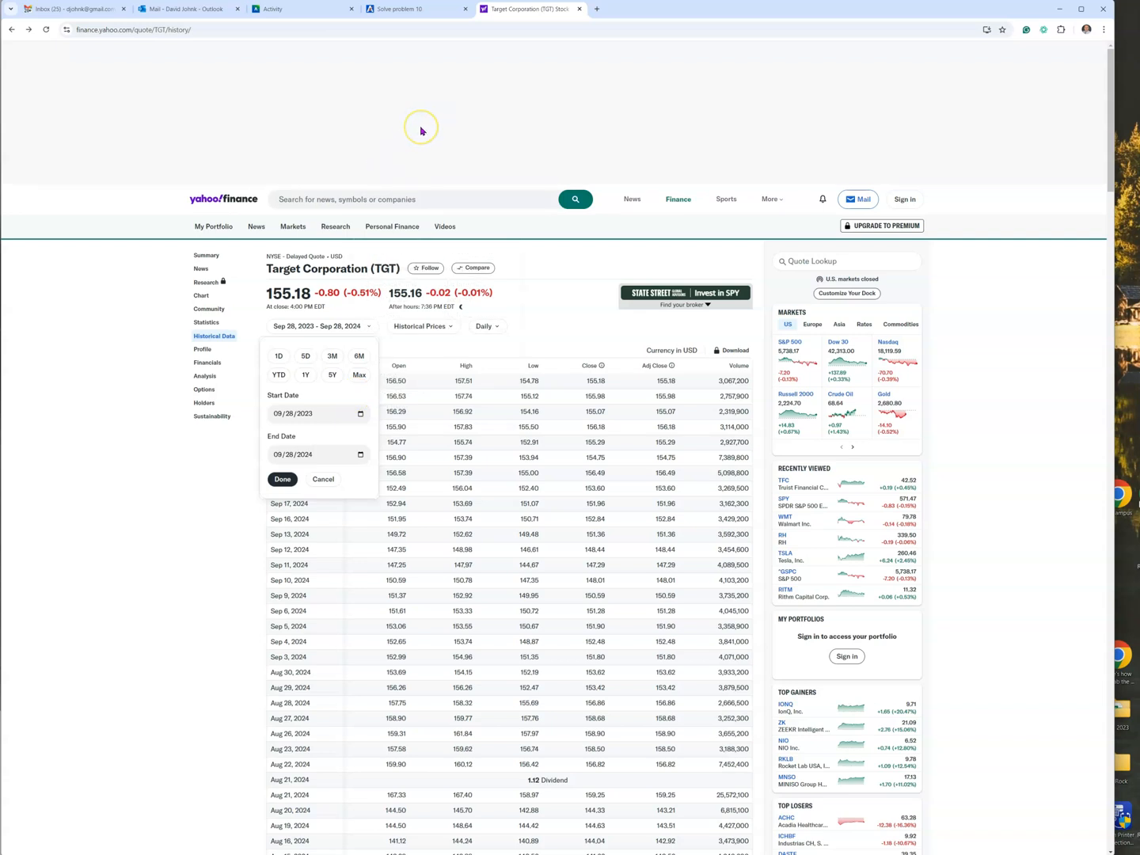
key("alt+tab")
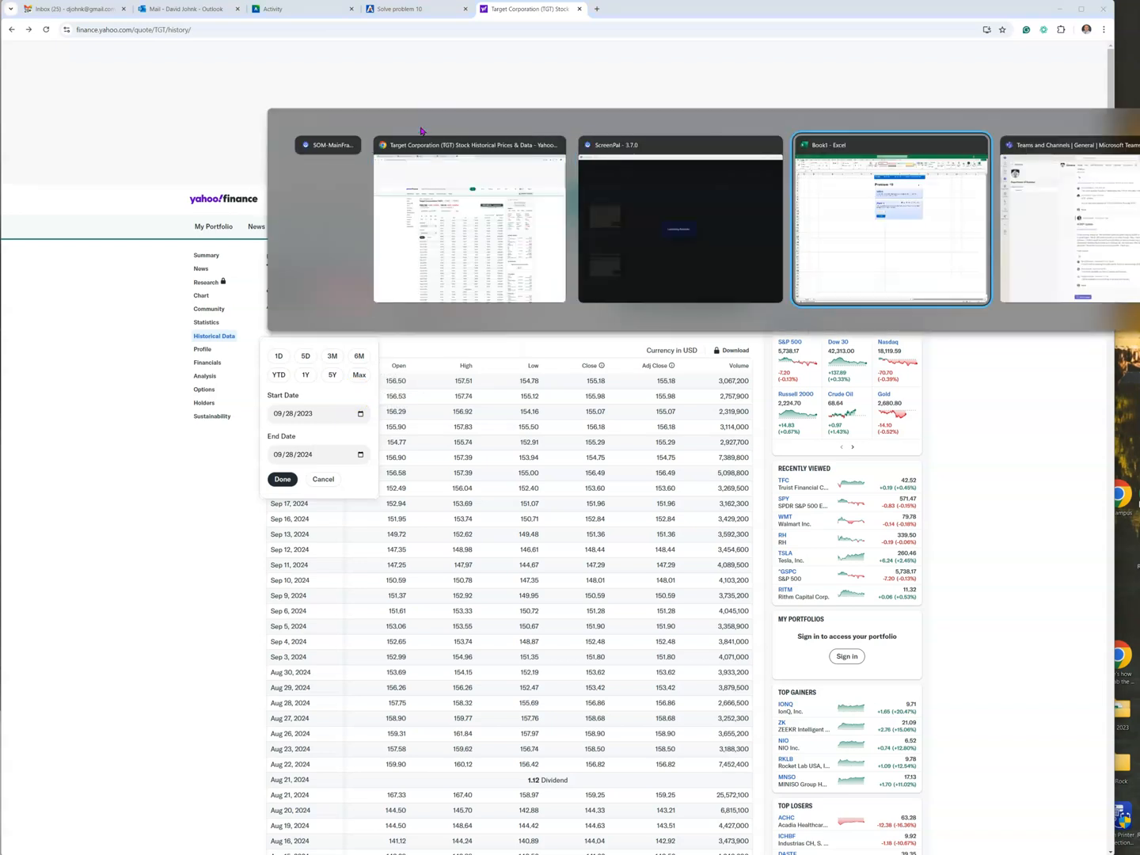
left_click(890, 220)
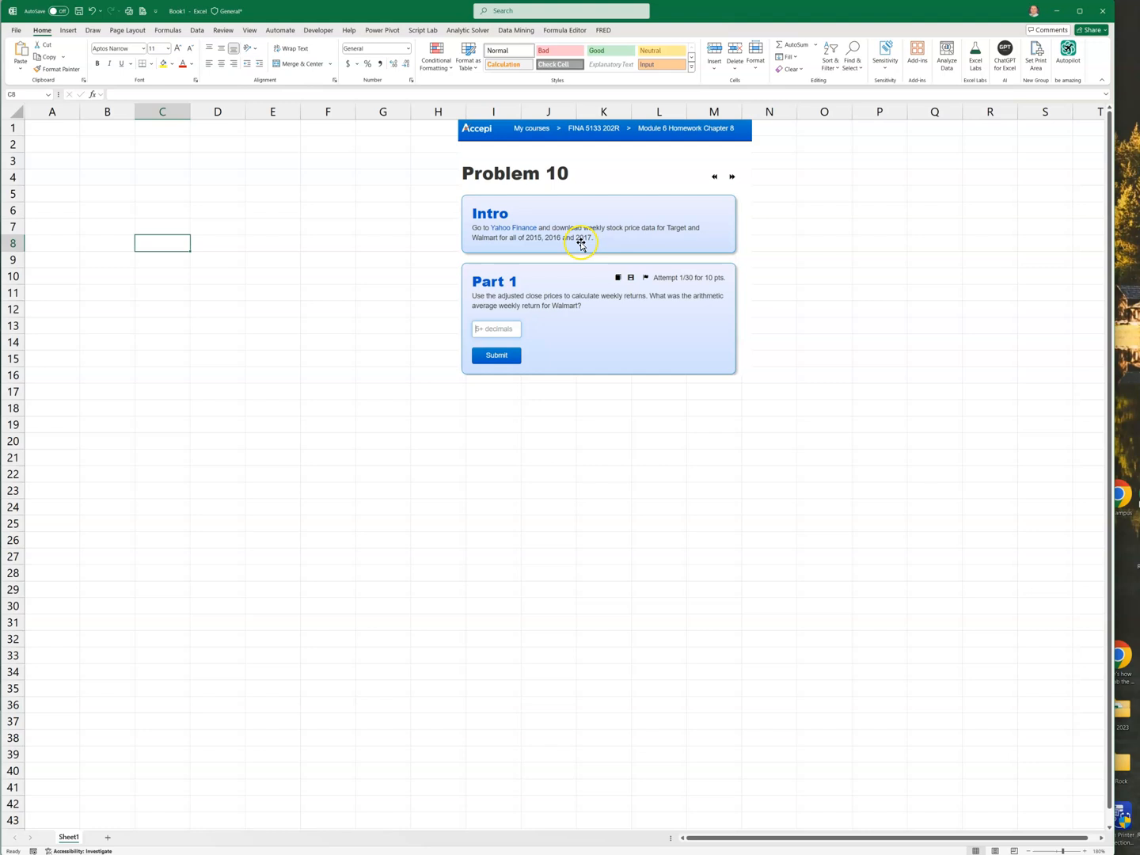
key("alt+tab")
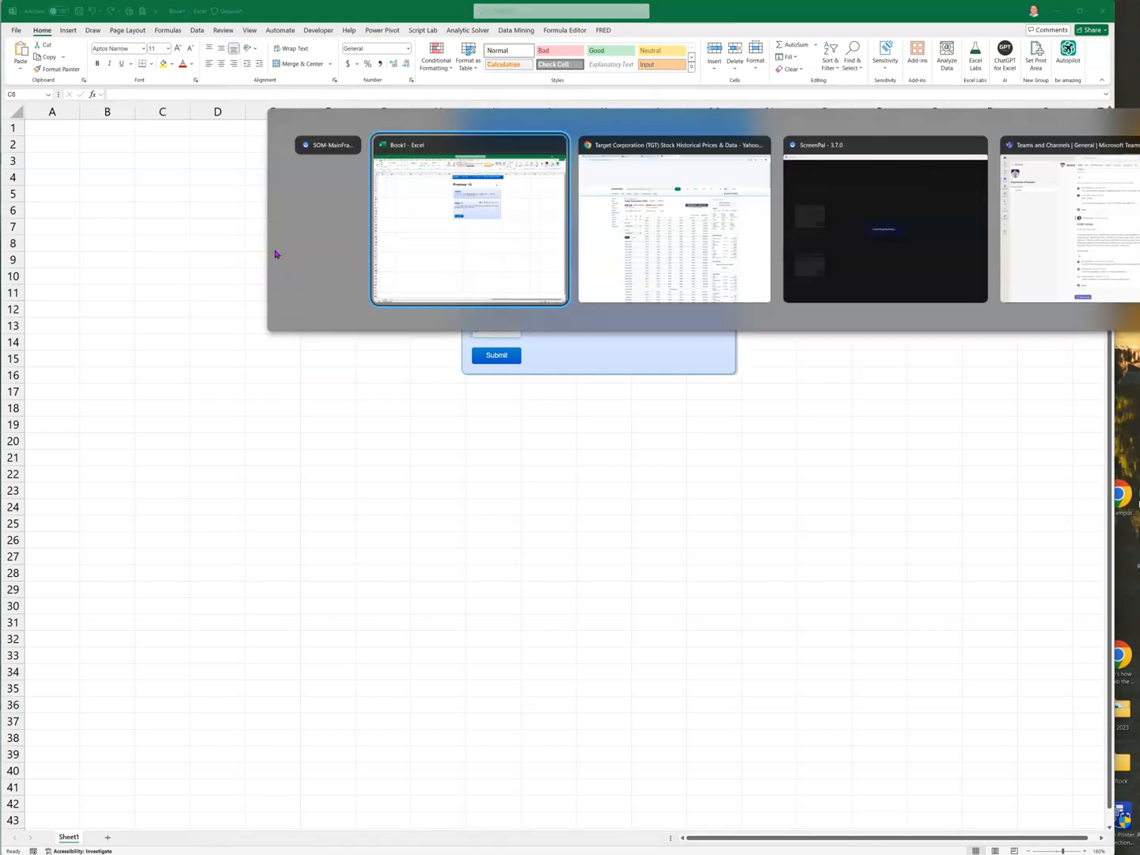
left_click(674, 219)
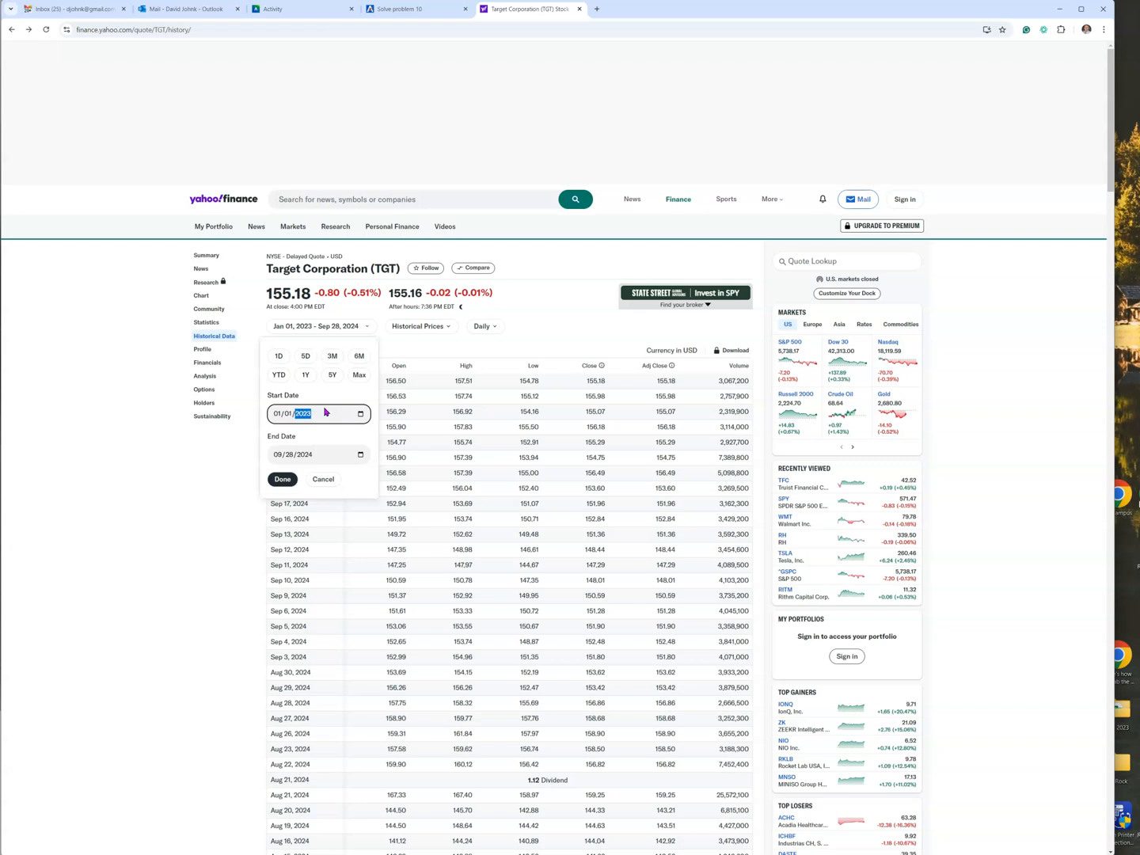
type("2015")
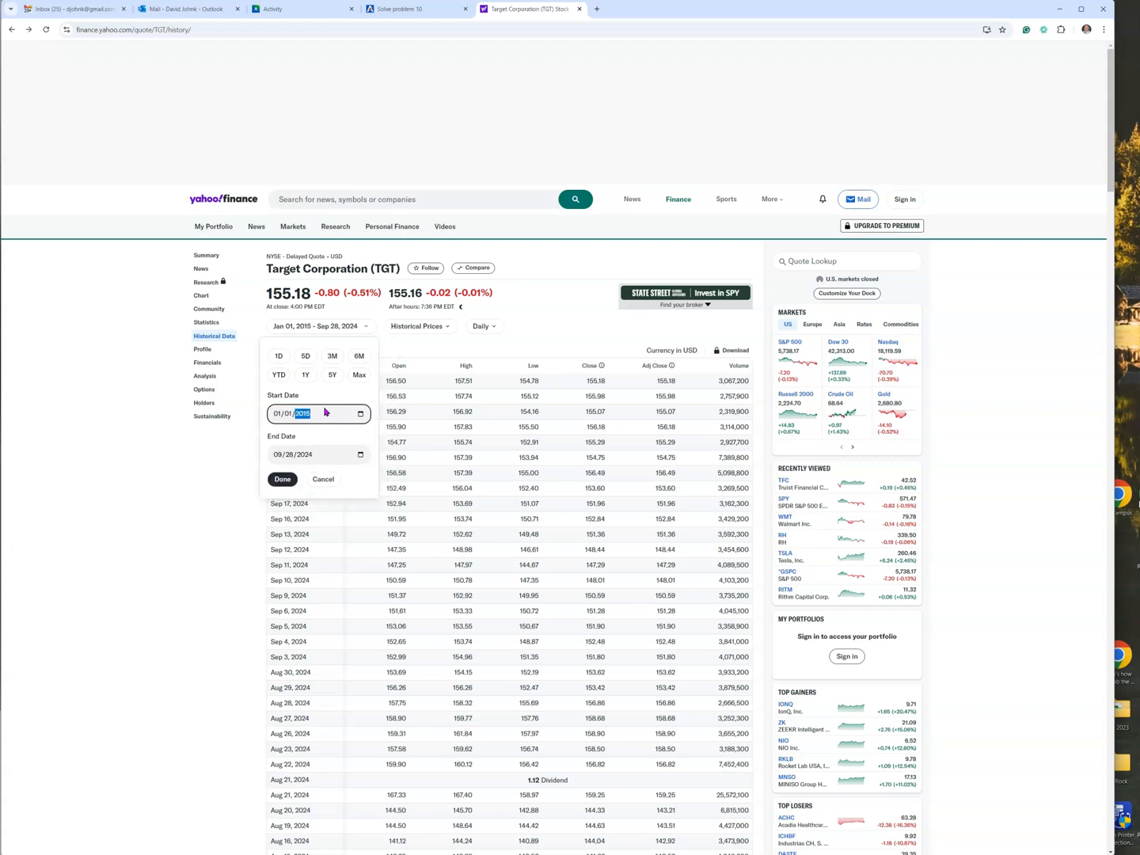
left_click(293, 455)
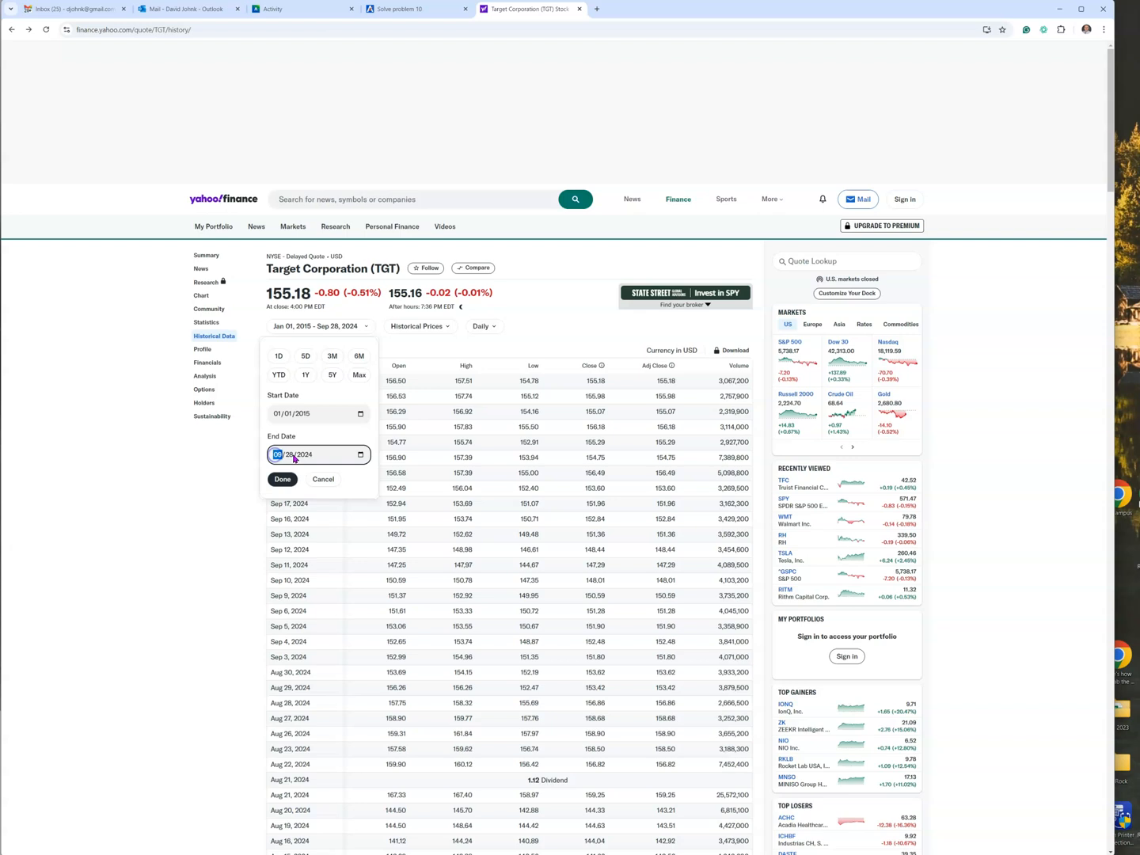
type("12/31/2024")
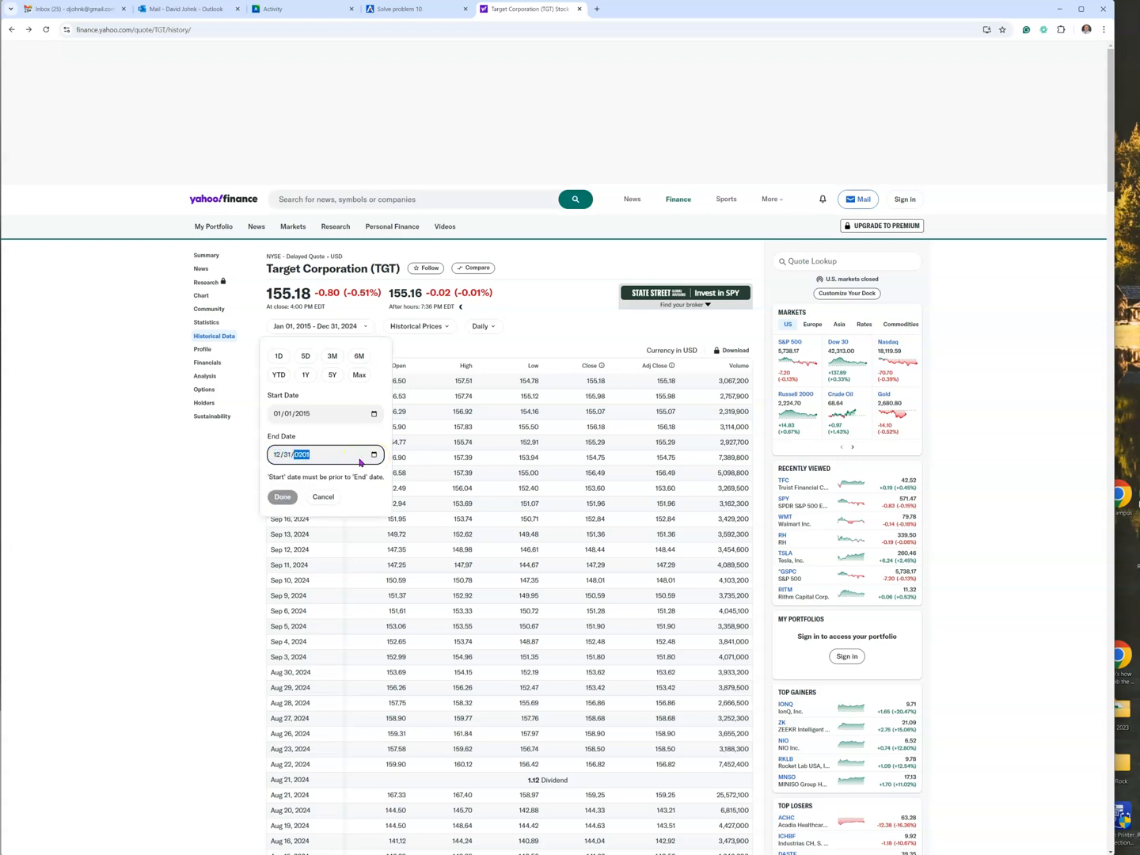
type("2012")
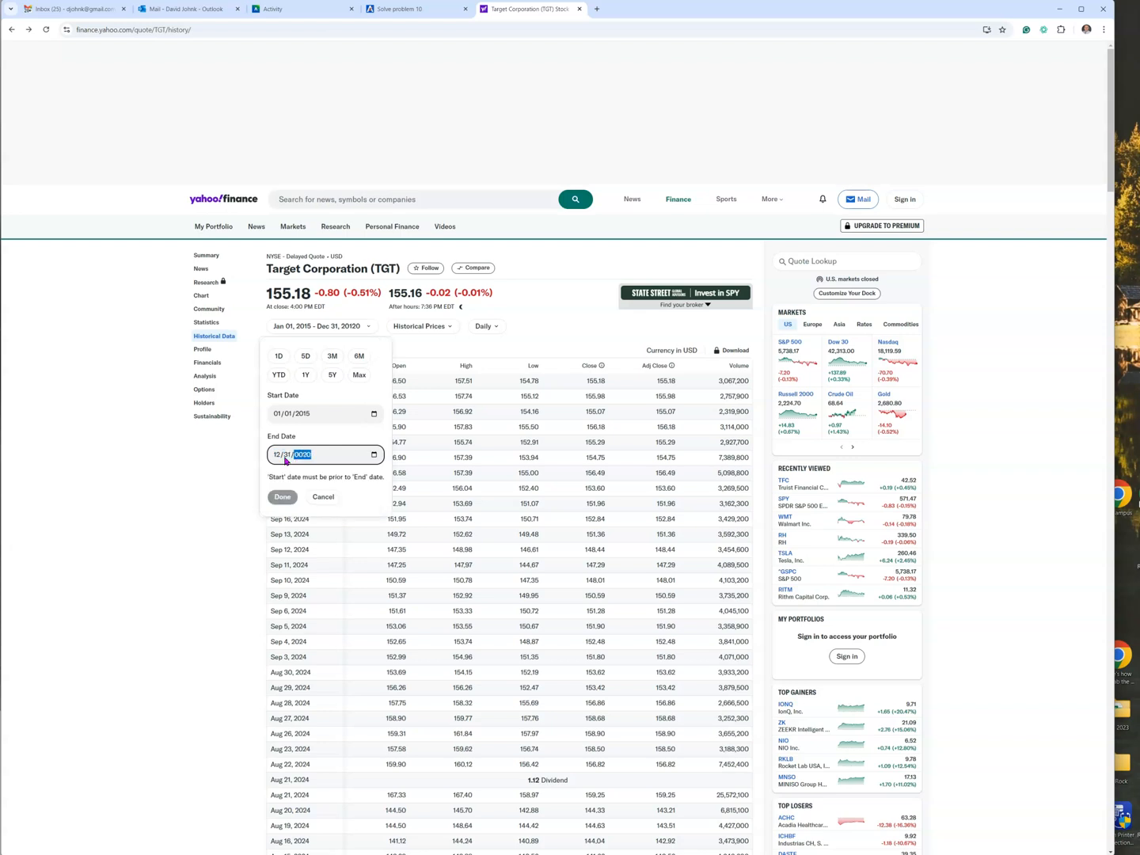
type("2017")
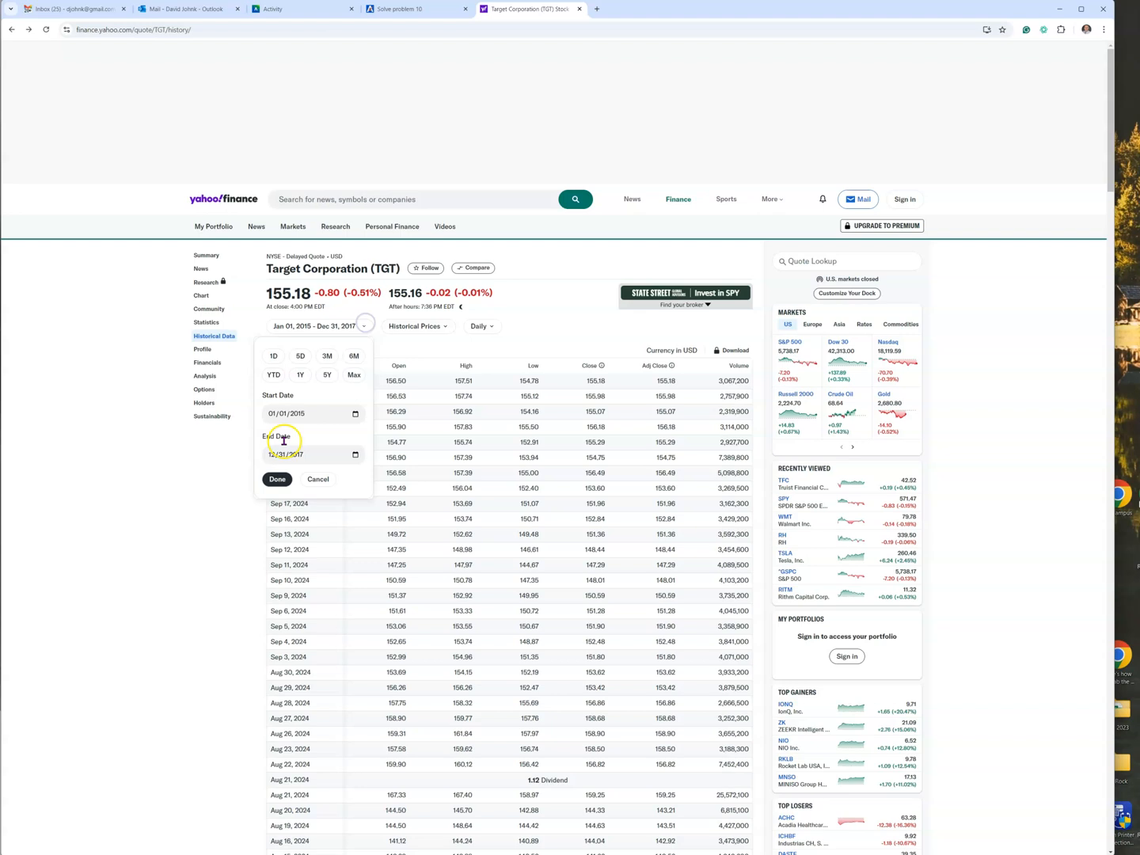
left_click(277, 479)
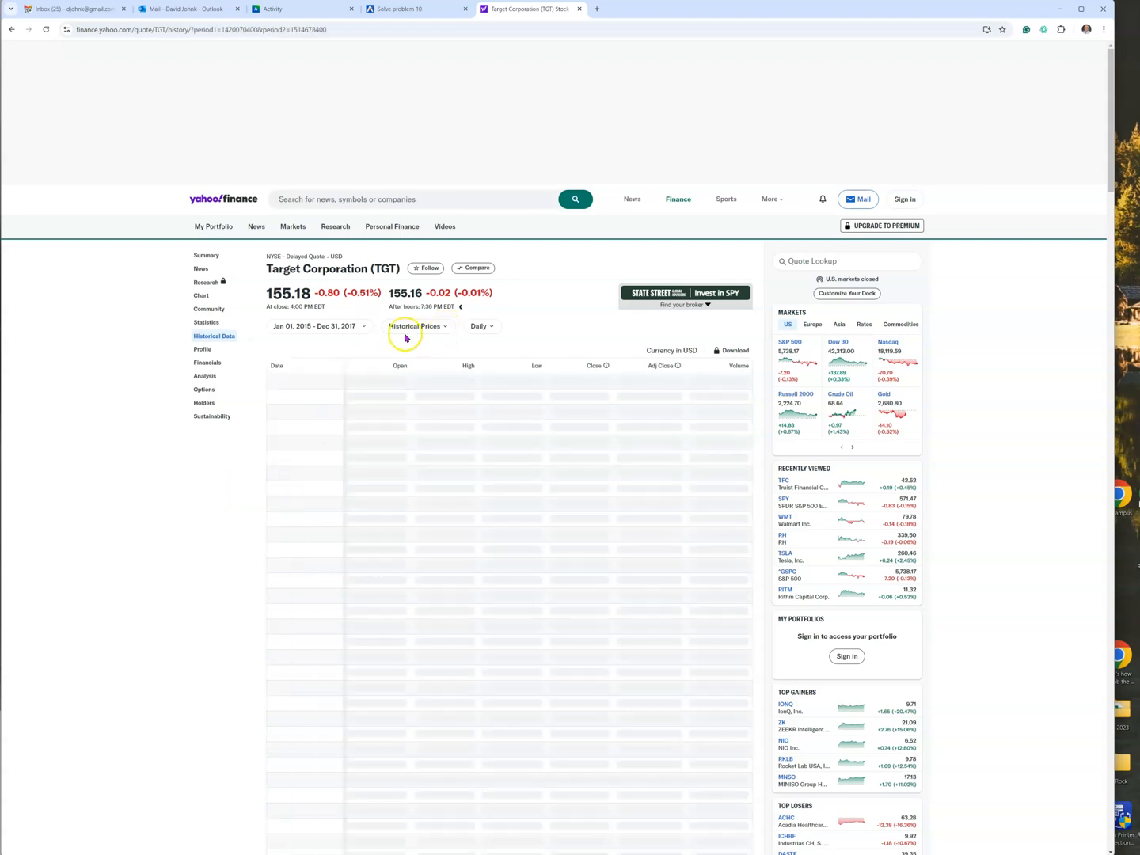
Switch the prices to Weekly frequency and copy the price table
left_click(482, 326)
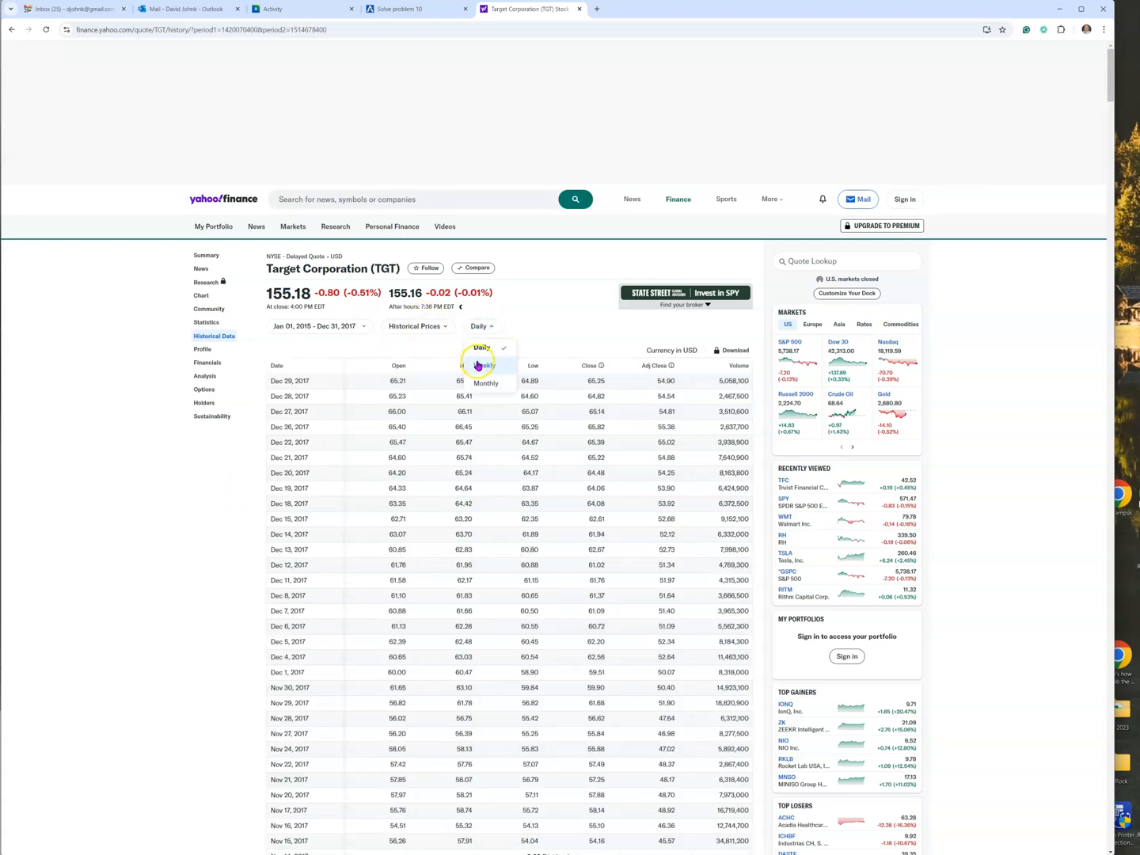
left_click(484, 365)
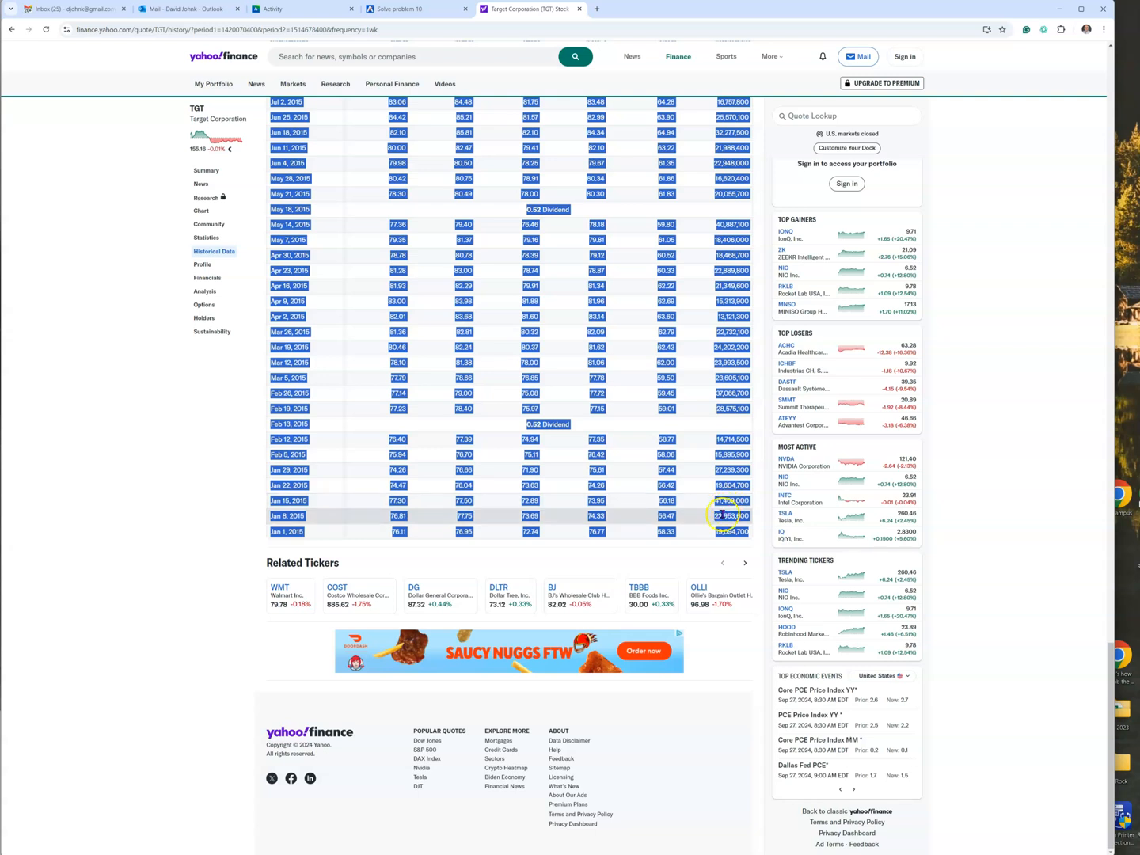
right_click(733, 523)
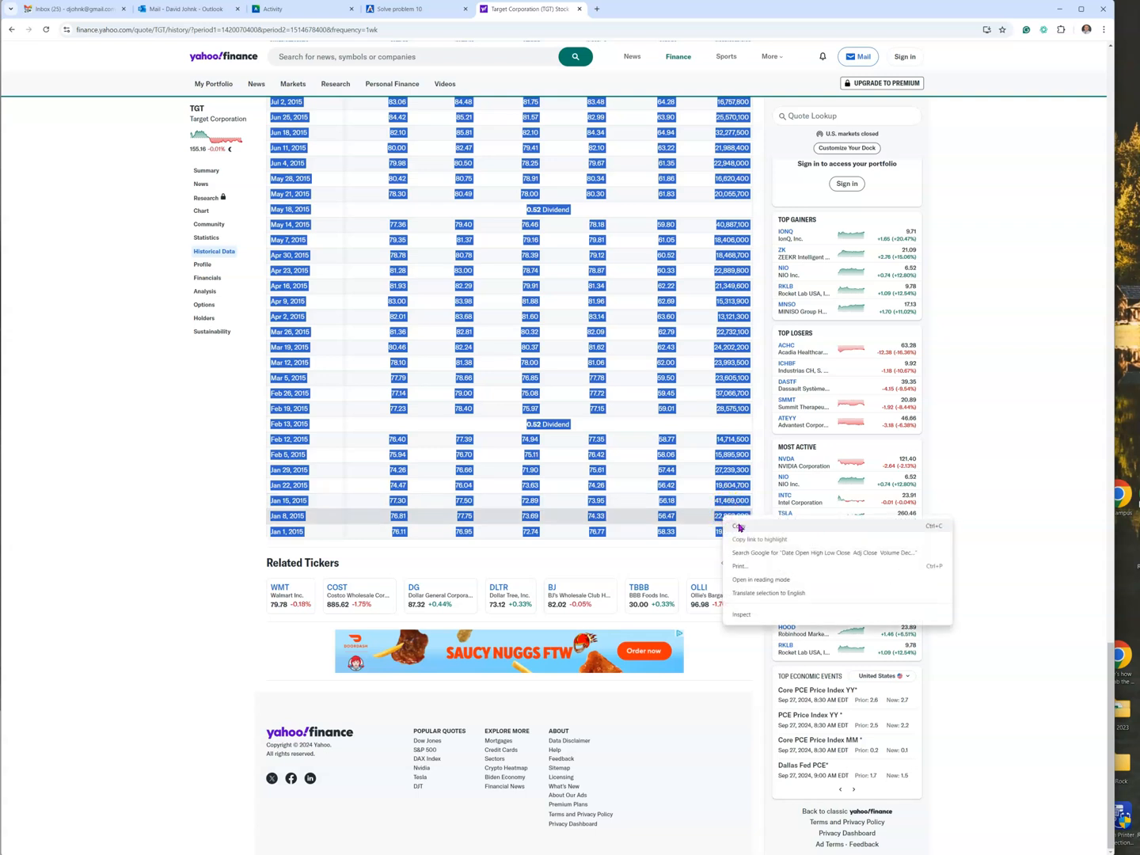
left_click(513, 521)
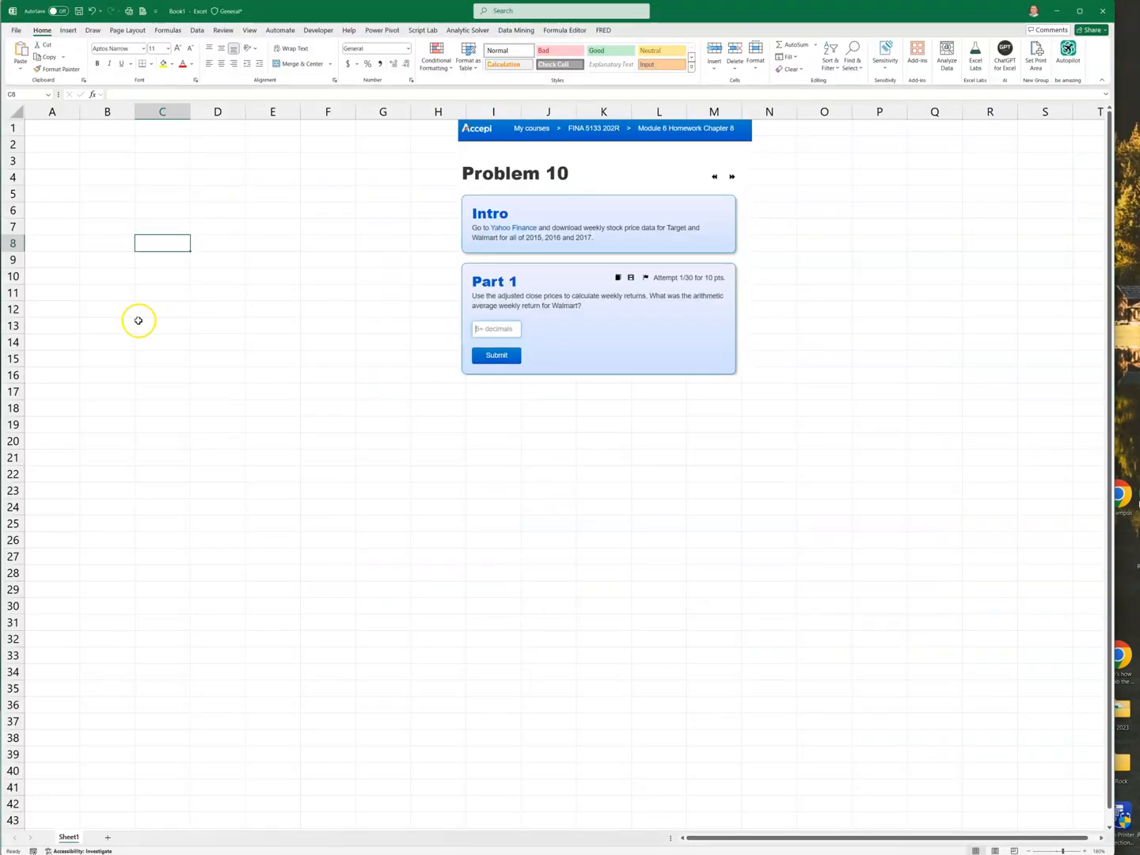
Paste the price table into A1 as Text and move the Accepi picture right of the data
right_click(35, 128)
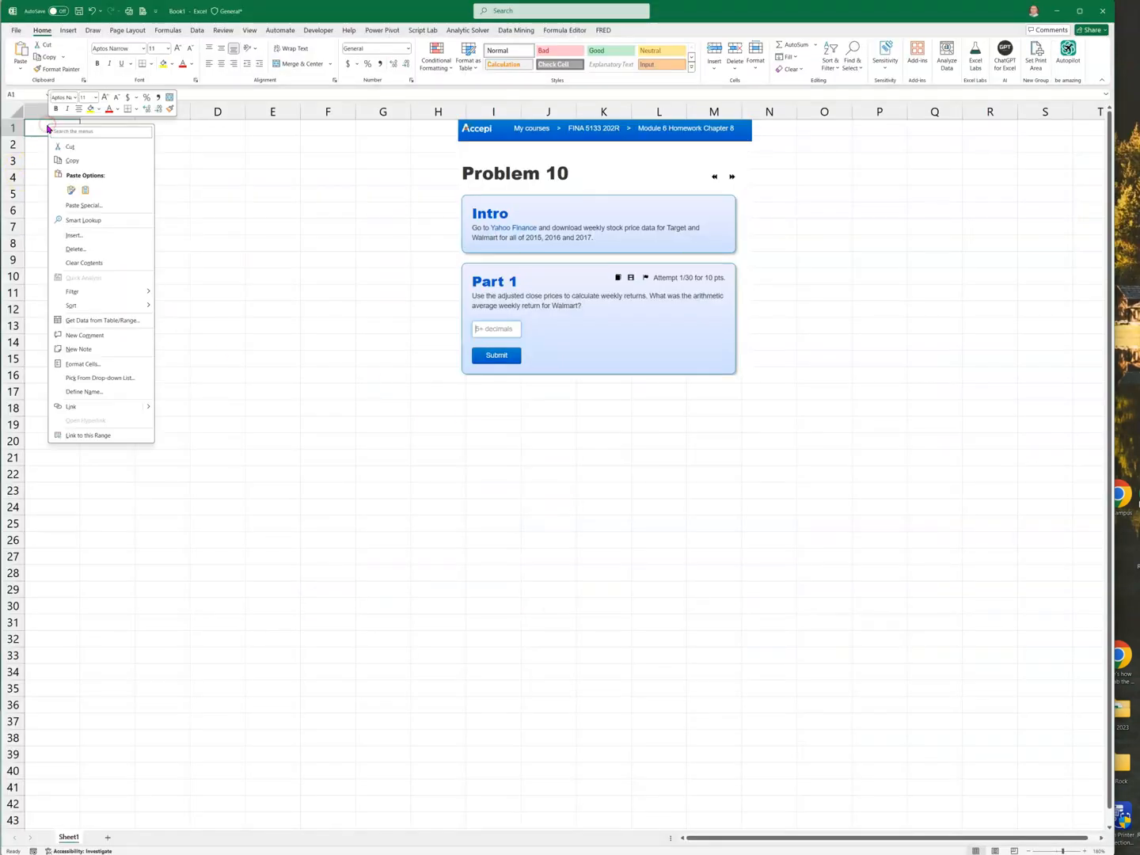
left_click(83, 206)
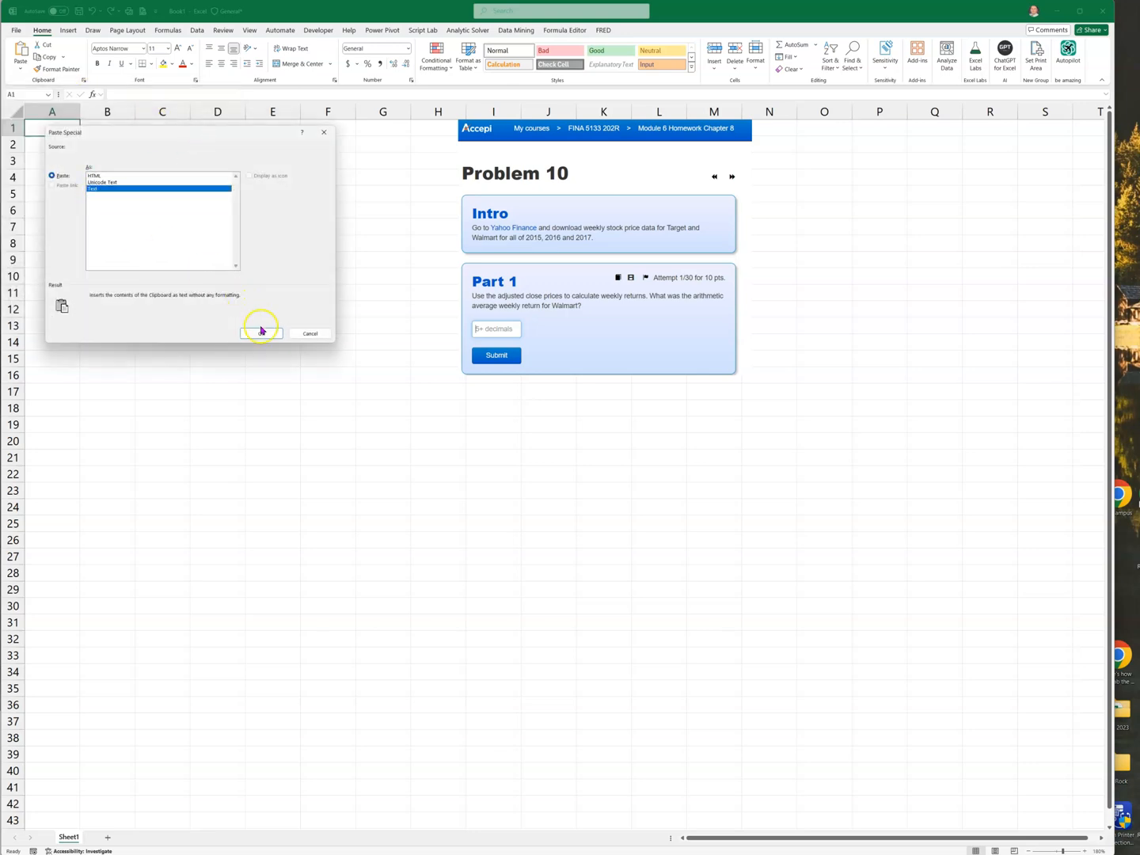
left_click(262, 333)
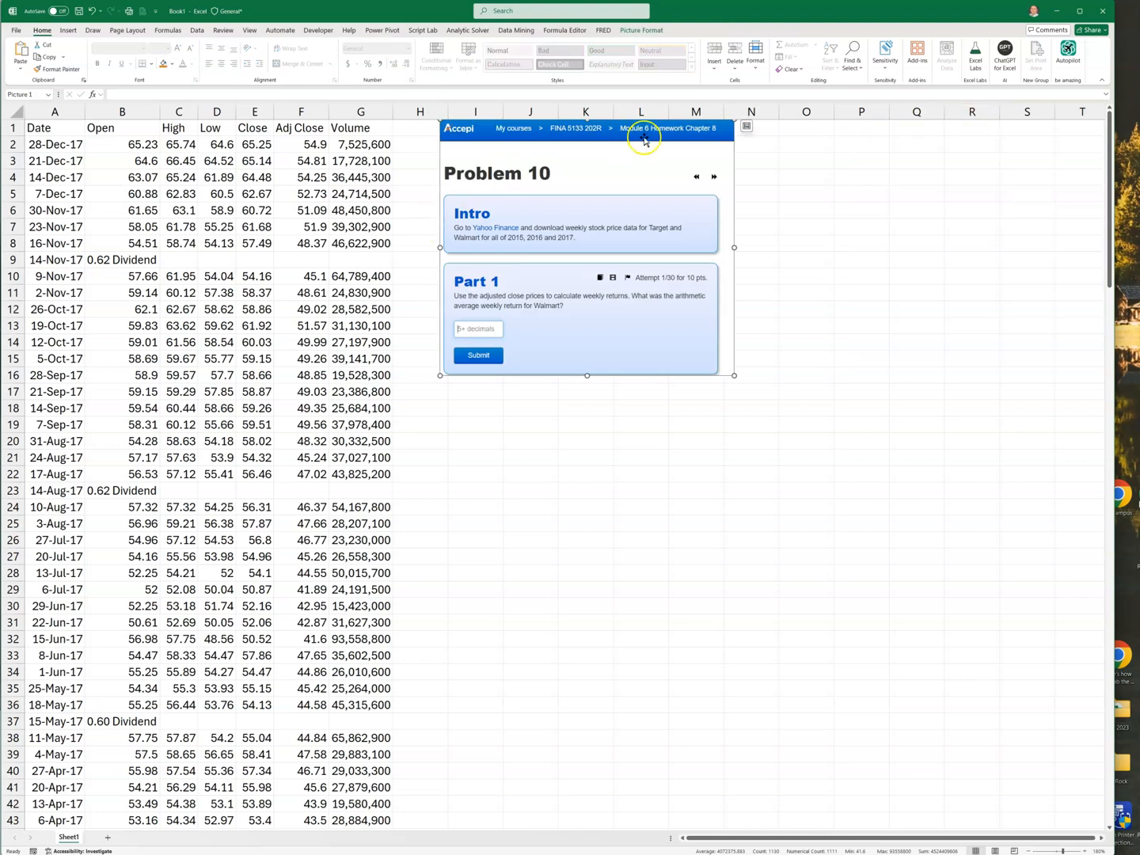
left_click_drag(644, 141, 994, 141)
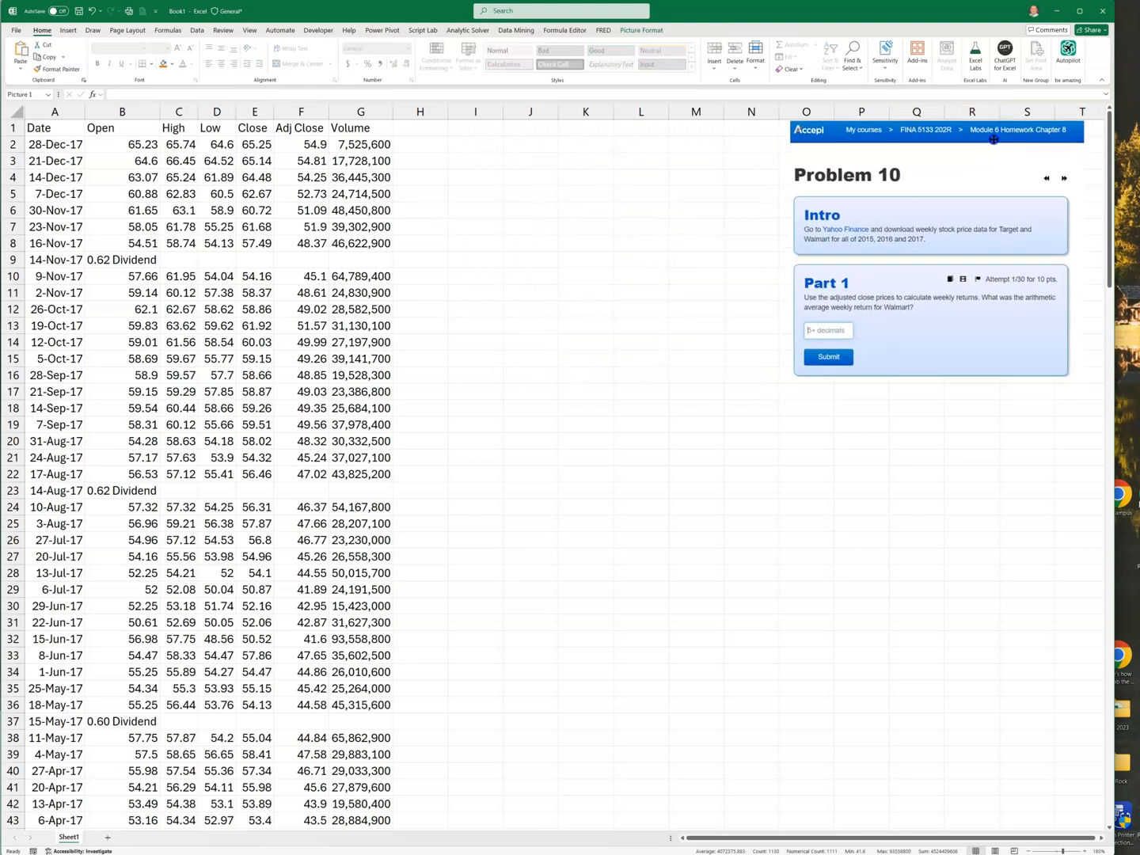
left_click(994, 139)
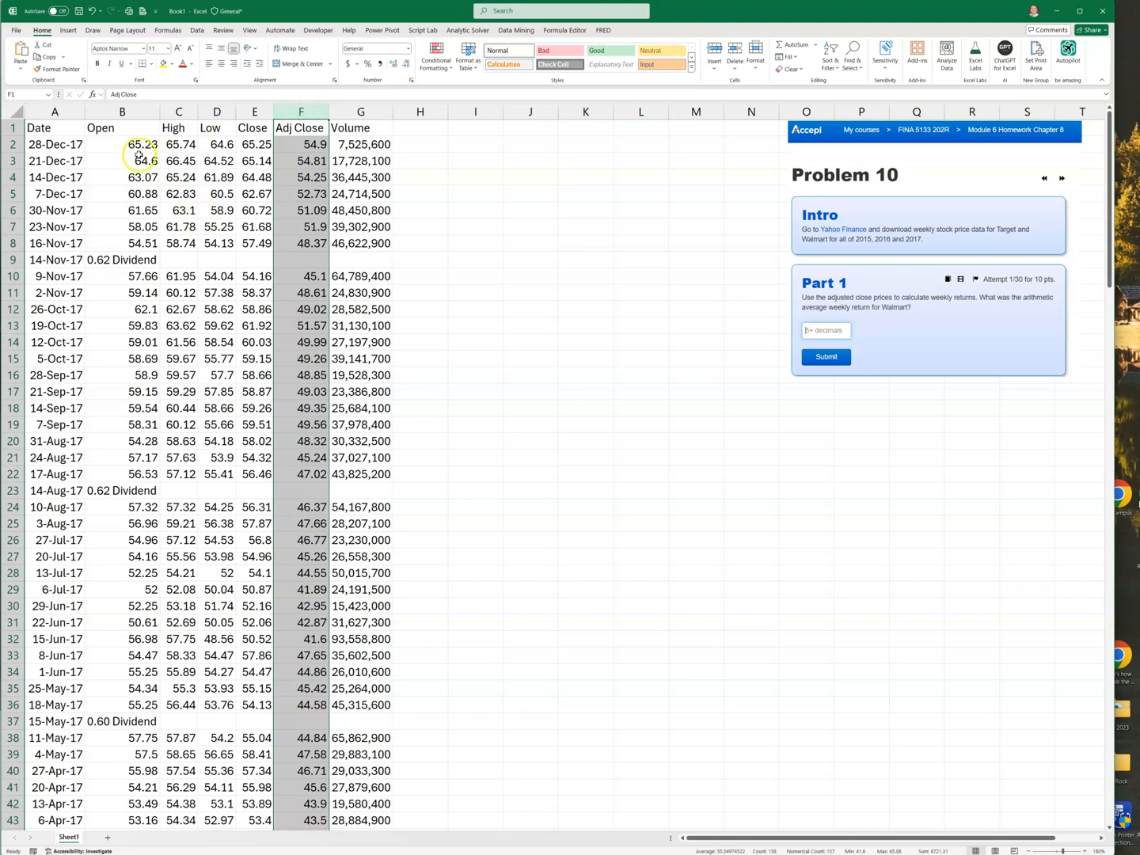
Delete the Open, High, Low, Close and Volume columns and rename B1 to TGT
right_click(122, 144)
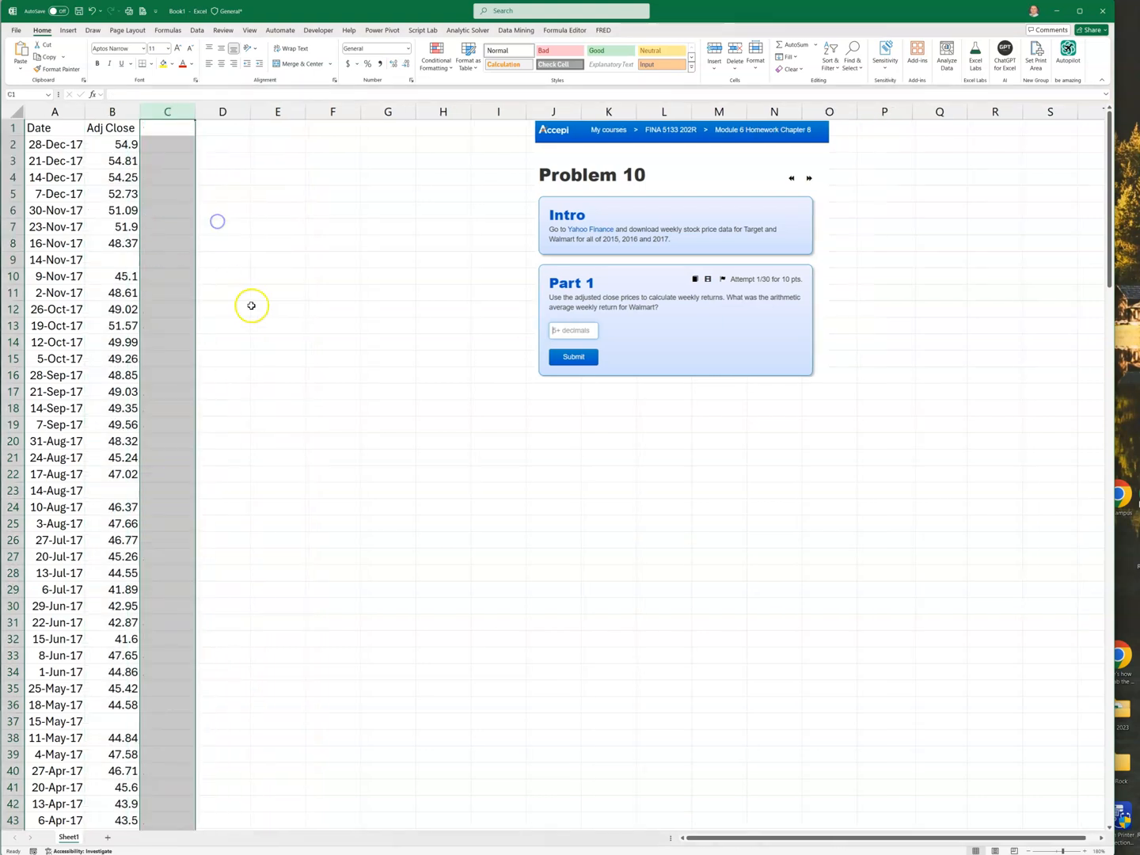
left_click(278, 309)
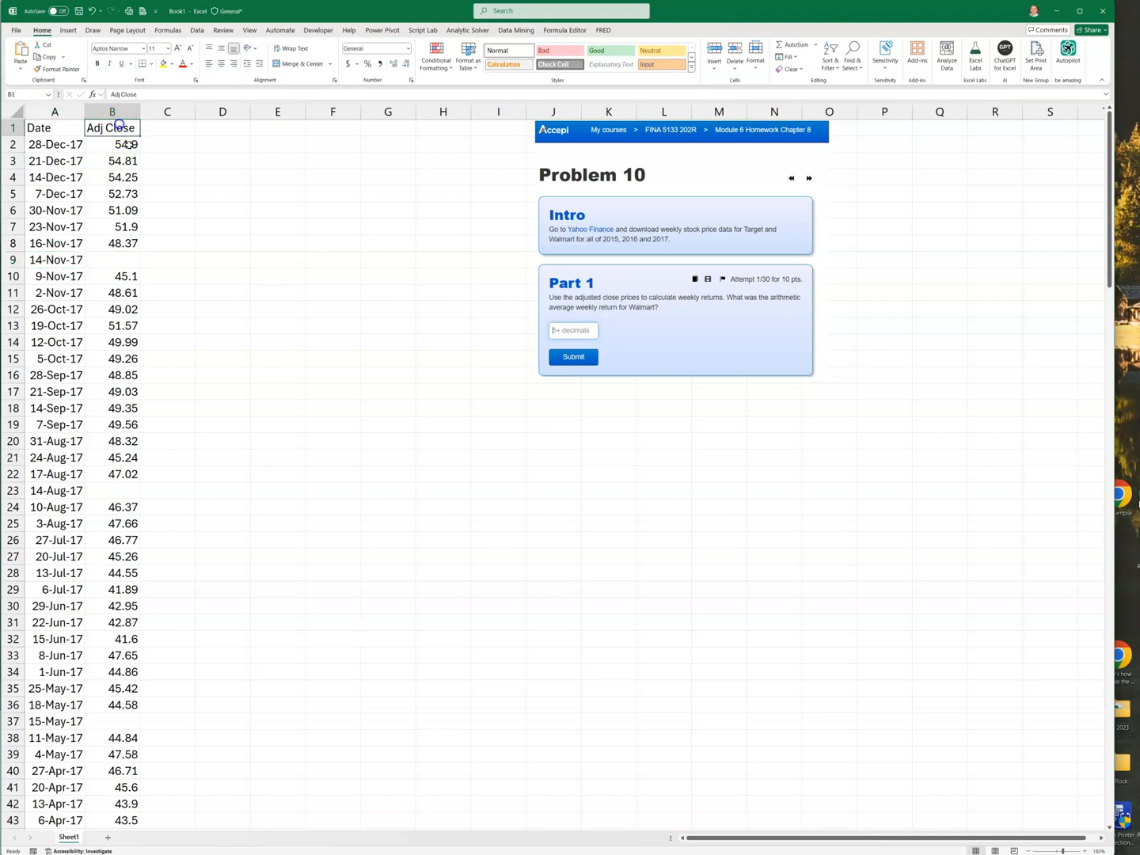
type("TGT")
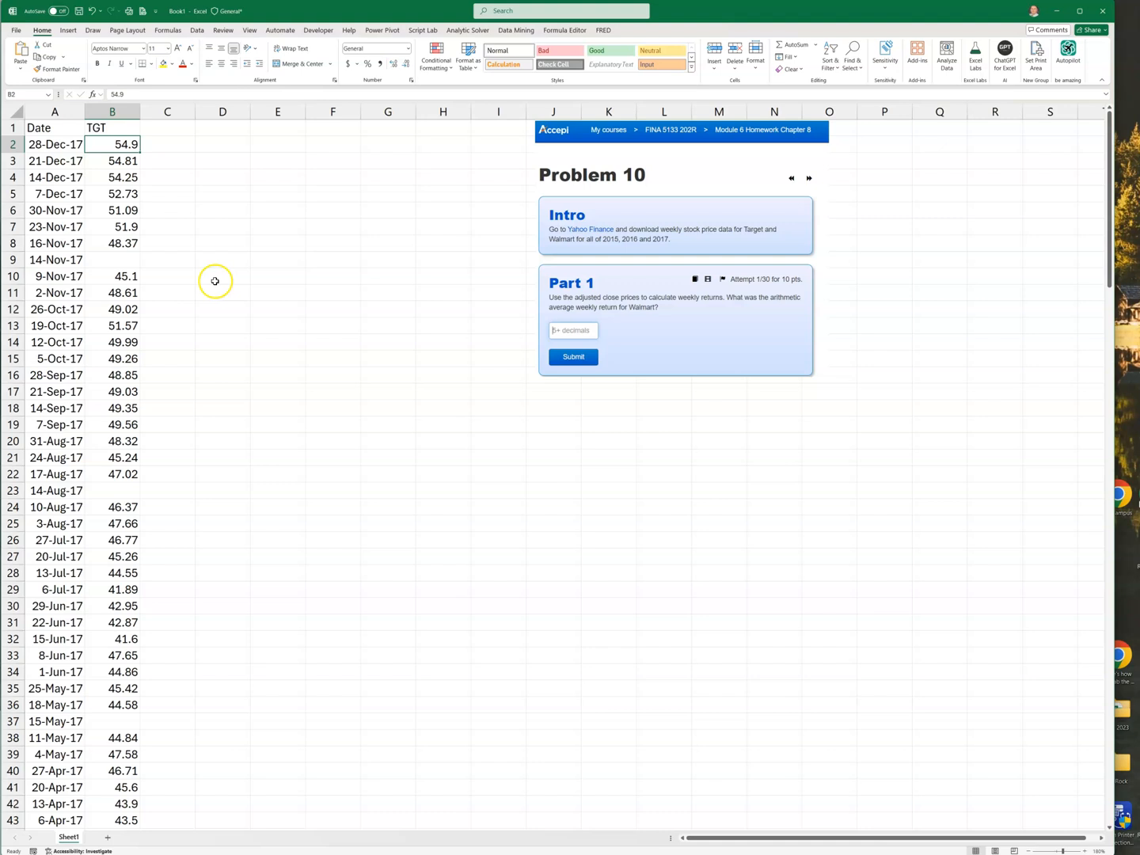
mouse_move(207, 306)
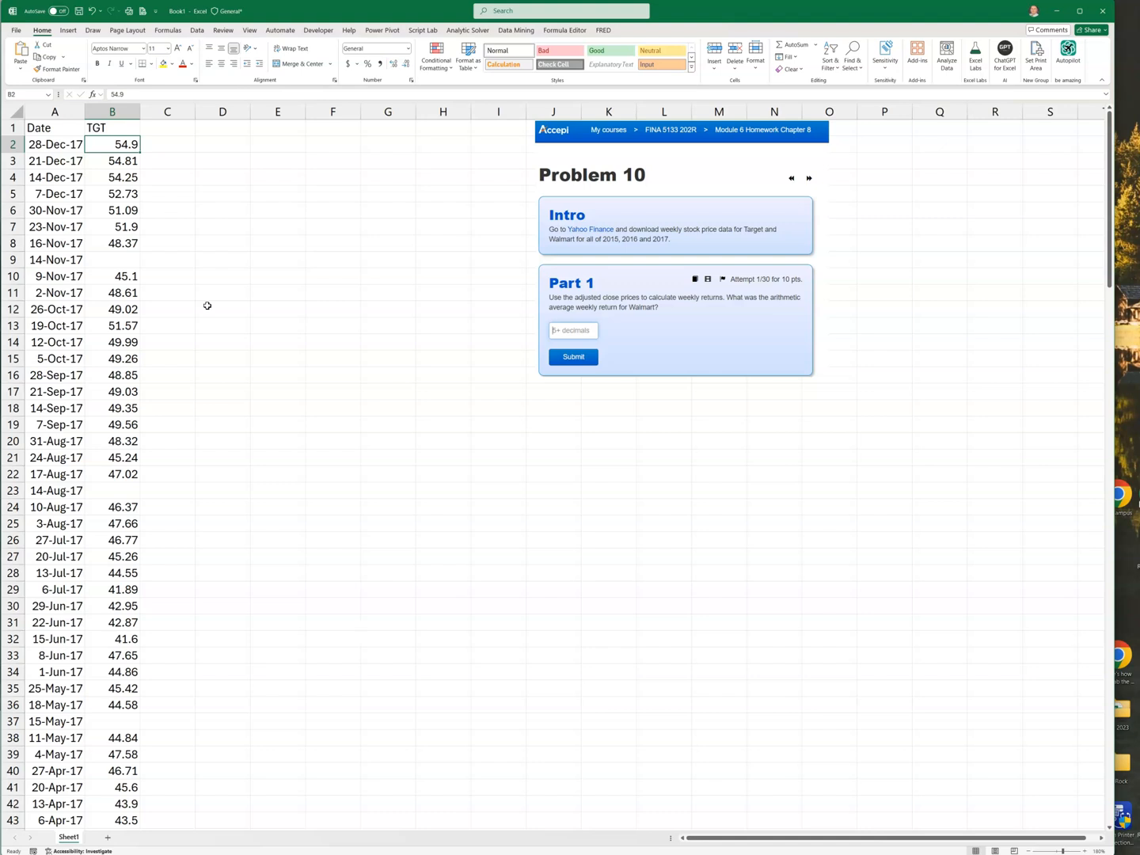
mouse_move(217, 242)
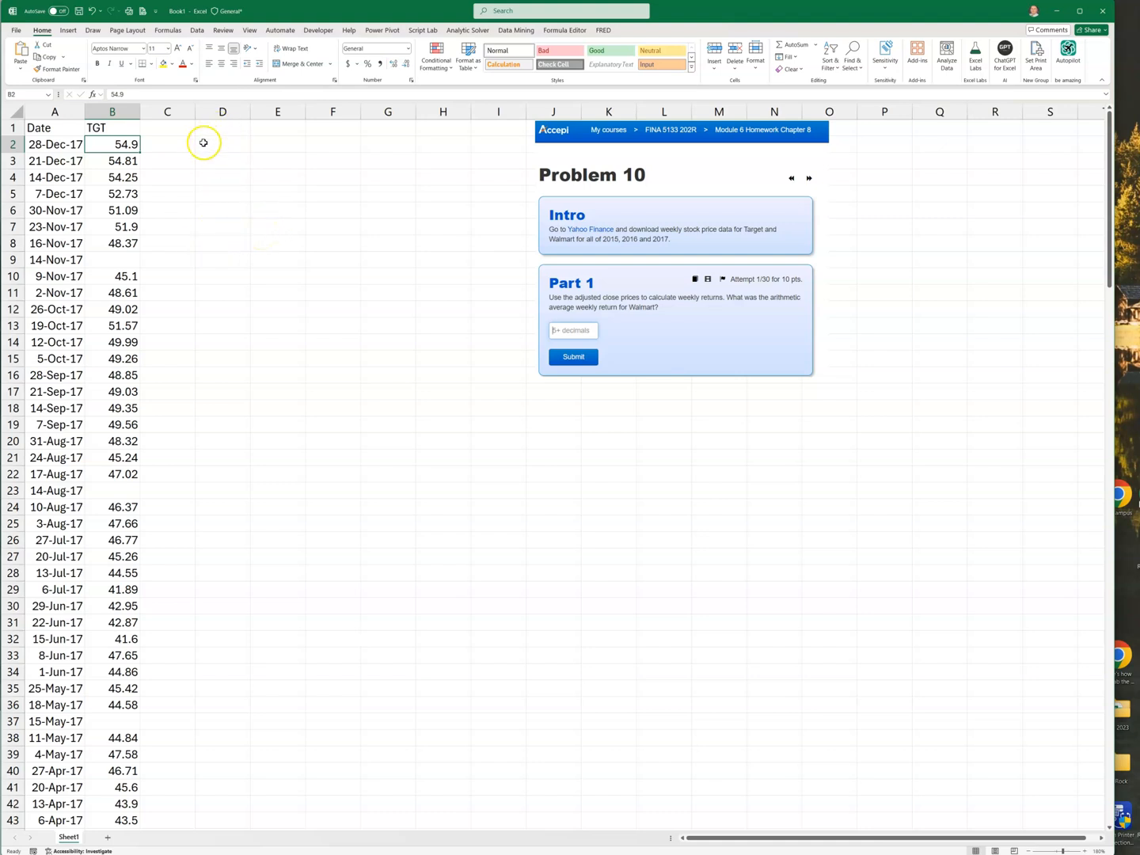
left_click(222, 143)
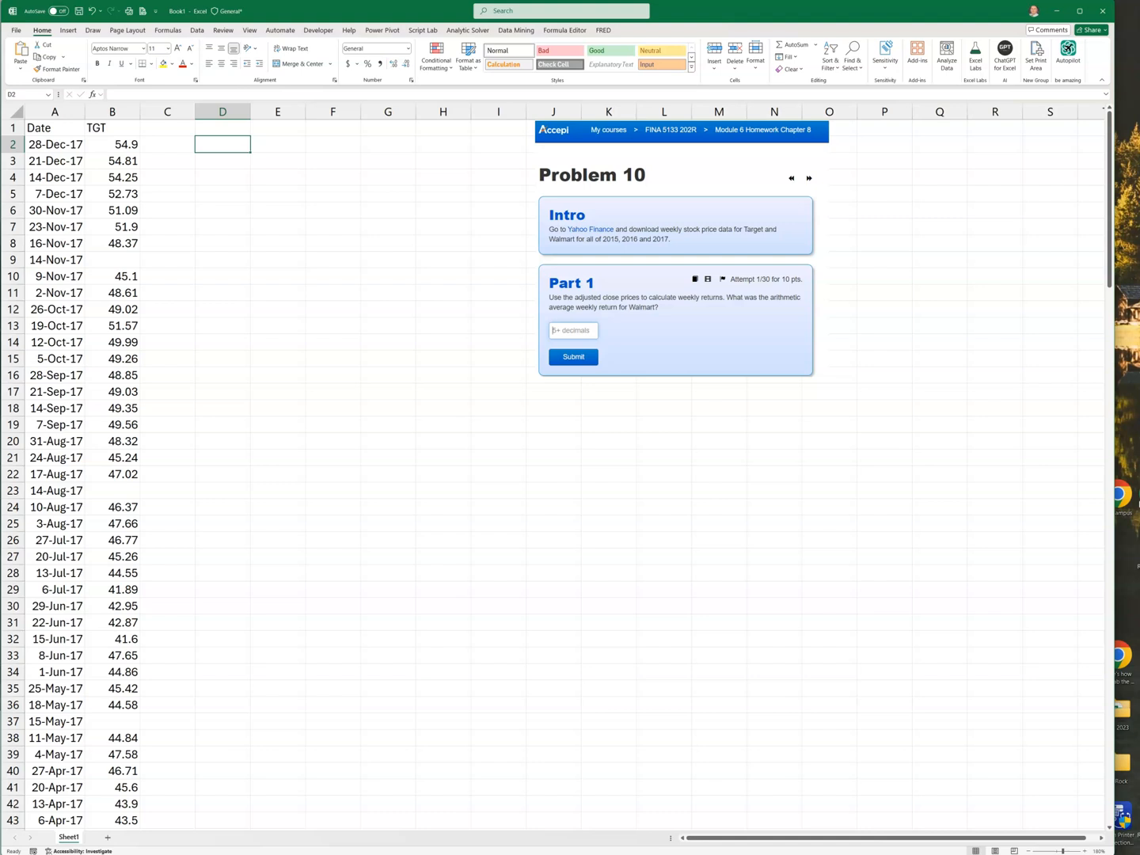
Enter =FILTER(A2:B170,B2:B170<>"") in D2 to drop blank-price rows
left_click(195, 30)
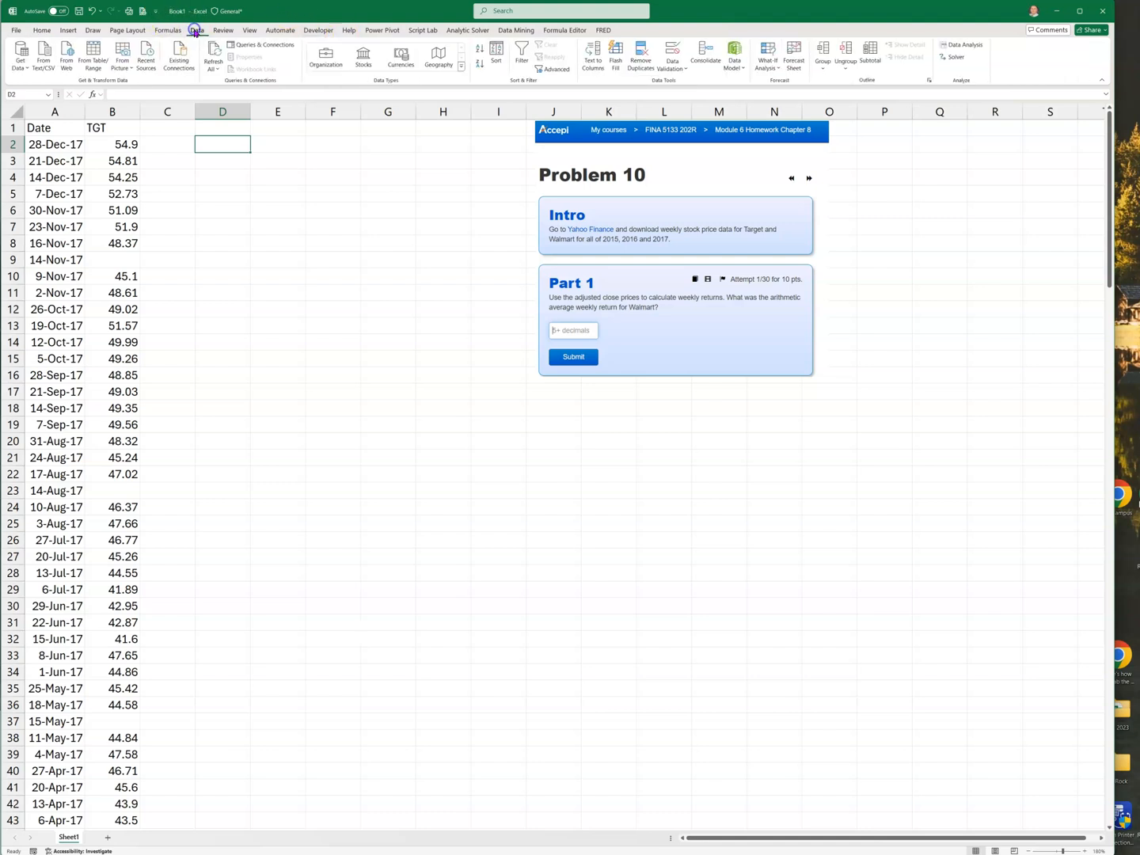
mouse_move(522, 53)
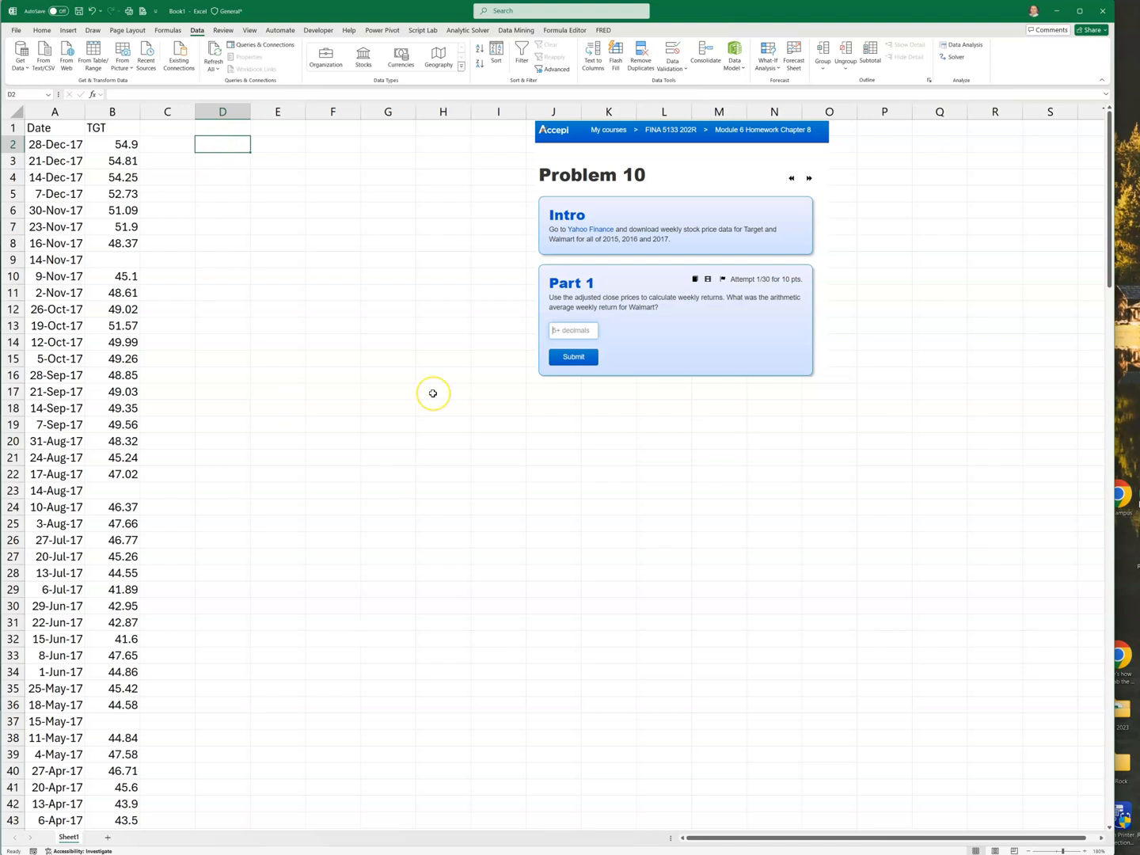
type("=fileter(")
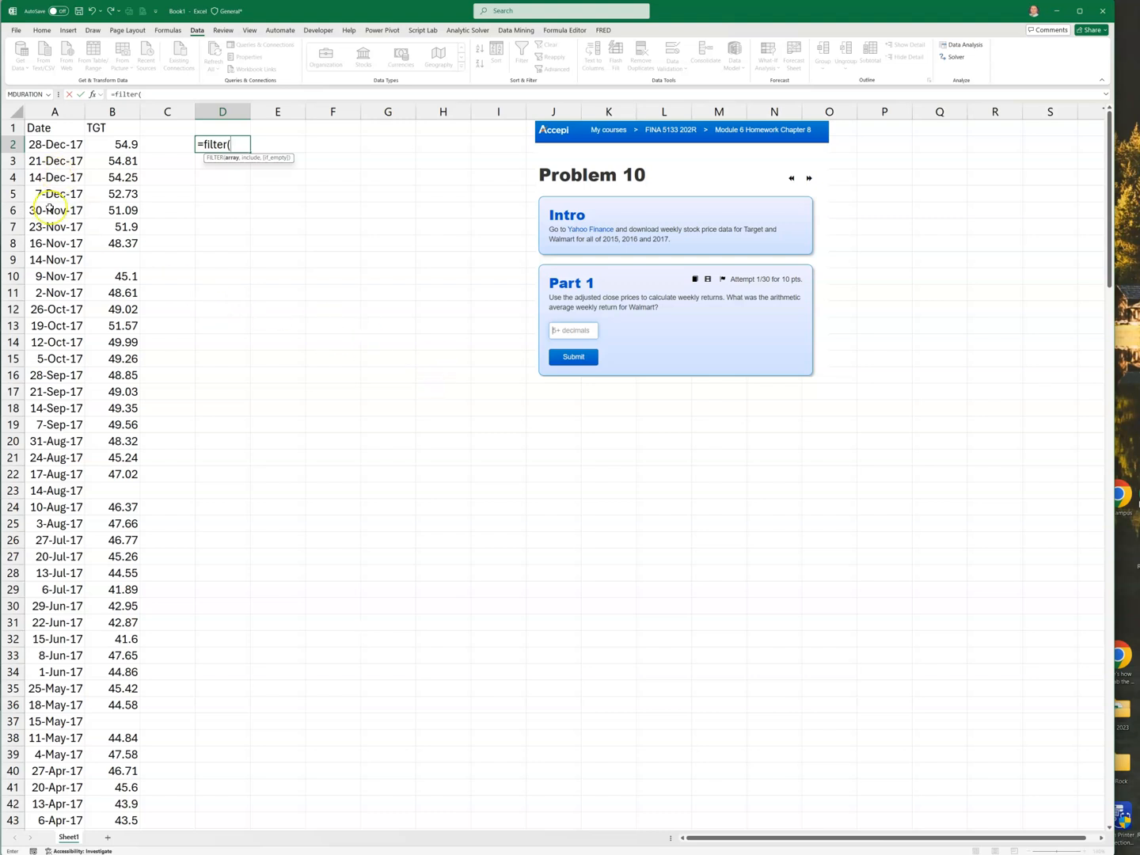
left_click_drag(55, 144, 112, 276)
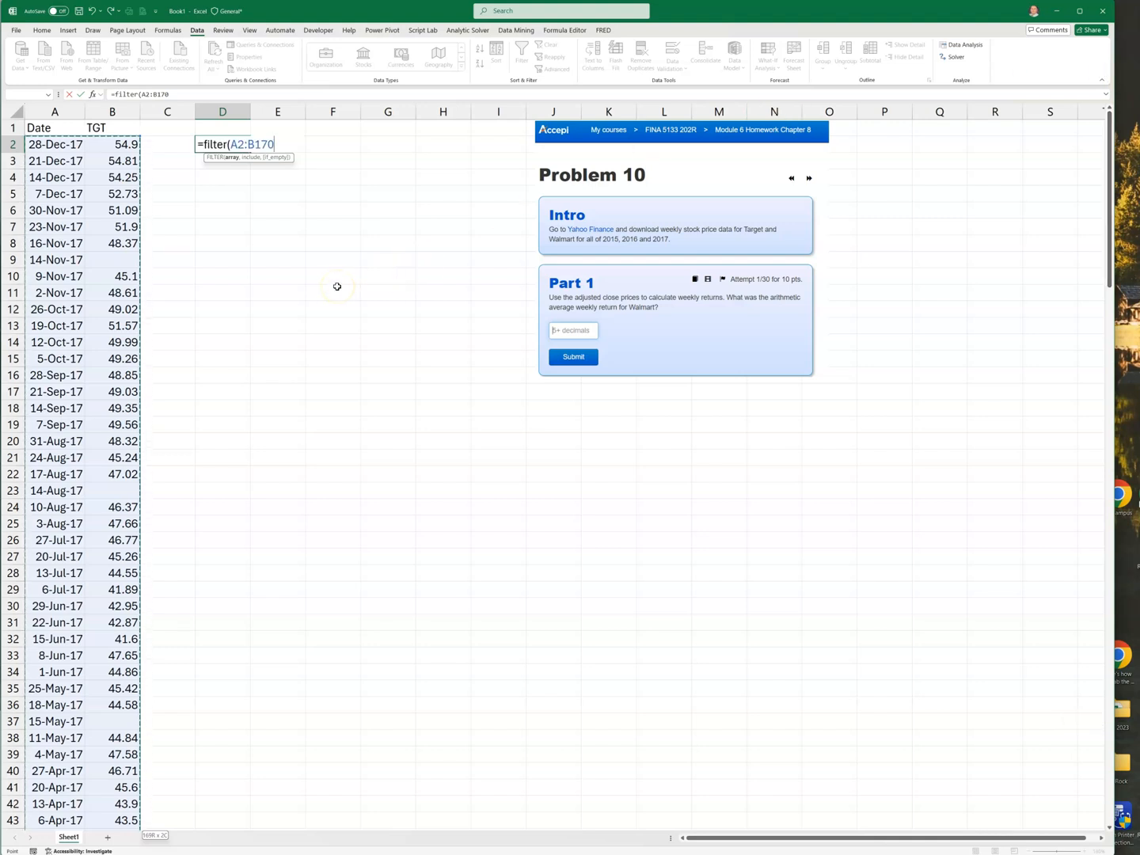
type(",B2:B1170")
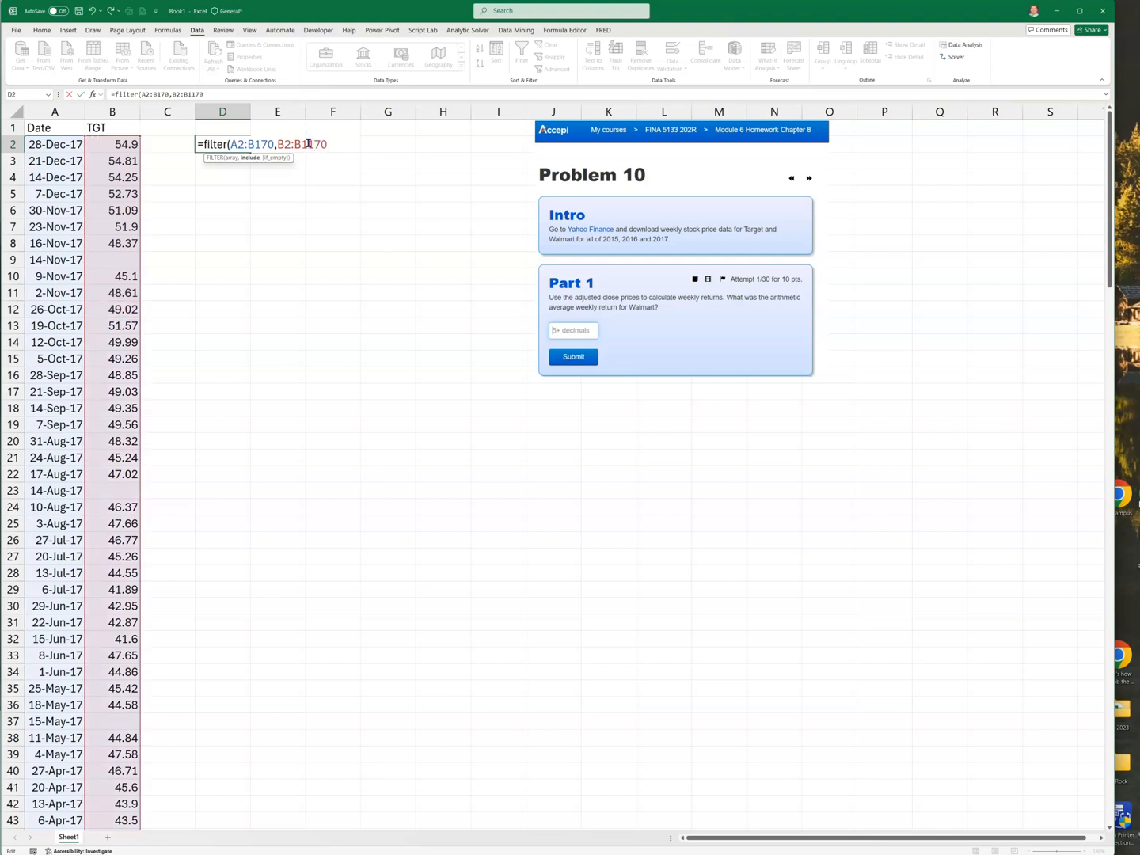
mouse_move(341, 185)
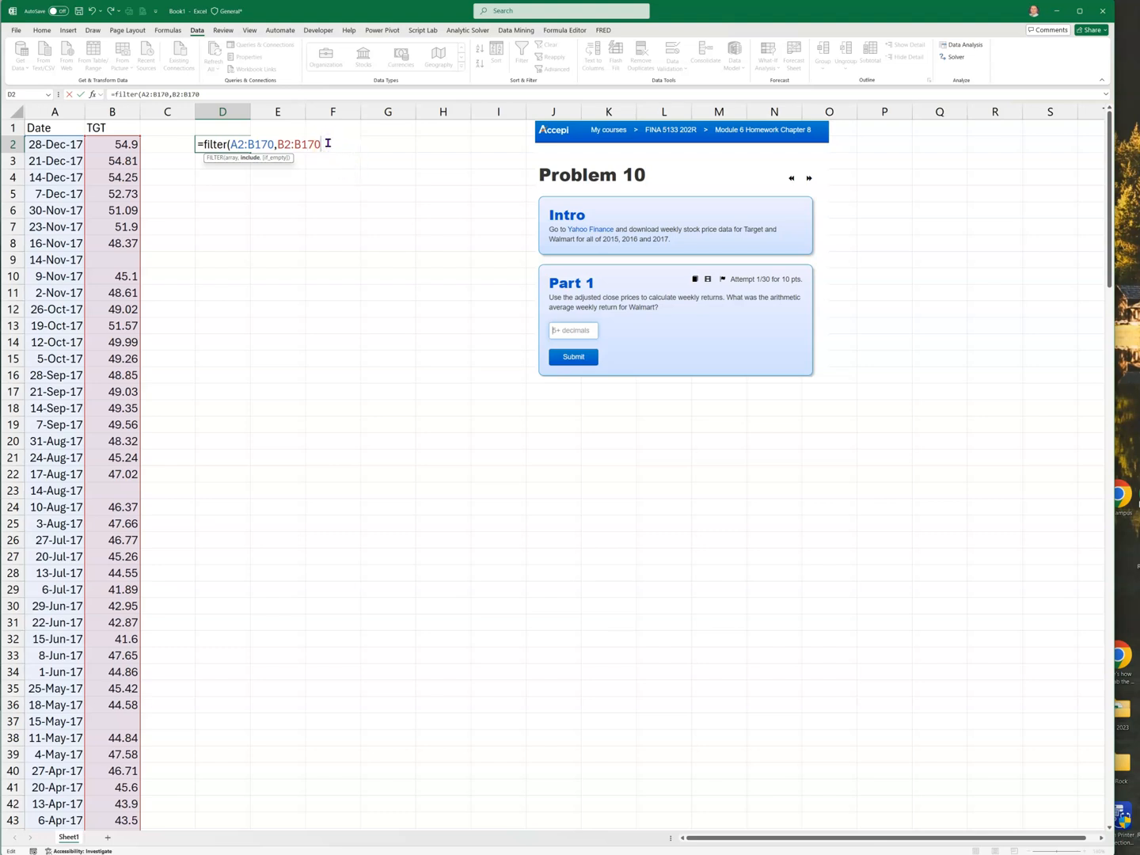
type("<>\"\")")
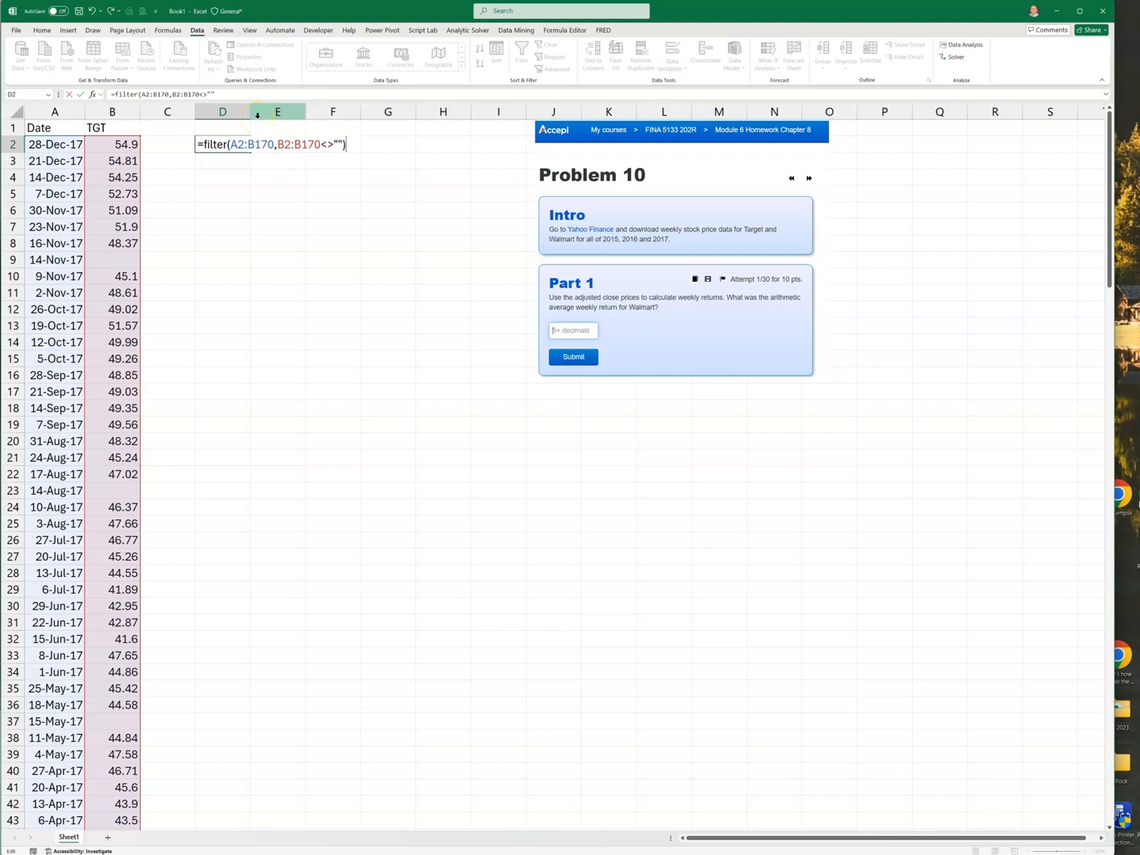
key("enter")
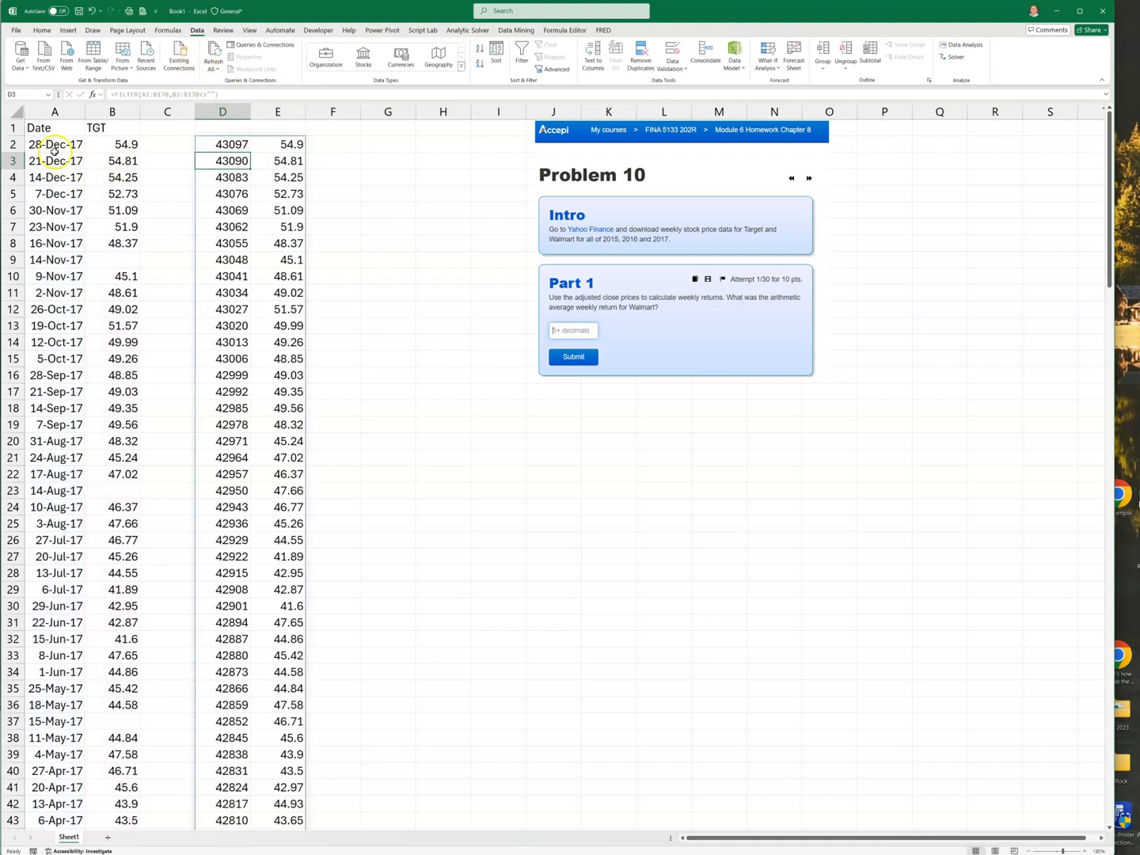
Format column D's filtered serial numbers as dd-mmm-yy dates
left_click(55, 144)
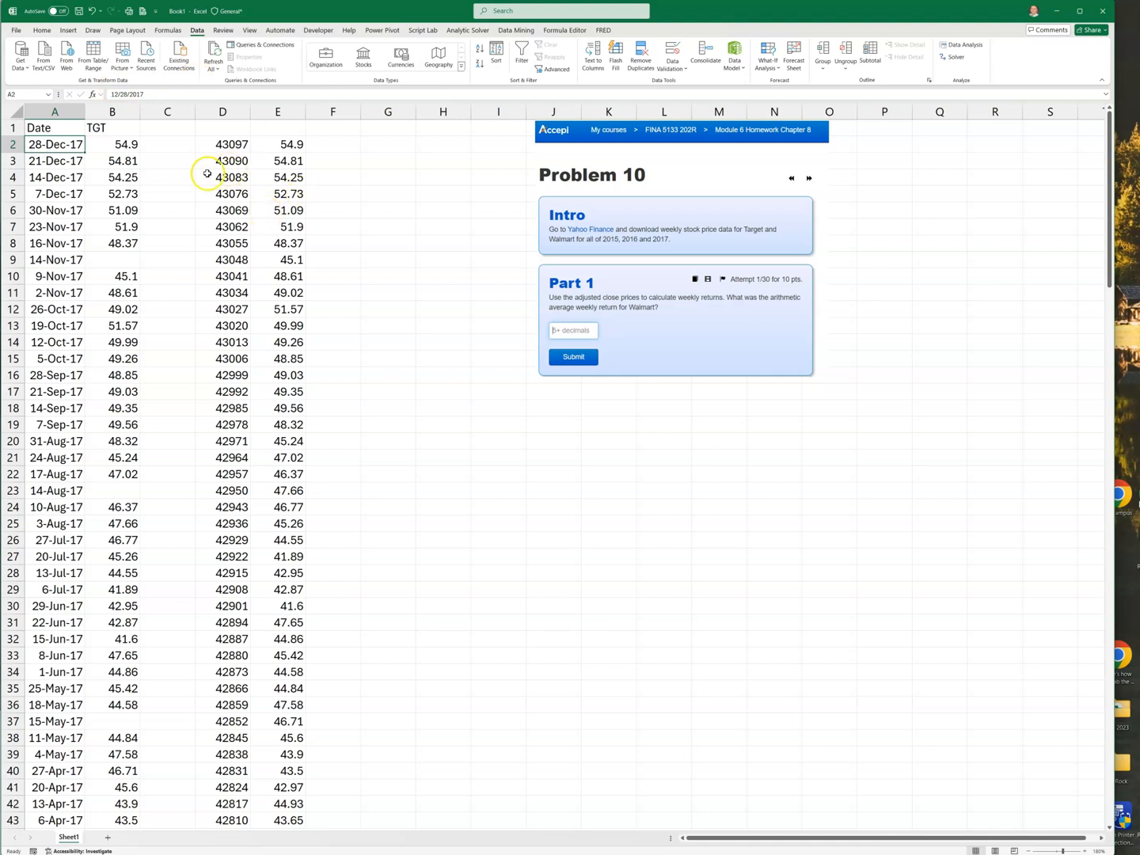
left_click(42, 30)
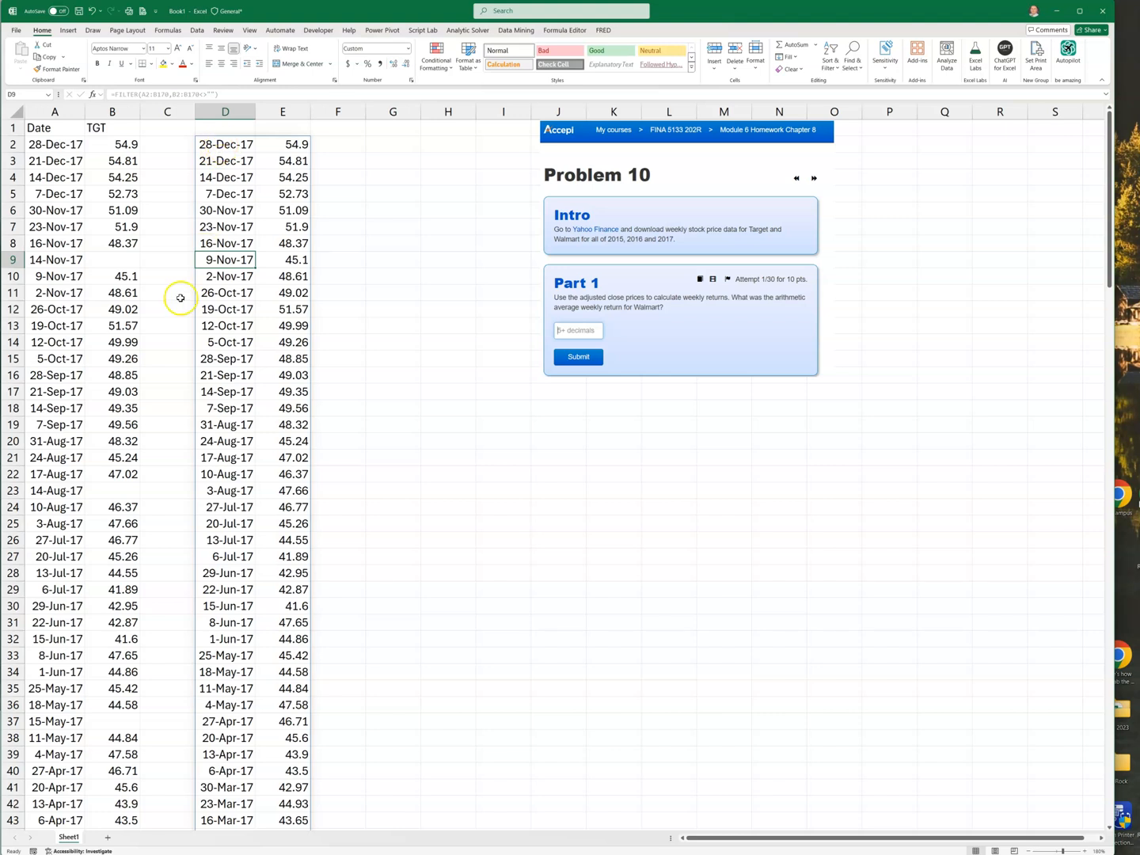
mouse_move(230, 172)
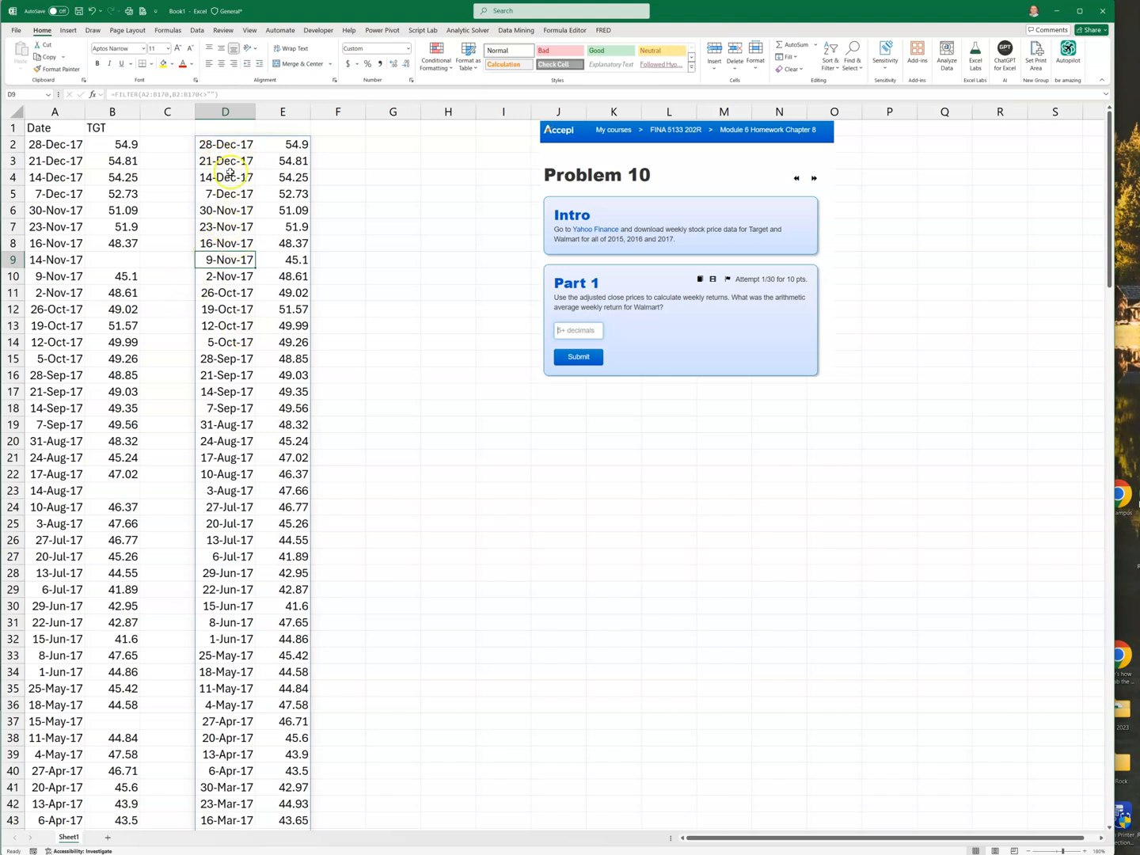
double_click(226, 144)
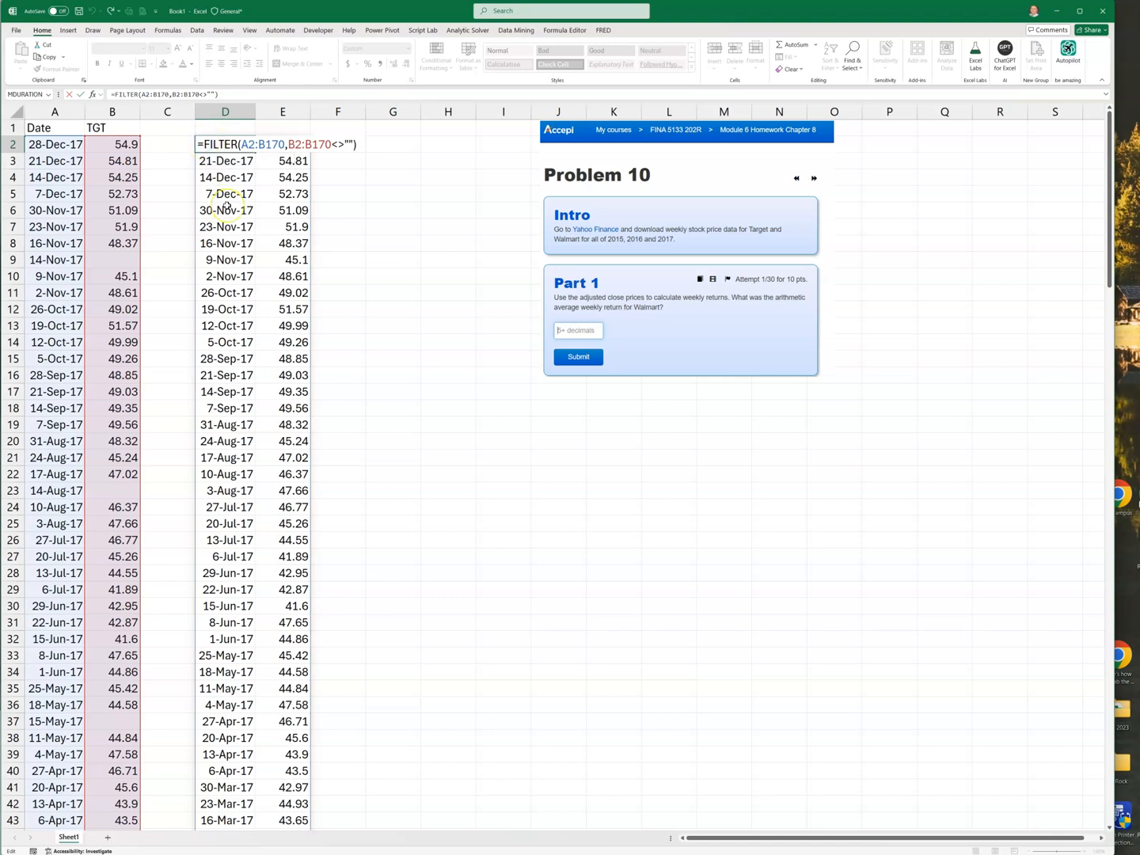
Wrap the filter in SORT(…,1) for oldest-first order and add Date and TGT headers
type("sport(")
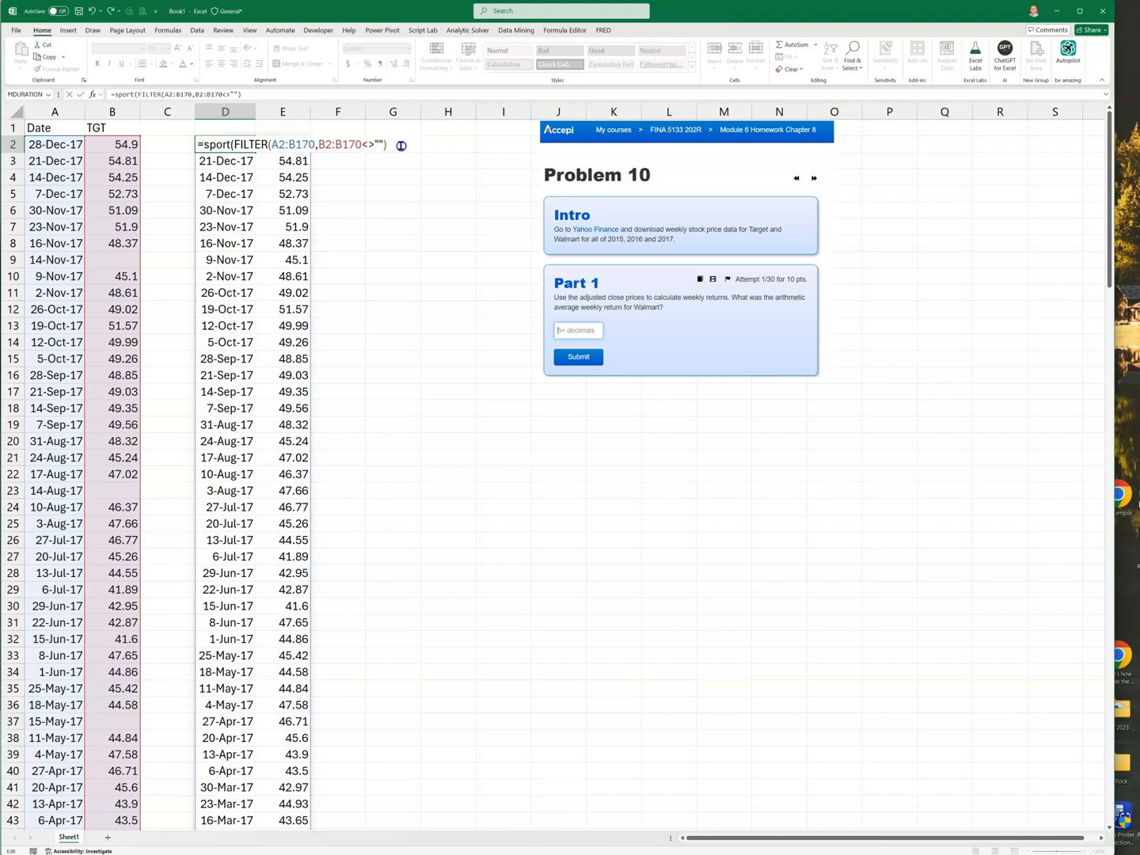
type(",")
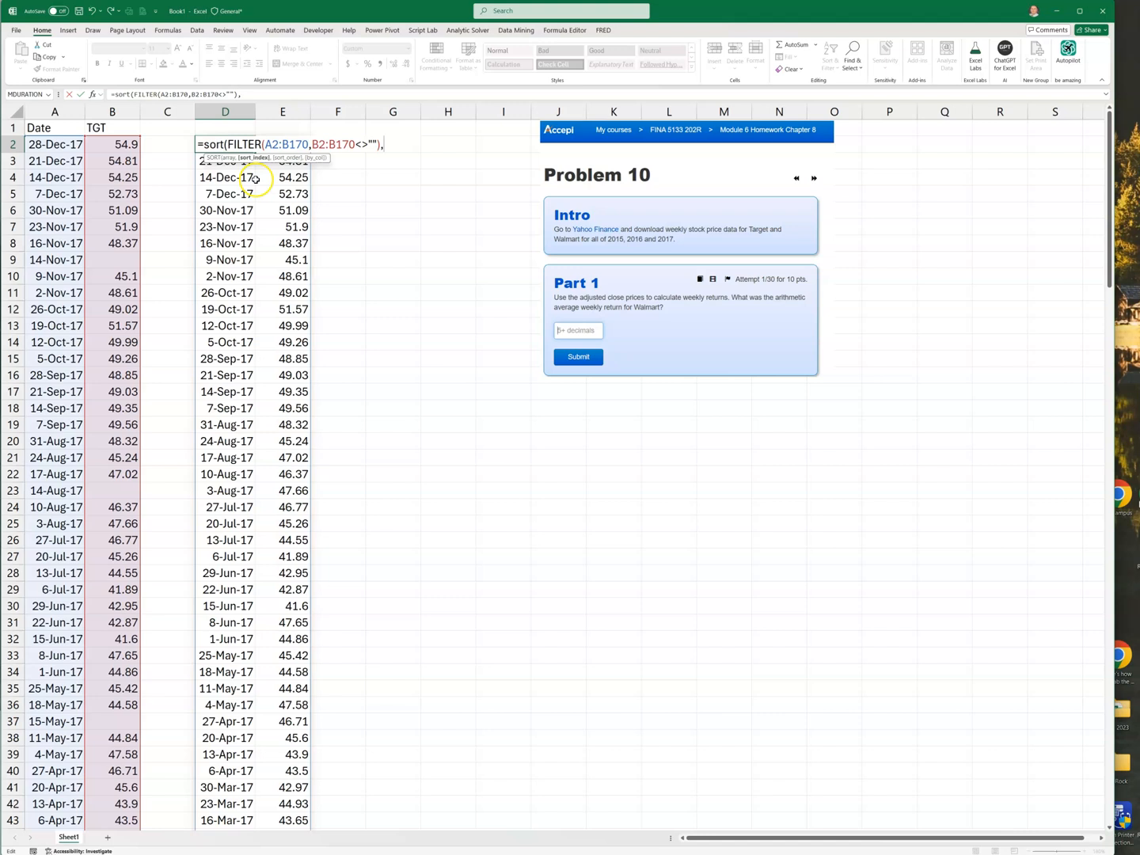
mouse_move(346, 273)
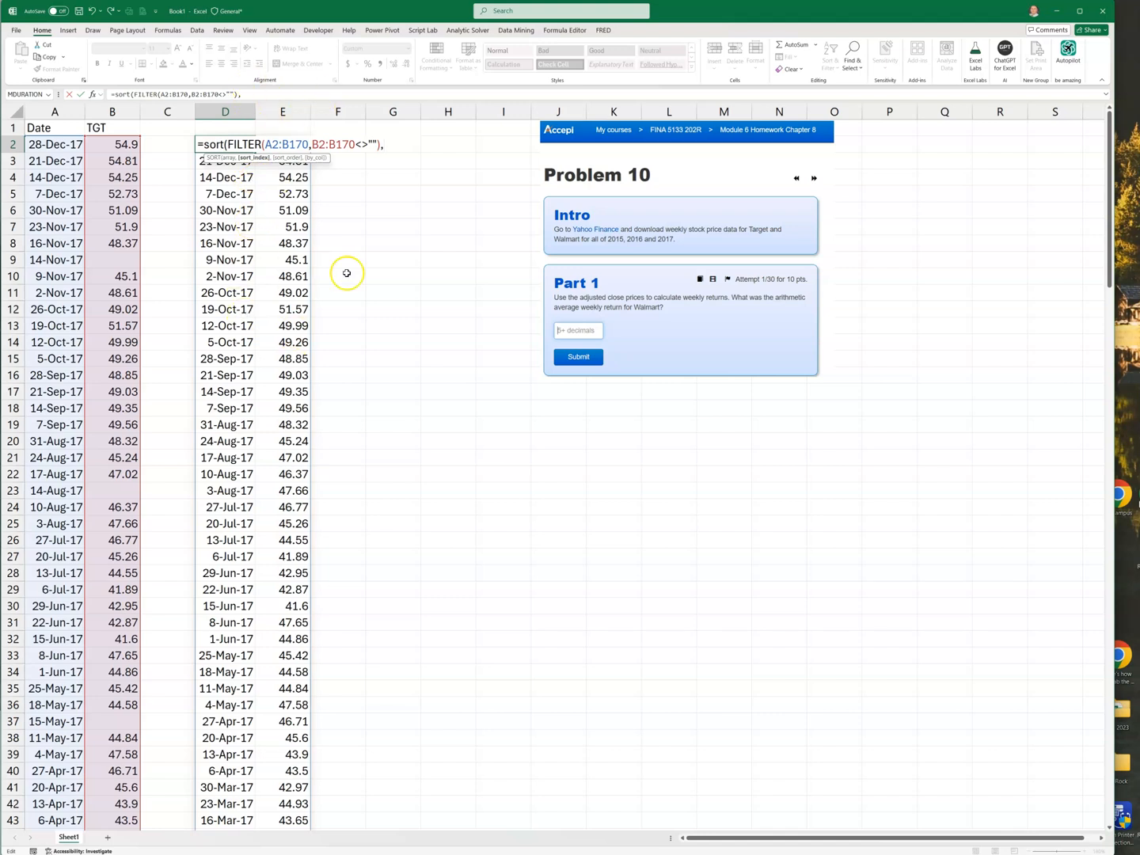
mouse_move(230, 227)
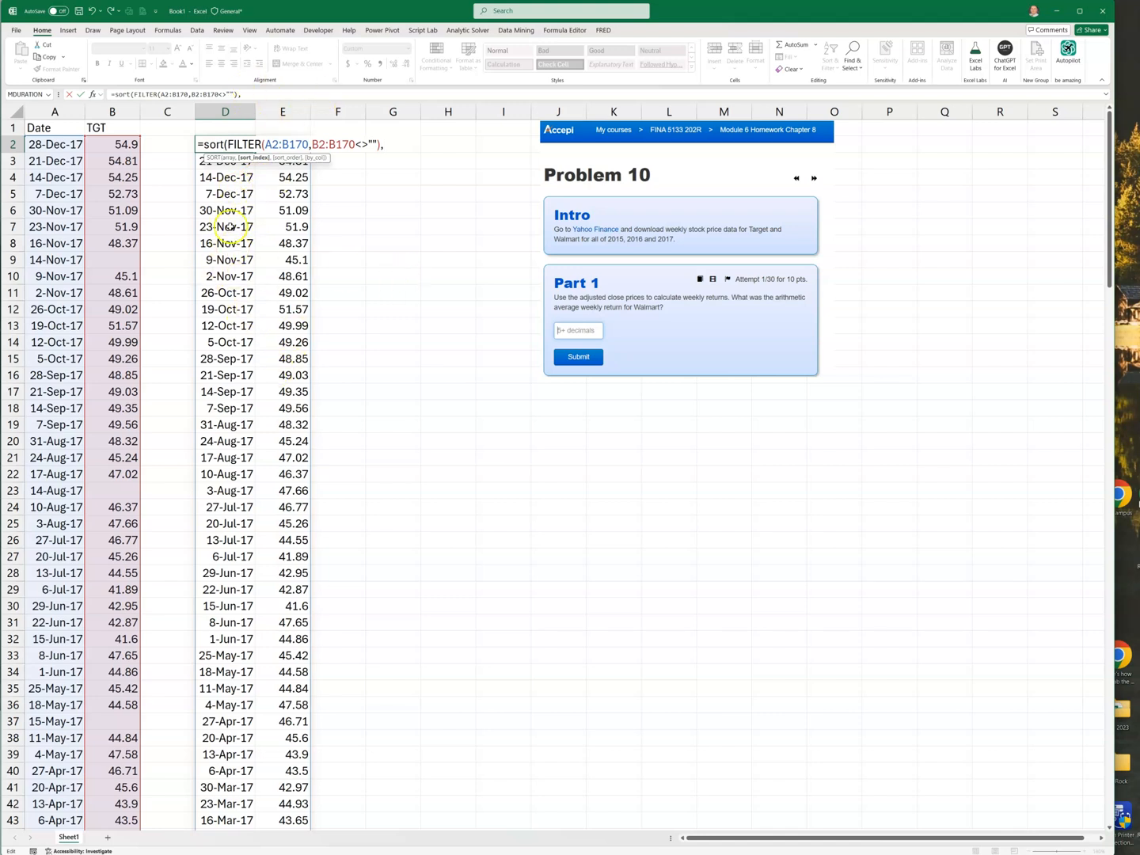
type("1)")
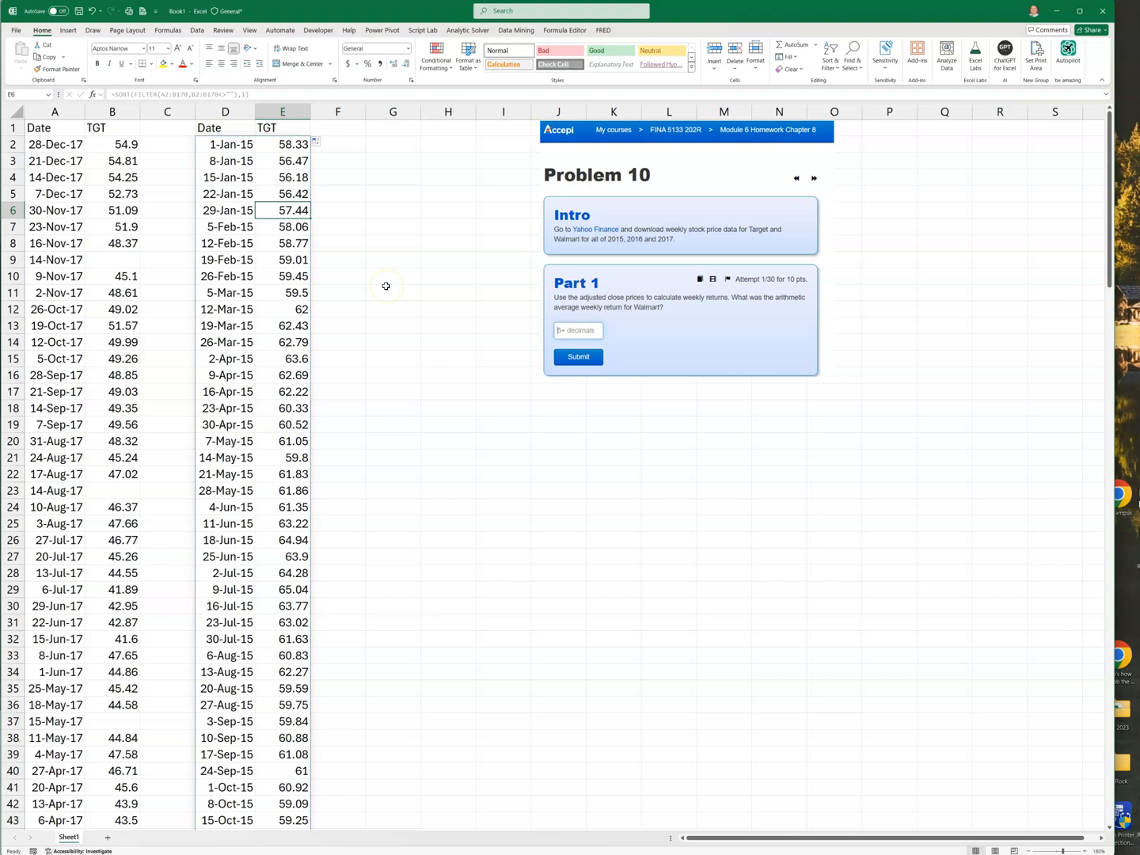
mouse_move(255, 259)
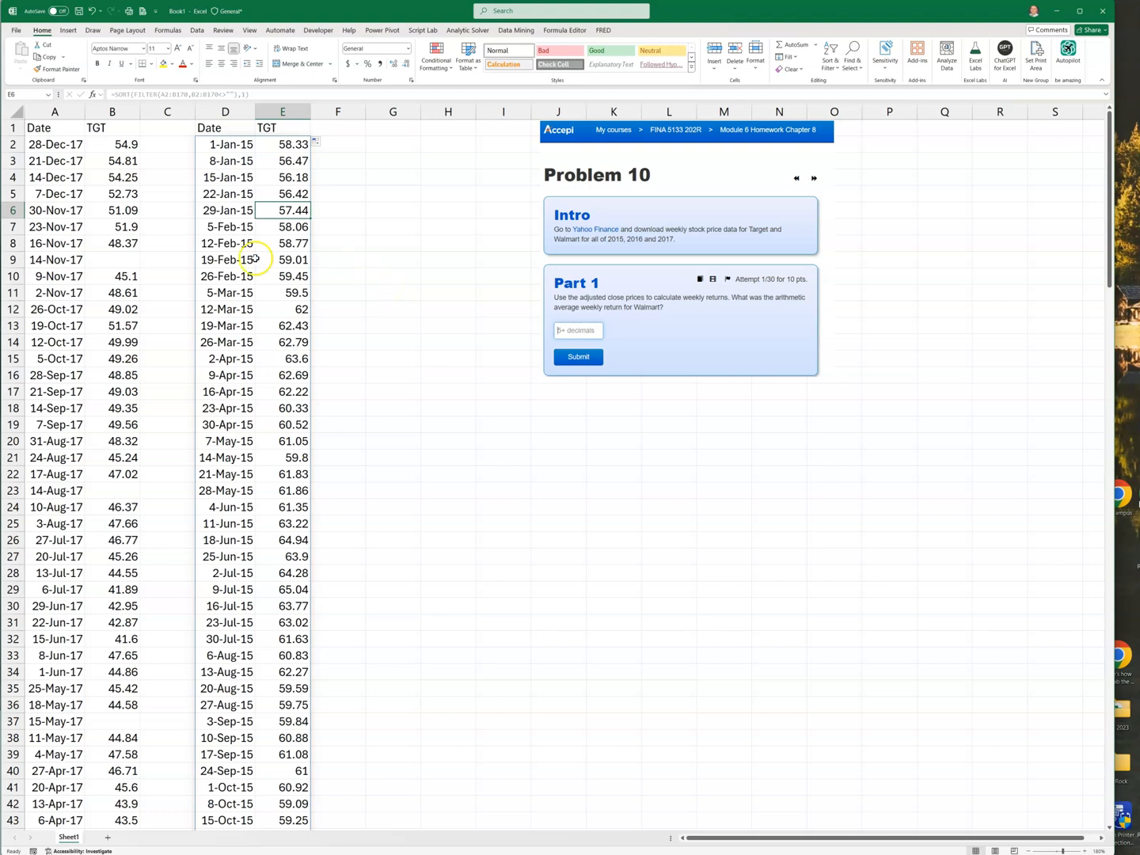
Apply the Accounting dollar format to the TGT prices in columns B and E
left_click(282, 111)
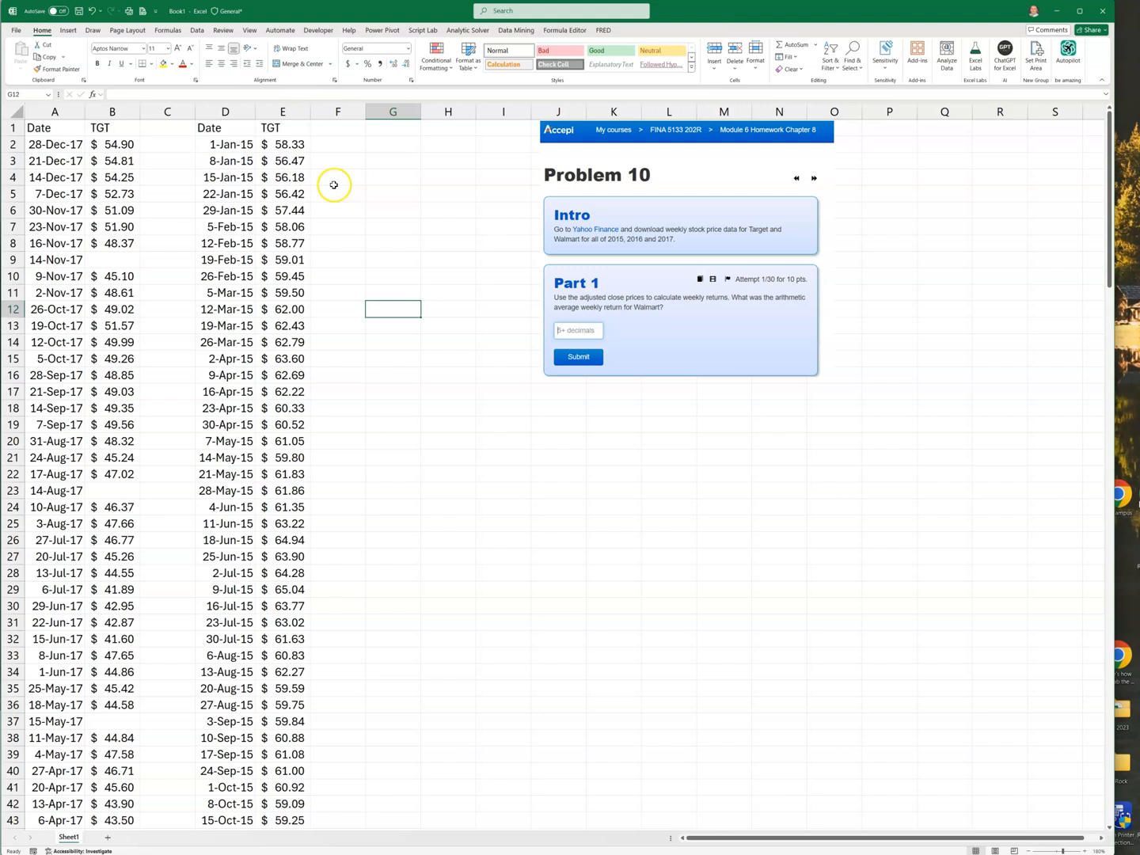
mouse_move(640, 247)
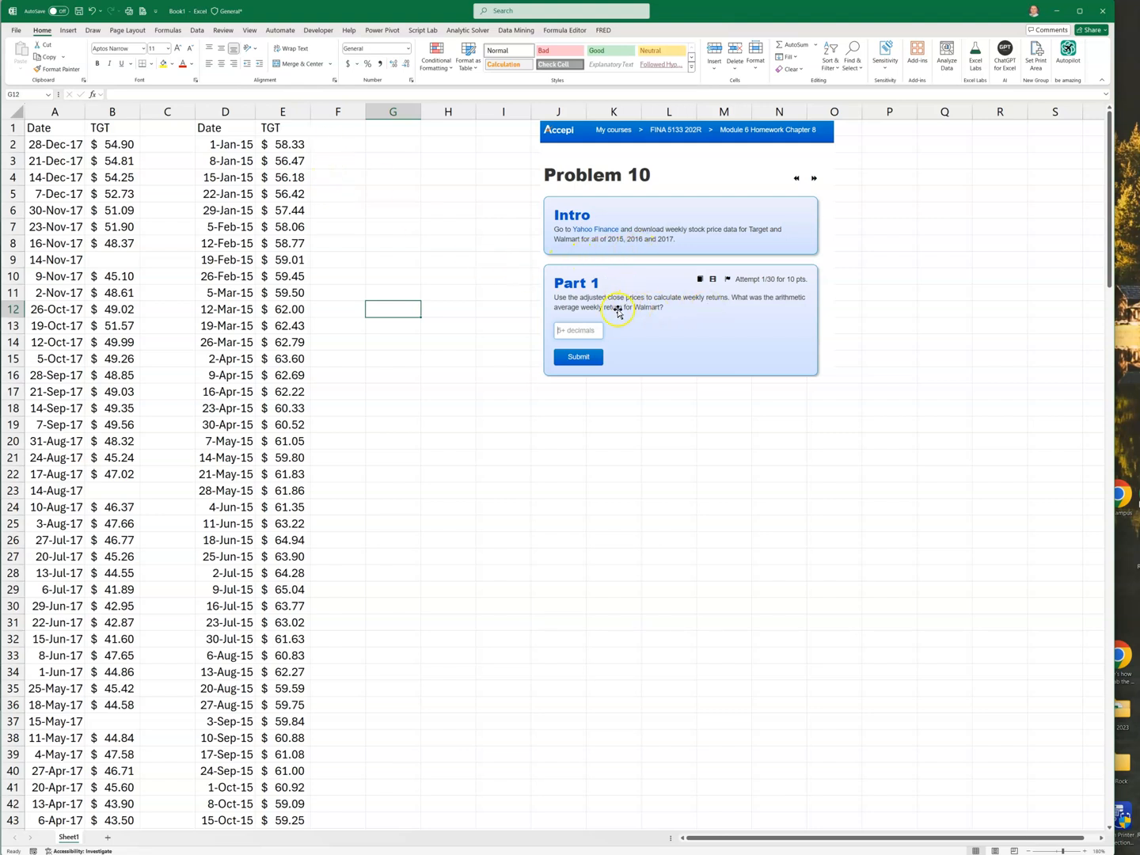
left_click(338, 161)
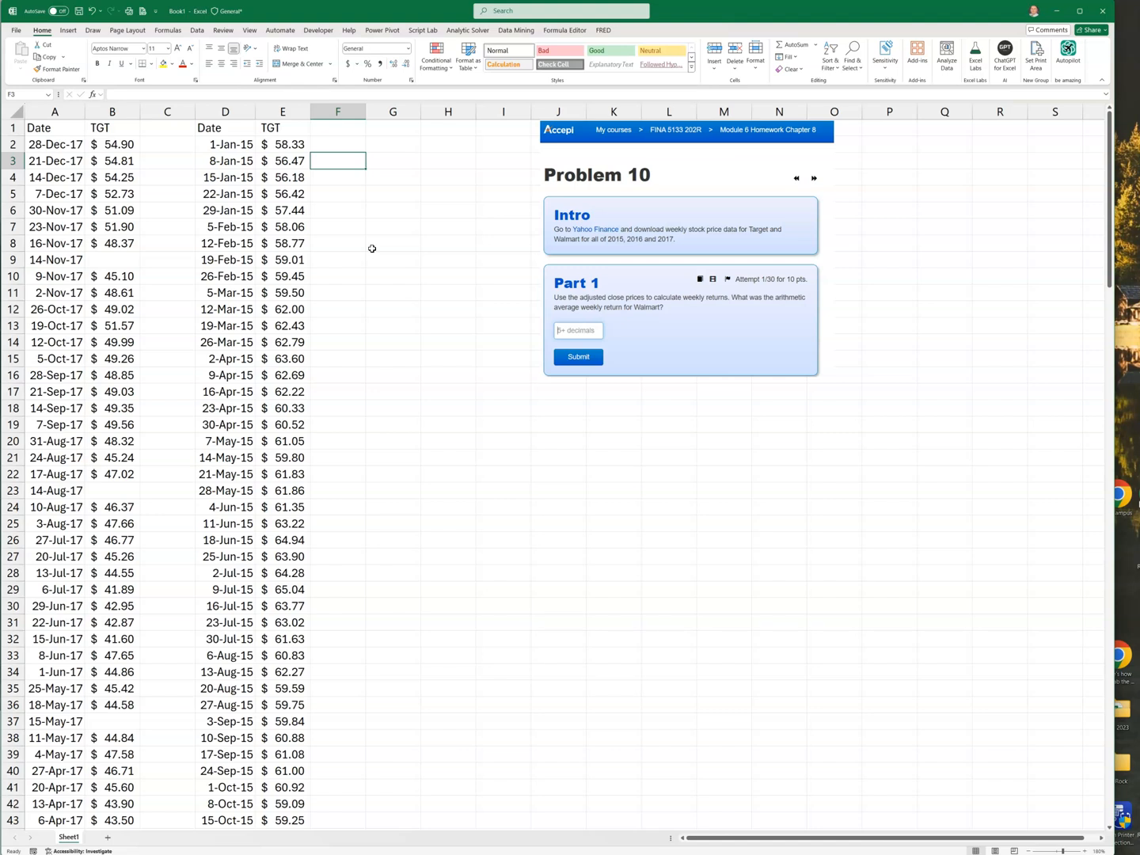
Enter =E3/E2-1 in F3 as a two-decimal percentage (-3.19%) and fill it down
type("=")
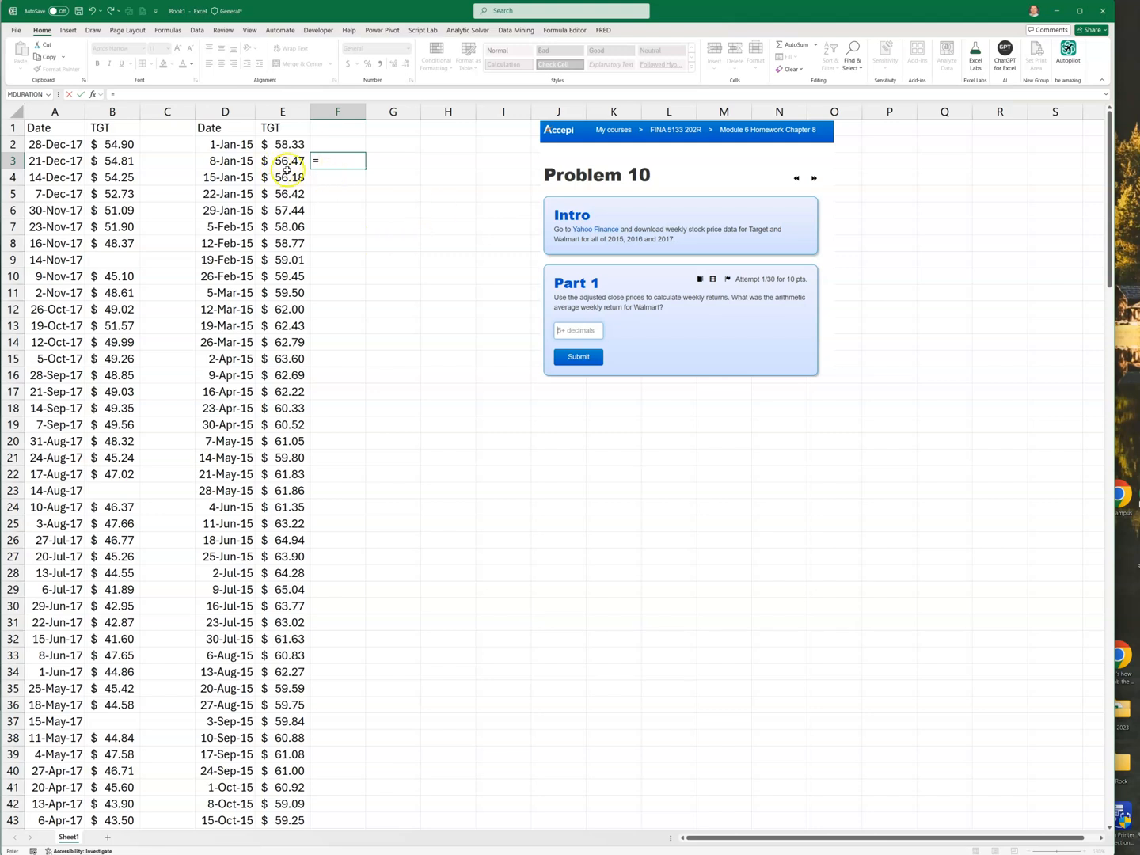
left_click(283, 161)
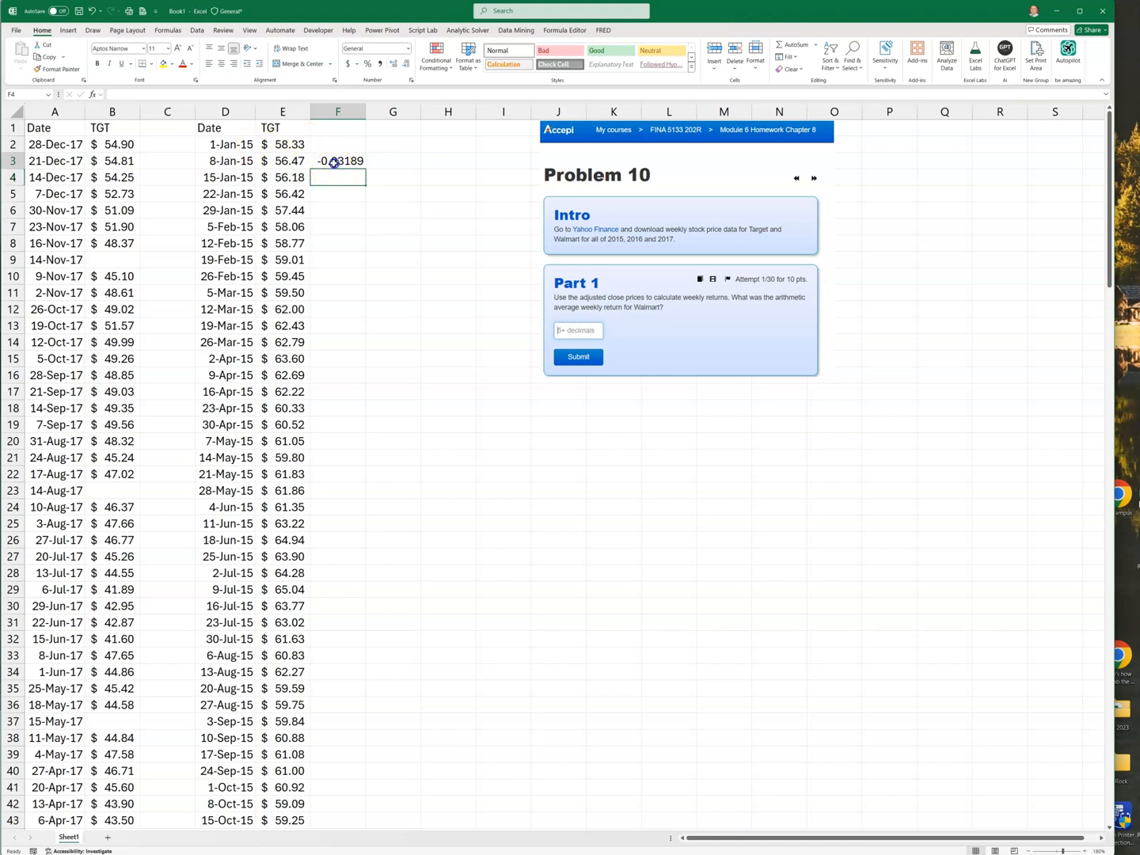
left_click(354, 64)
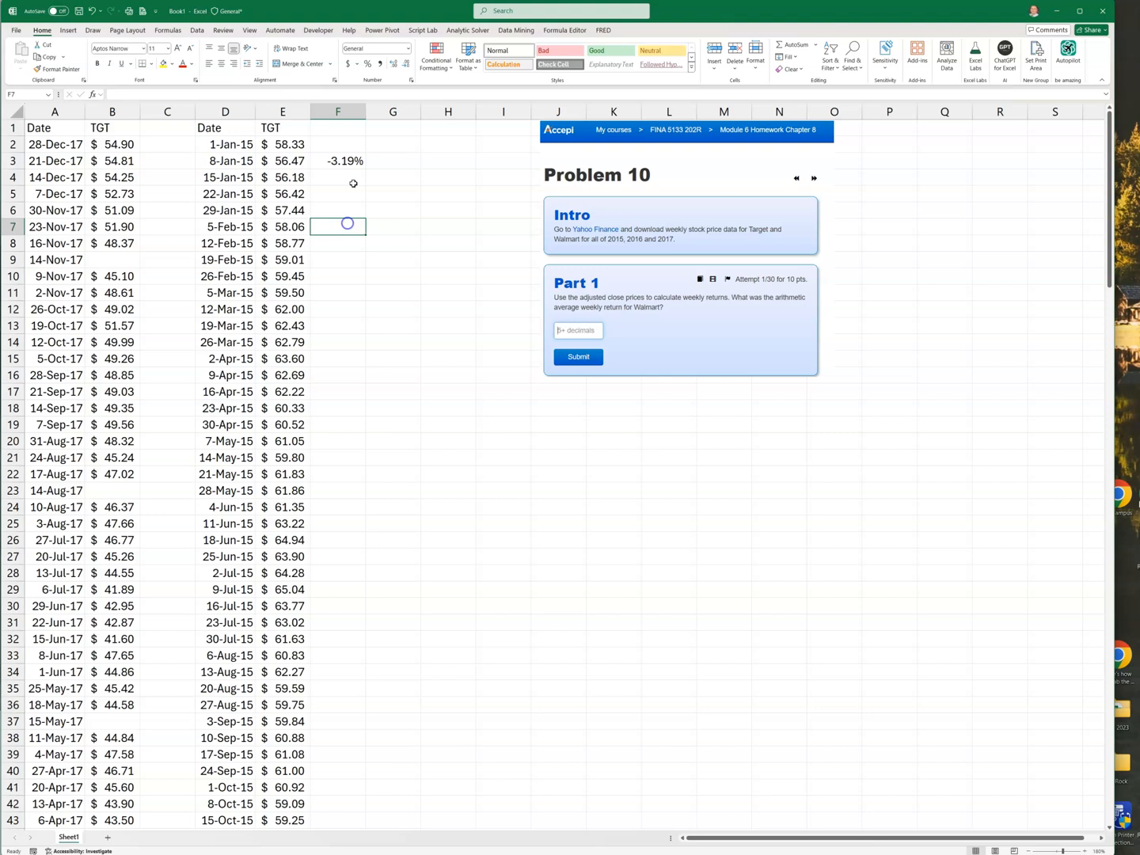
left_click(338, 161)
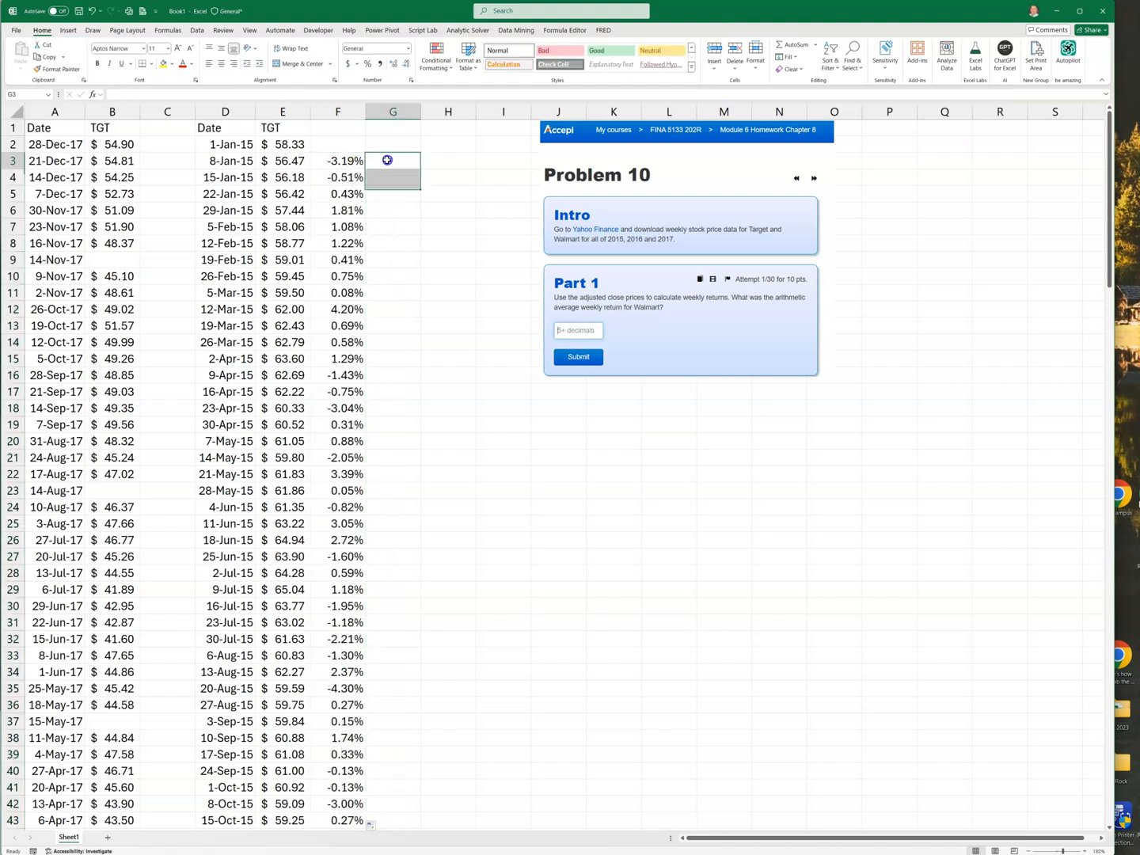
Use FORMULATEXT in F2 to display D2's SORT(FILTER…) formula as text
type("f")
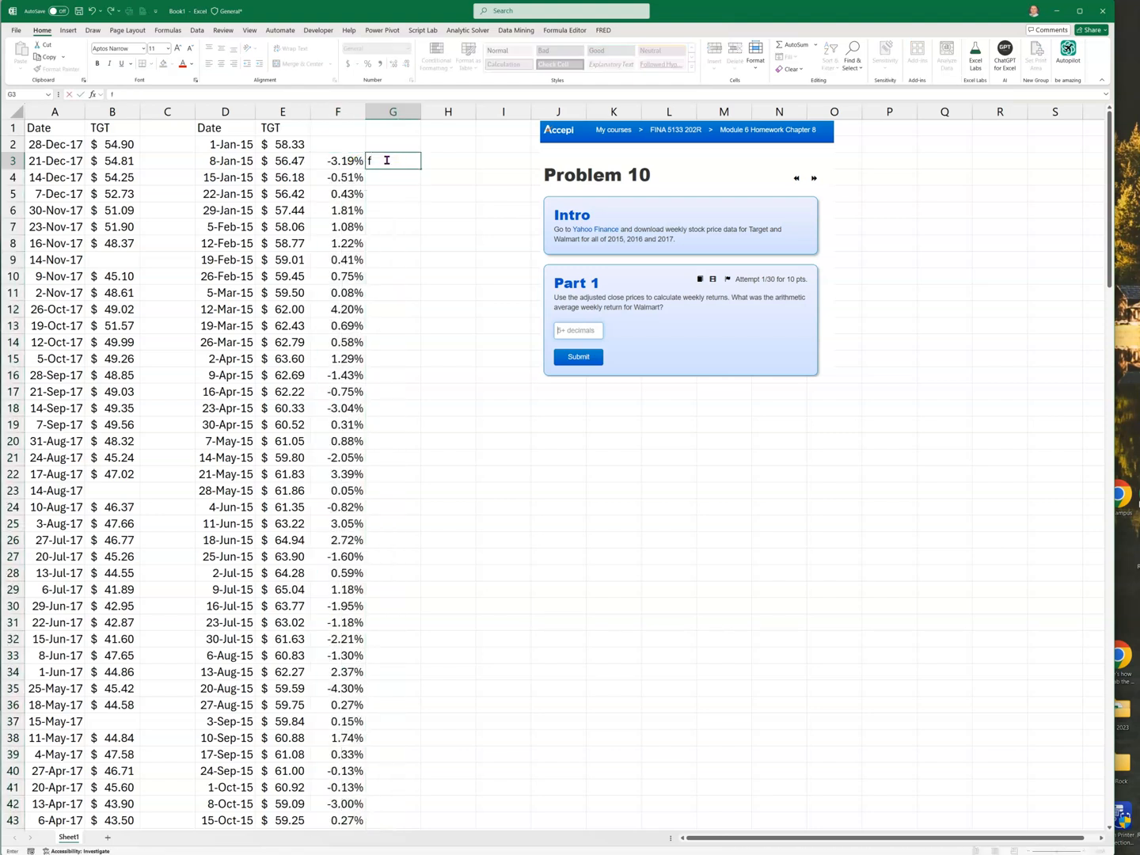
type("ormt")
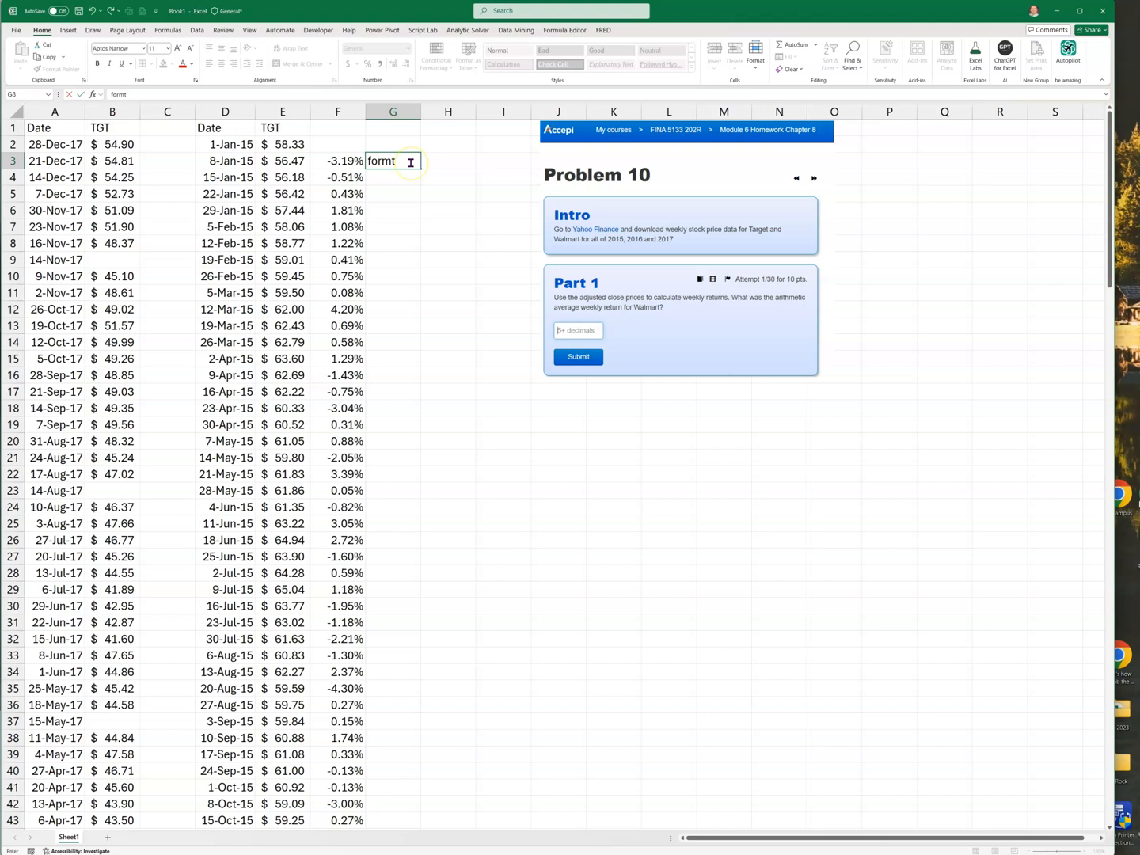
key("Backspace")
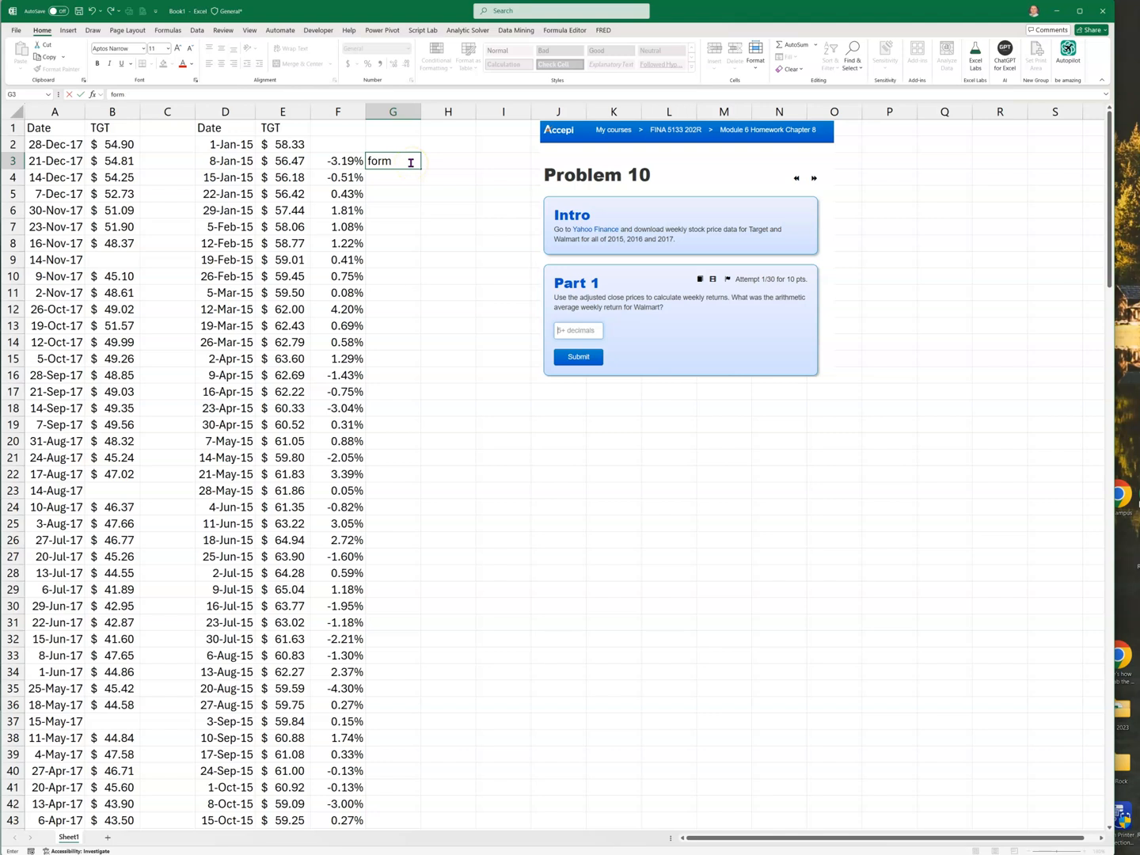
type("=for")
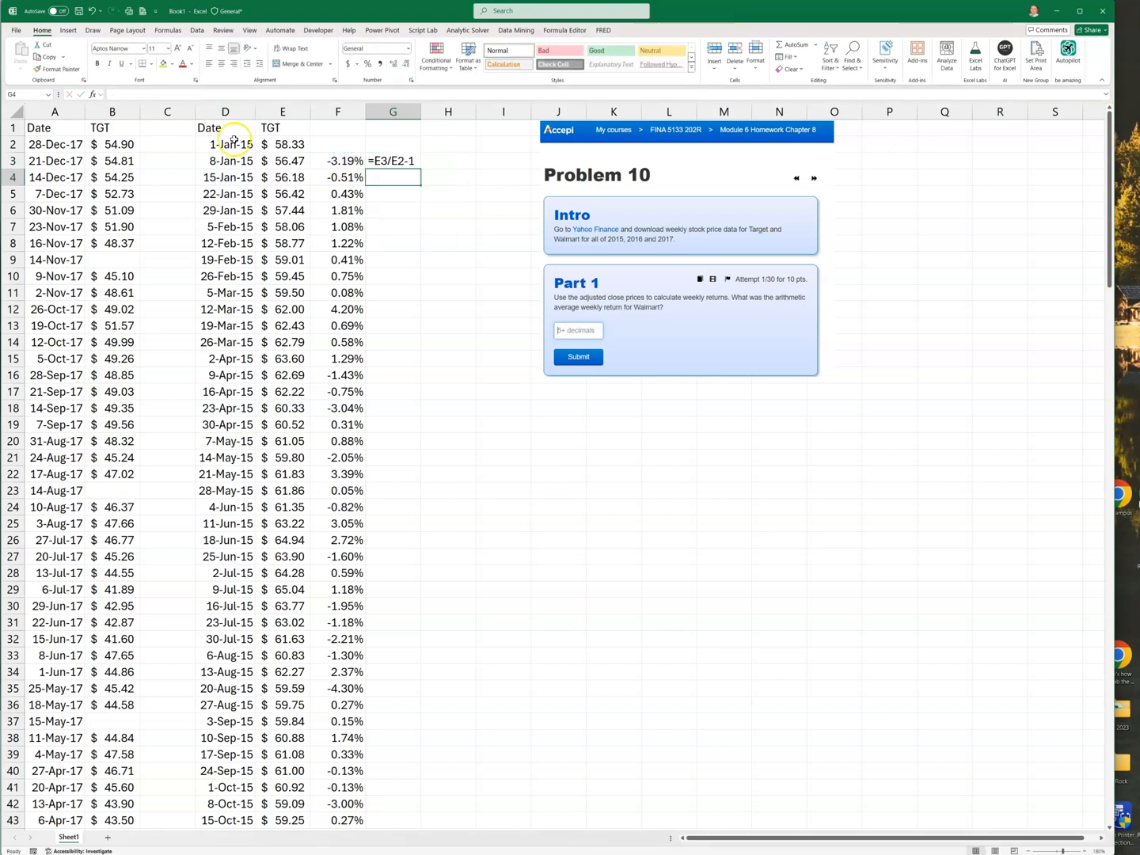
left_click(225, 144)
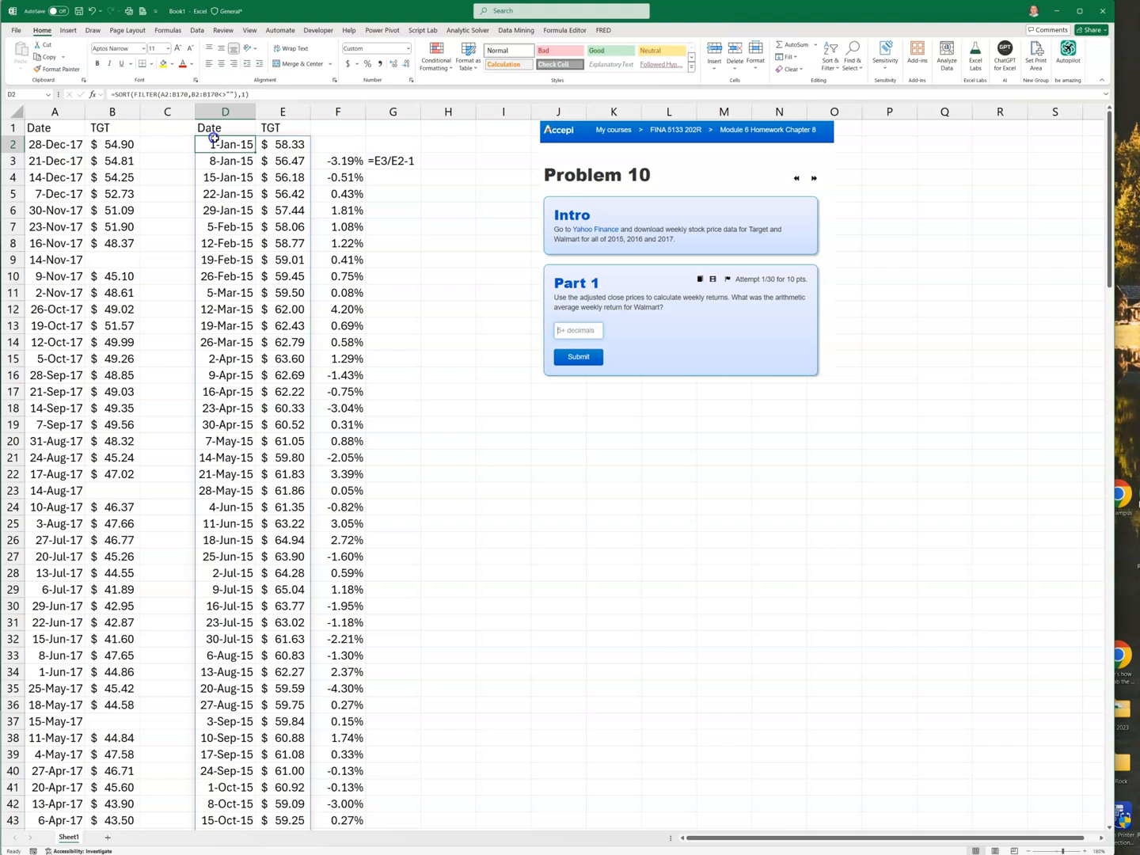
left_click(338, 144)
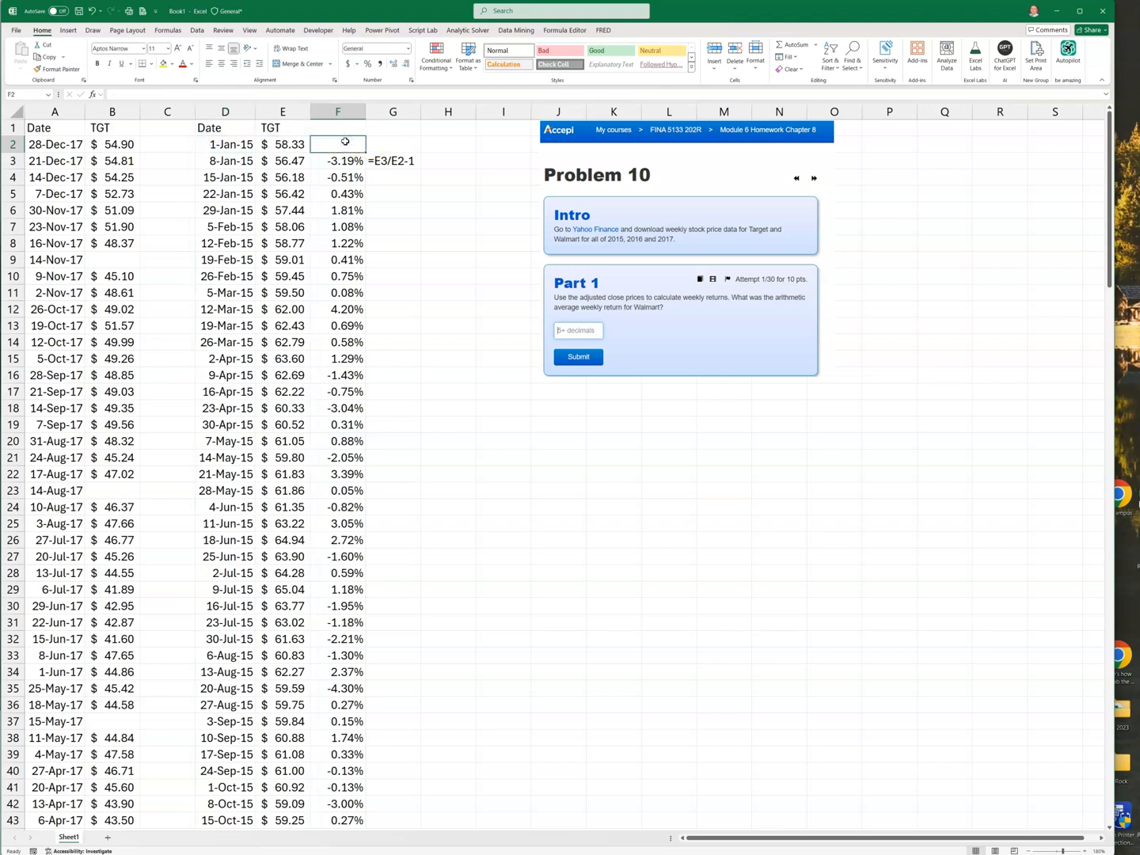
type("=form")
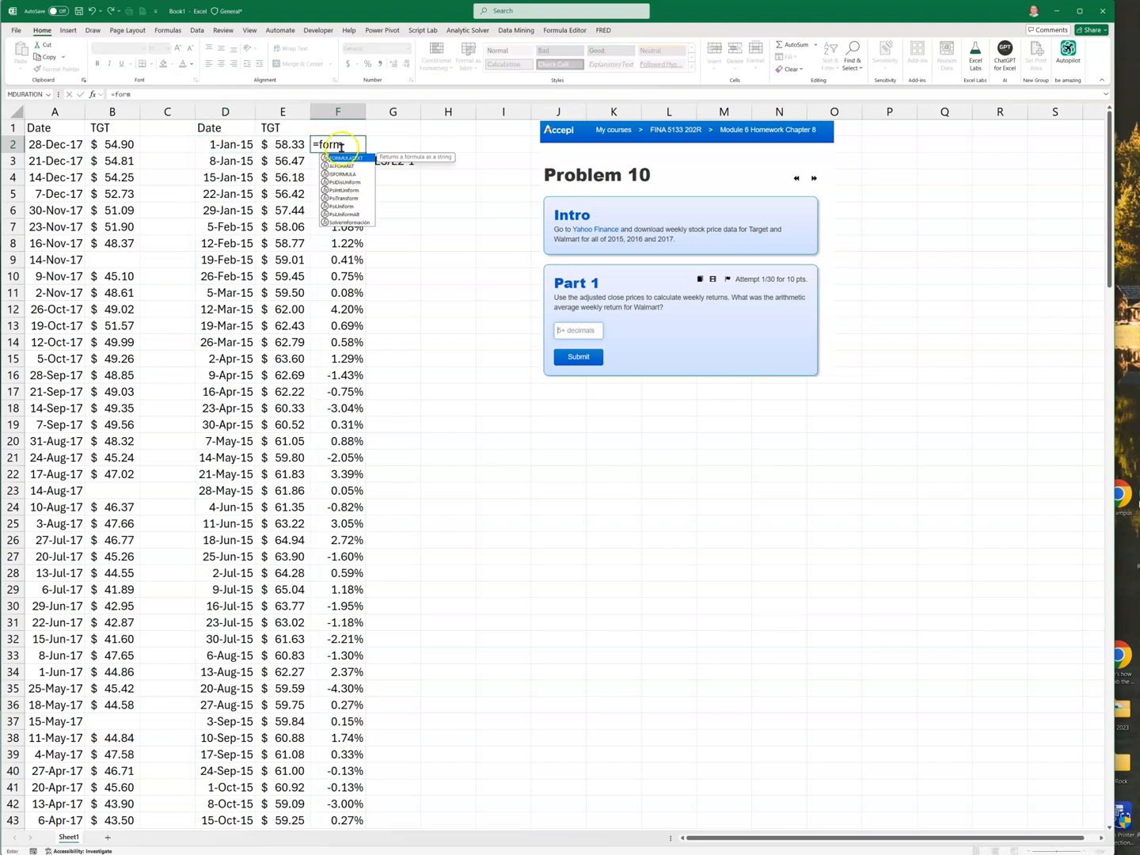
left_click(225, 144)
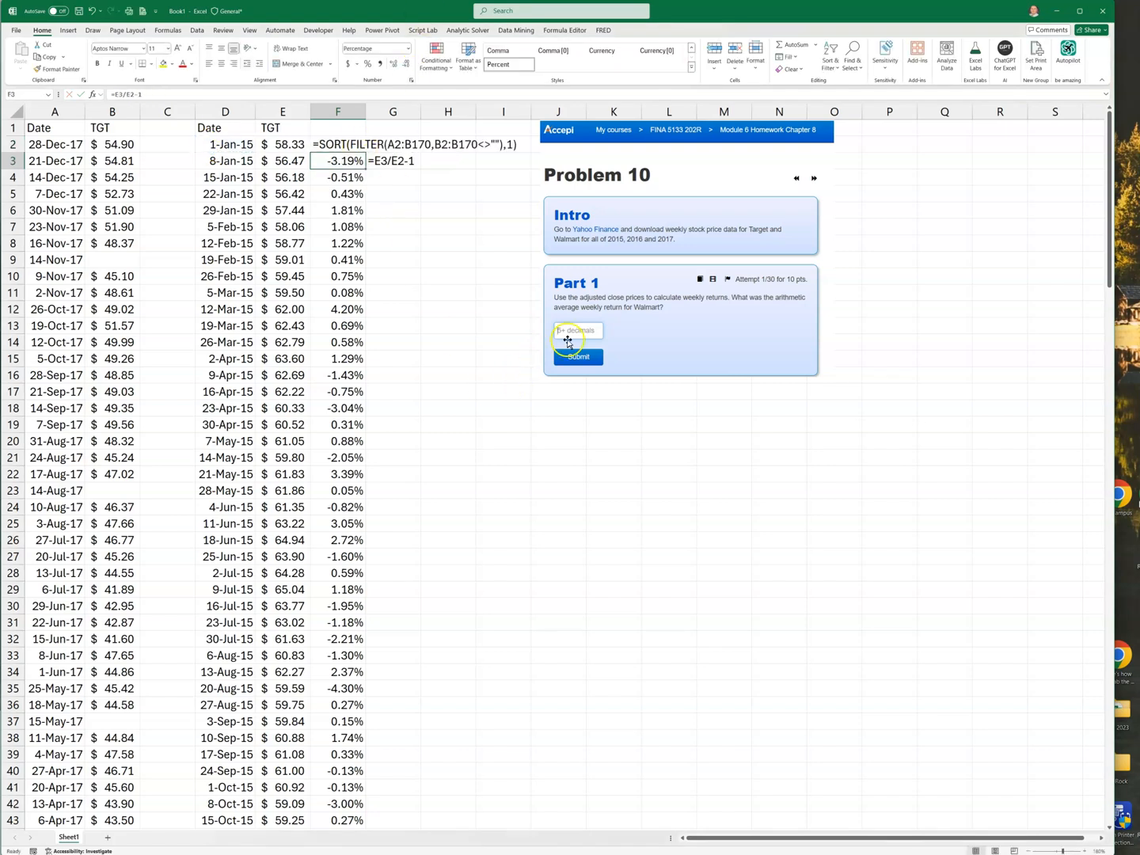
mouse_move(713, 360)
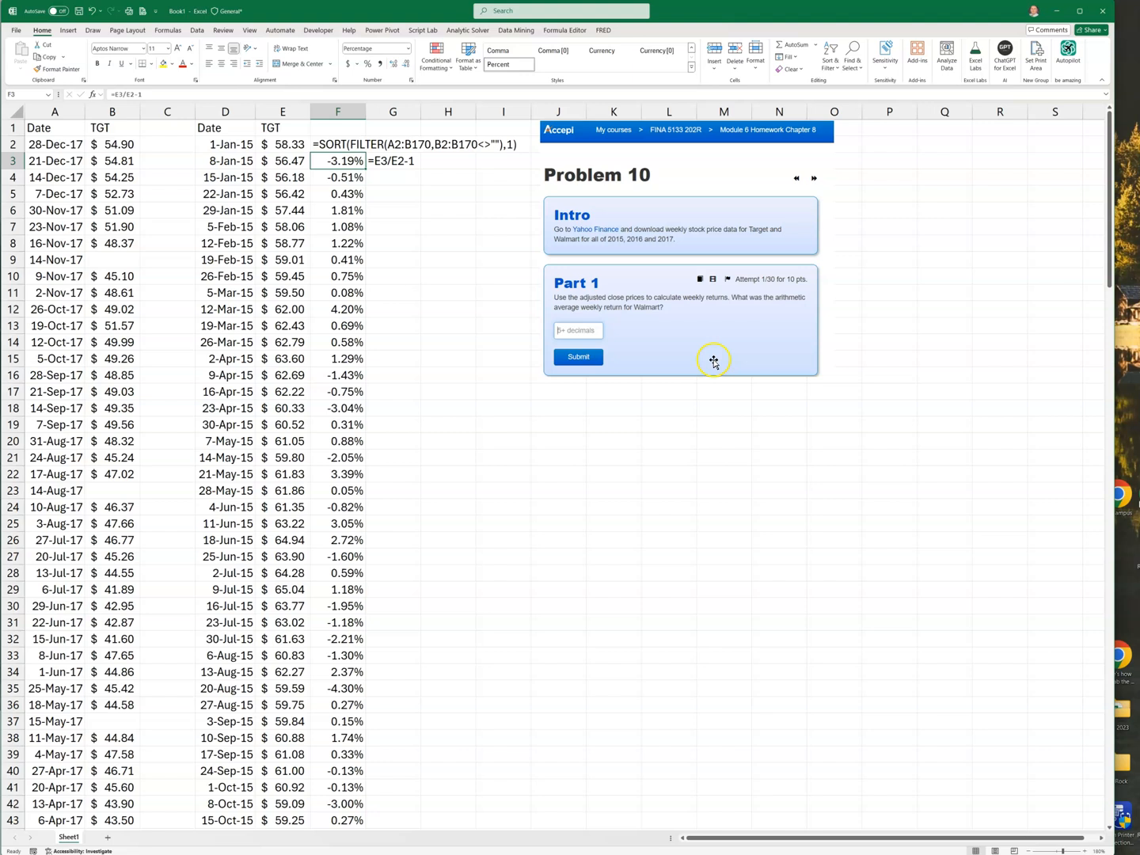
mouse_move(637, 251)
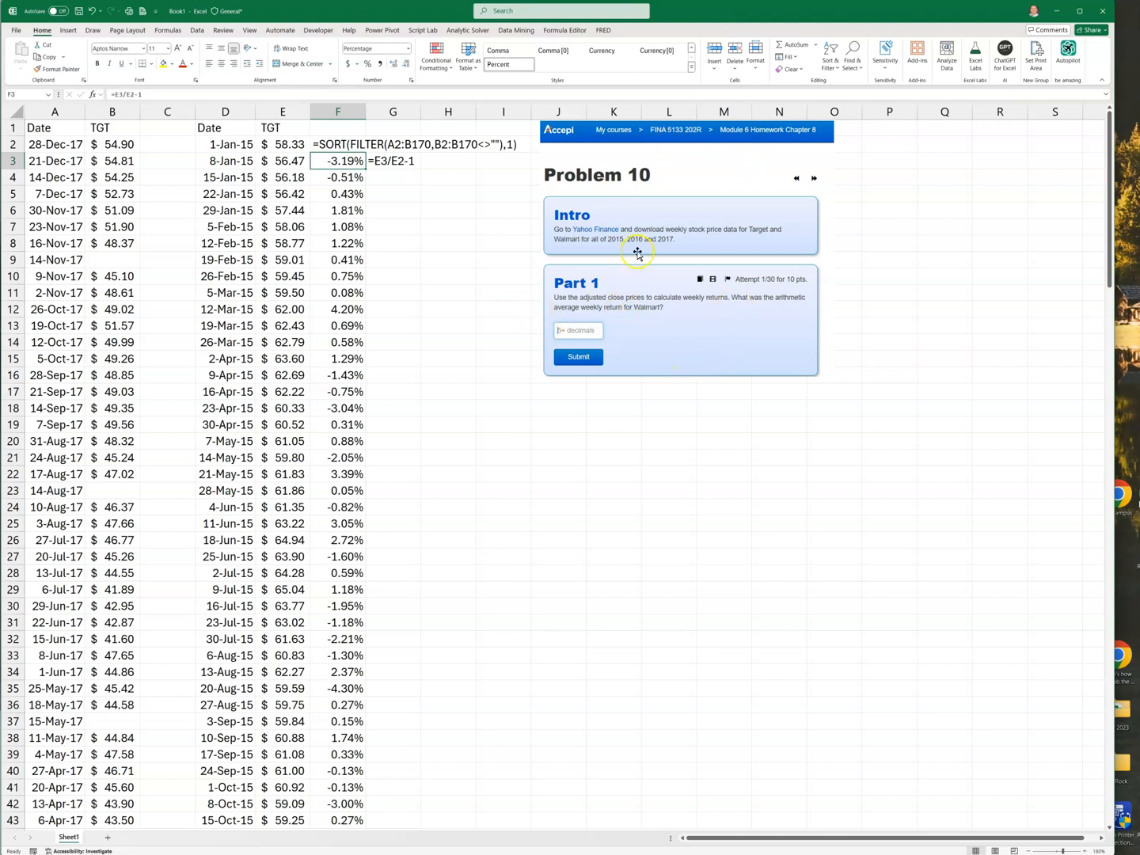
left_click(448, 259)
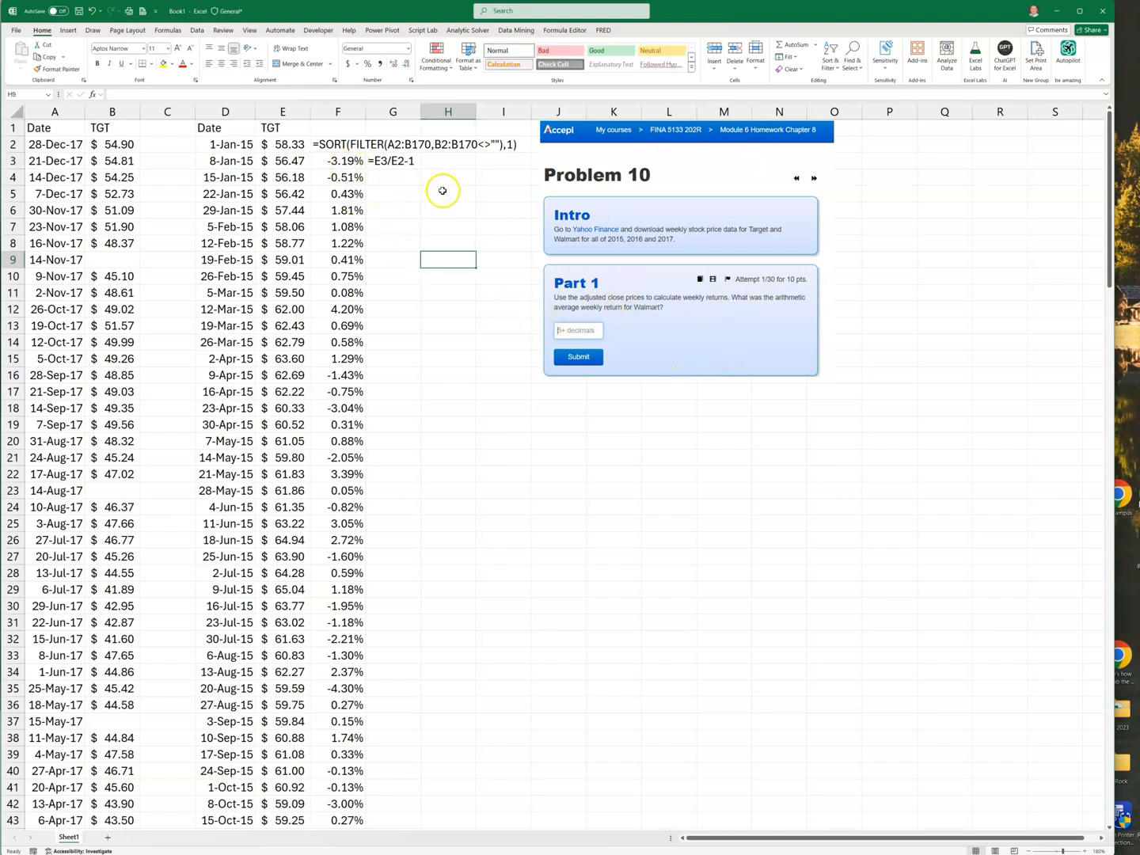
Enter =AVERAGE(F3:F158) in H5 and try percentage and decimal formats on the result
type("=aver")
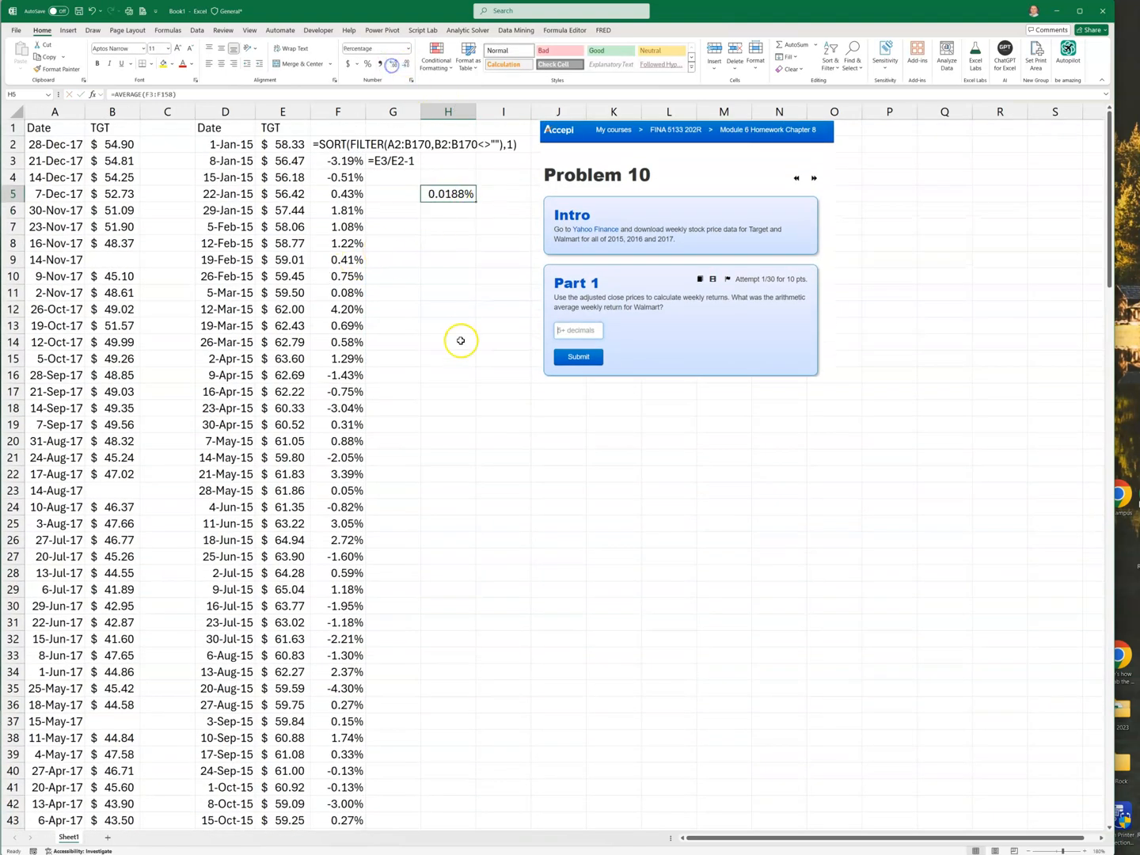
left_click(448, 341)
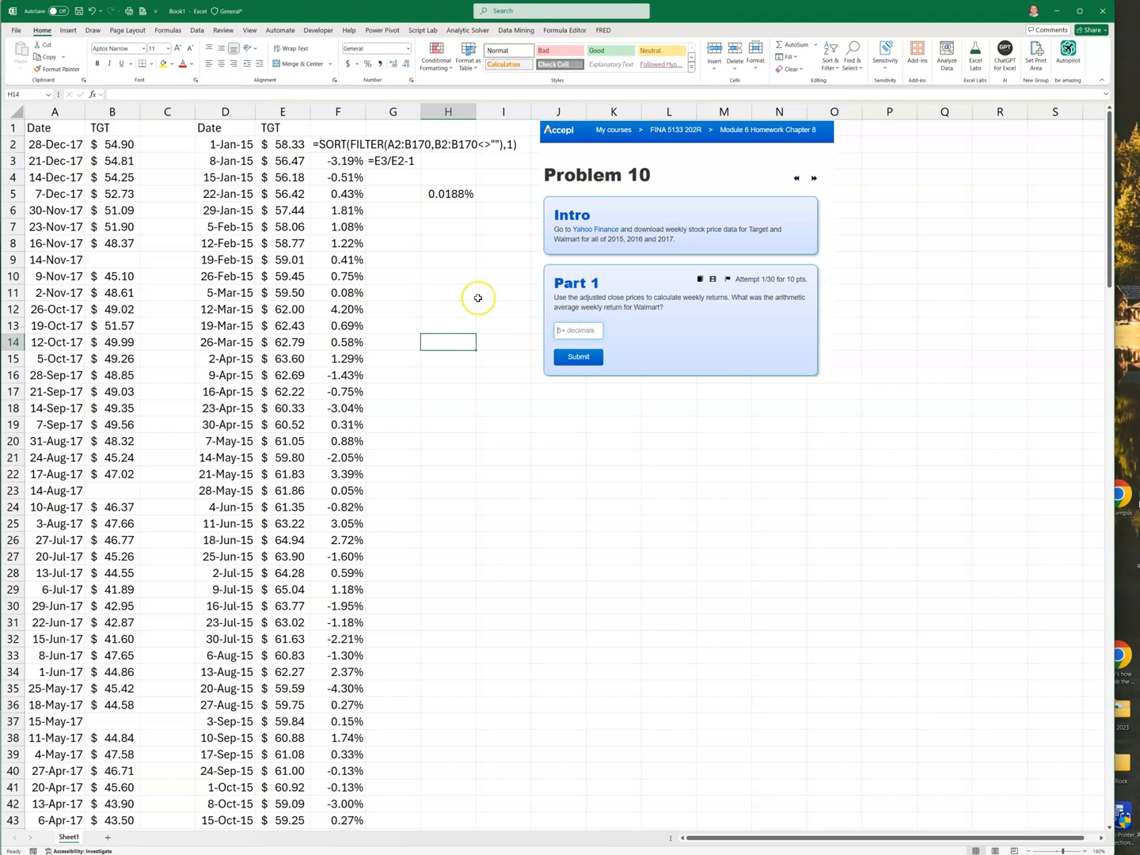
left_click(448, 194)
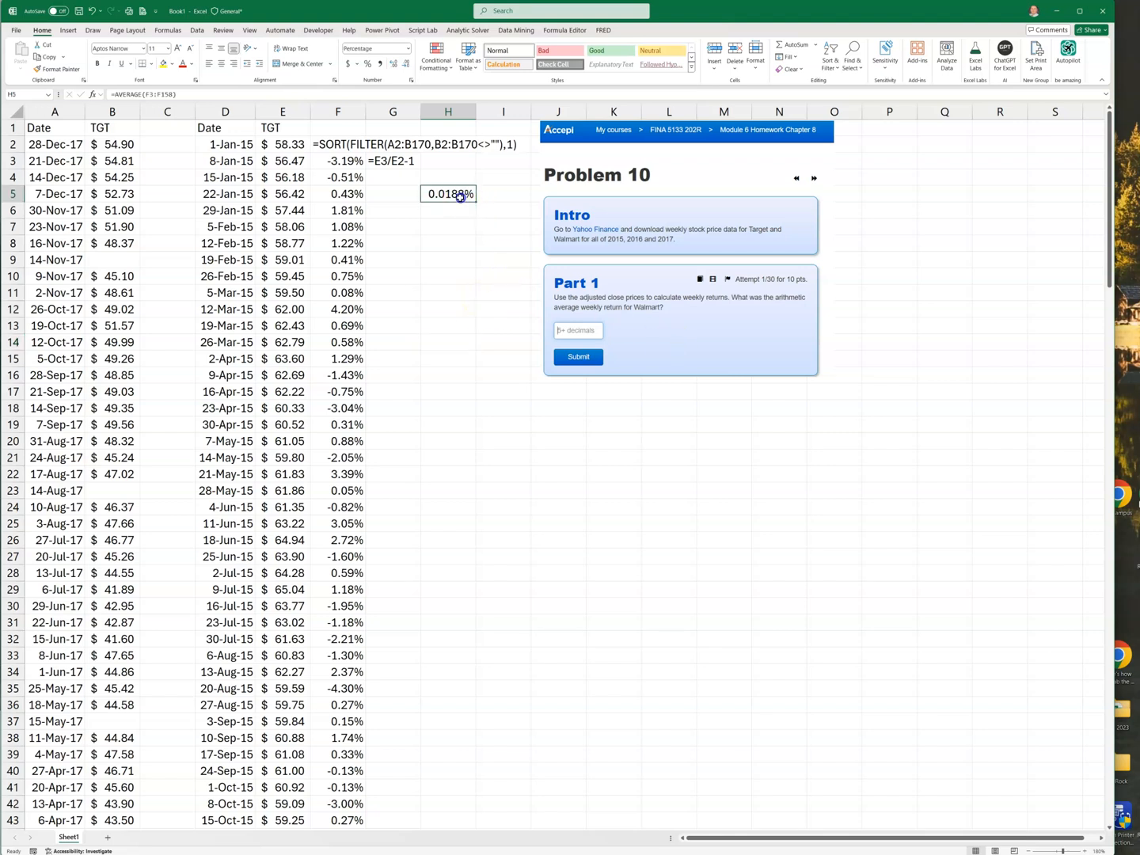
mouse_move(380, 63)
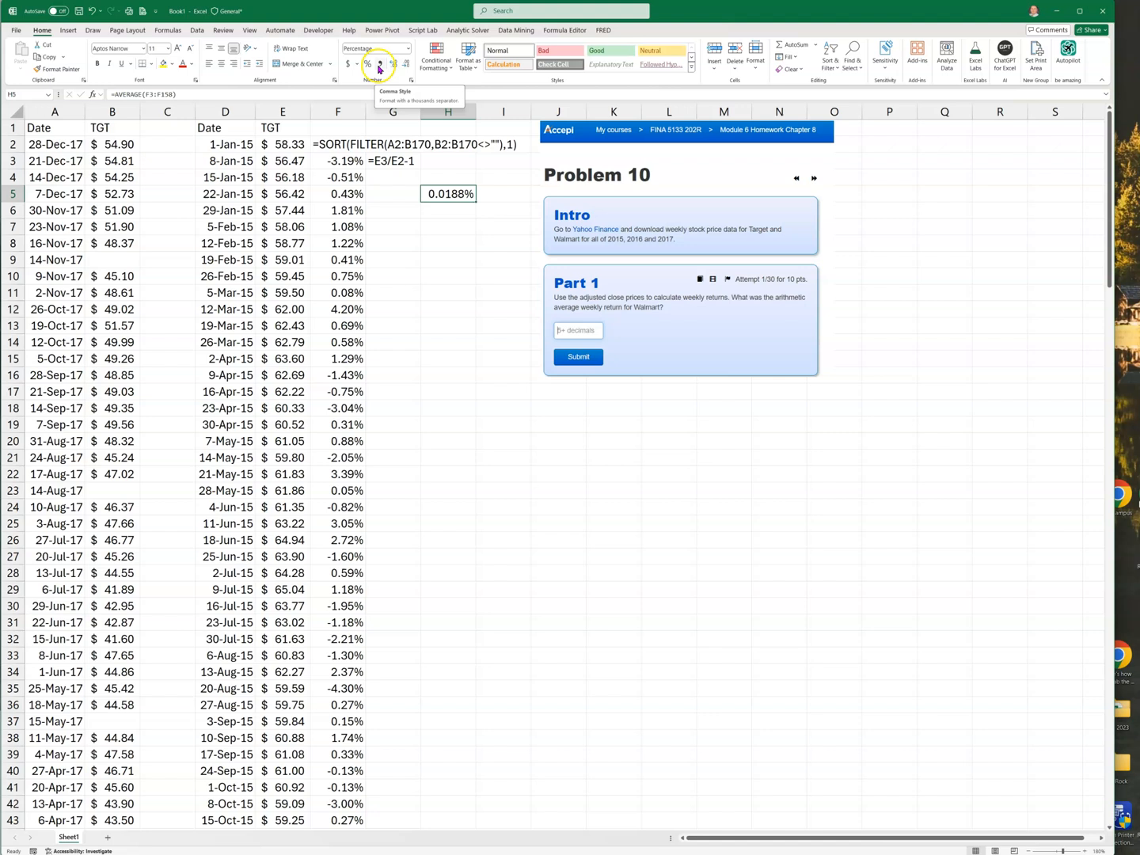
left_click(396, 63)
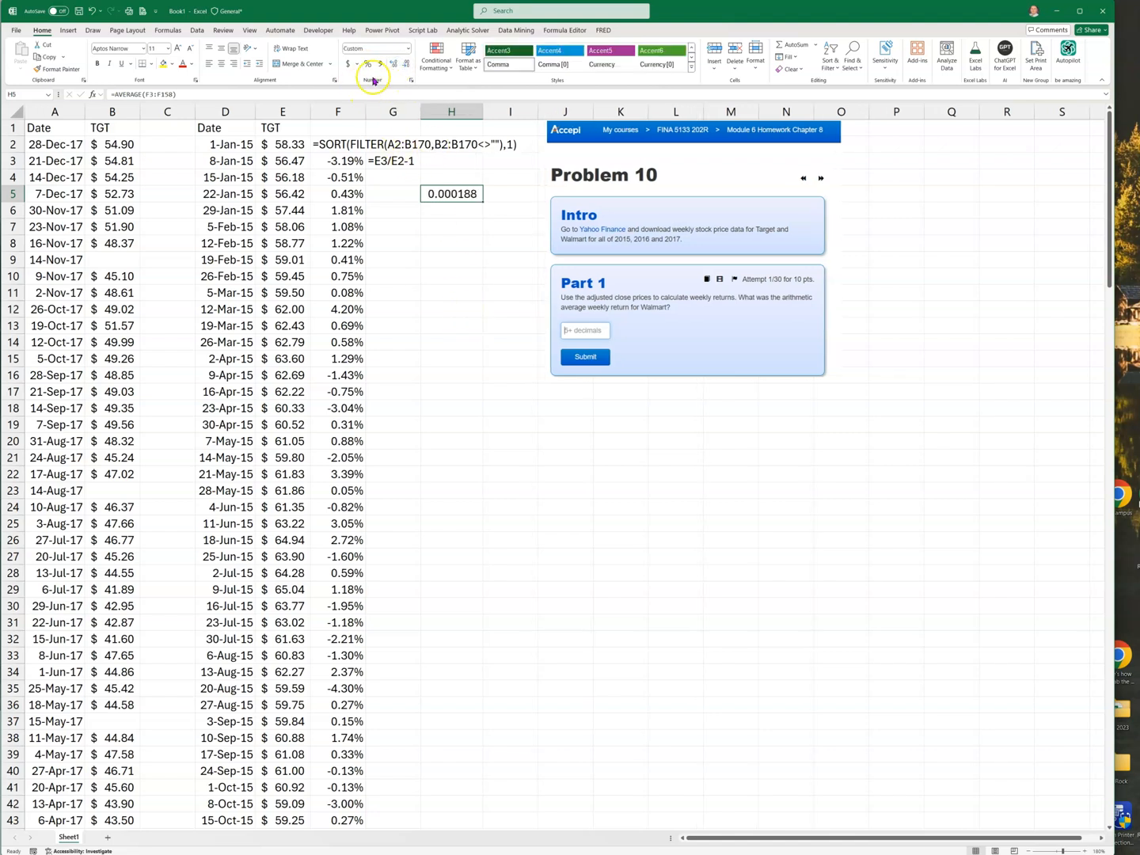
left_click(393, 63)
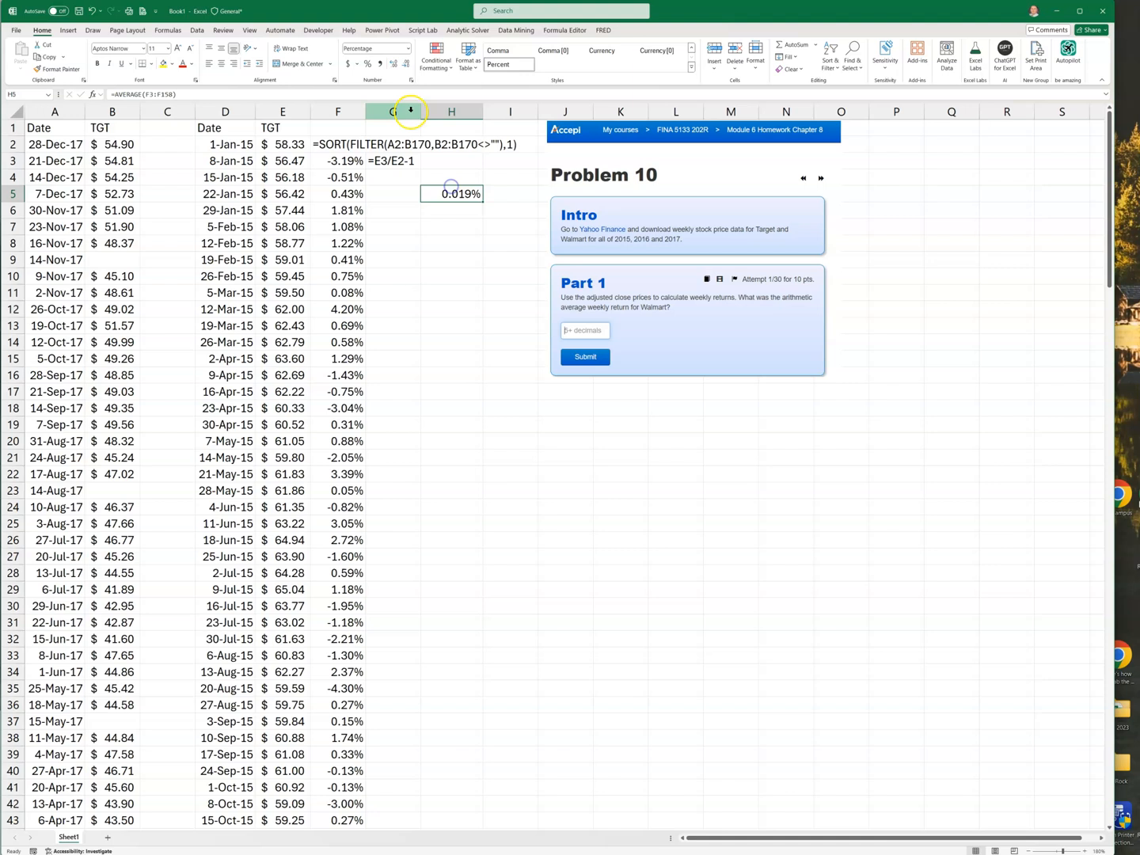
left_click(389, 65)
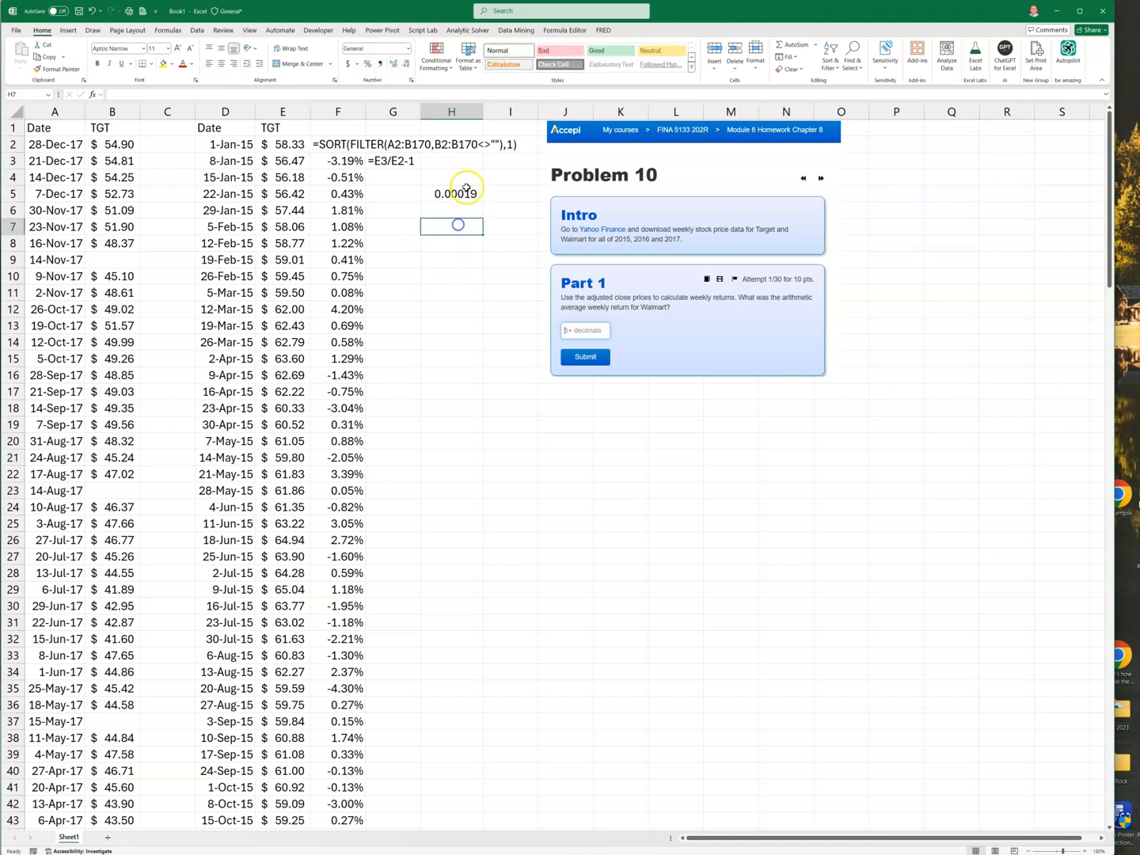
Keep H5's TGT average shown as the decimal 0.00019, then switch windows
left_click(452, 194)
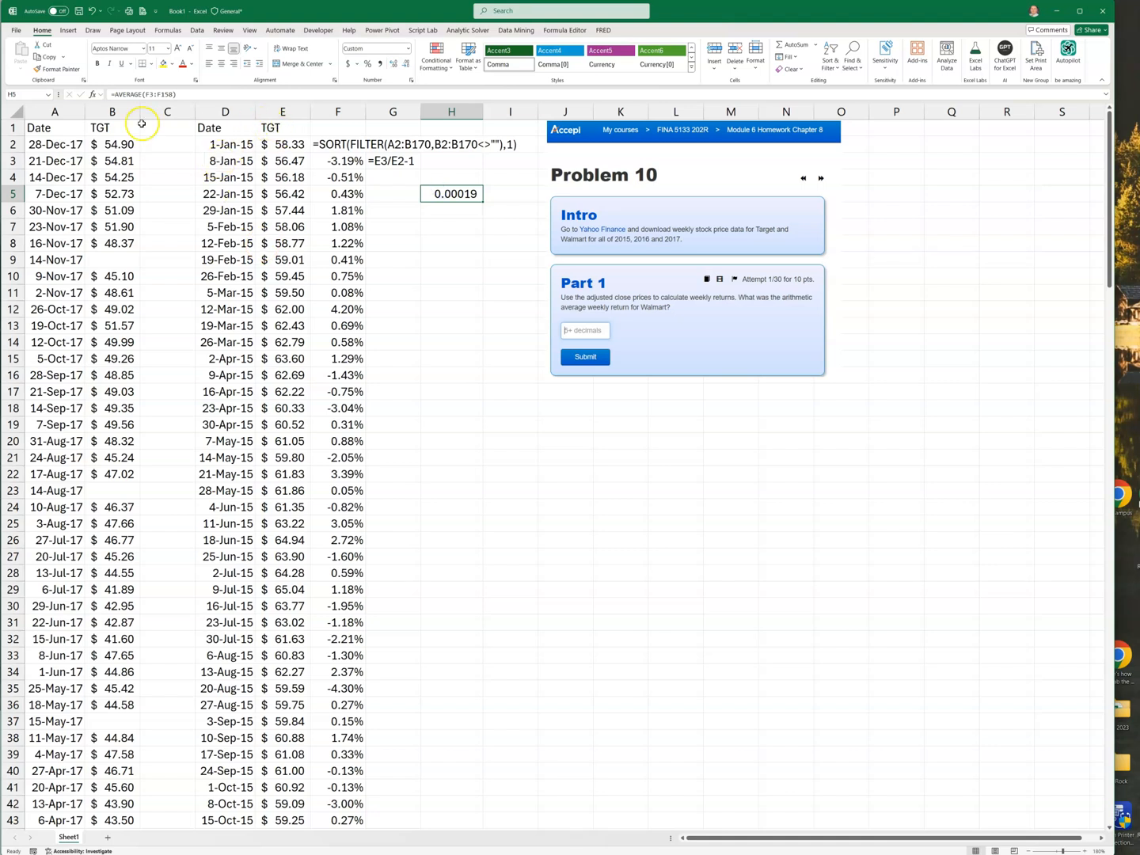
mouse_move(433, 363)
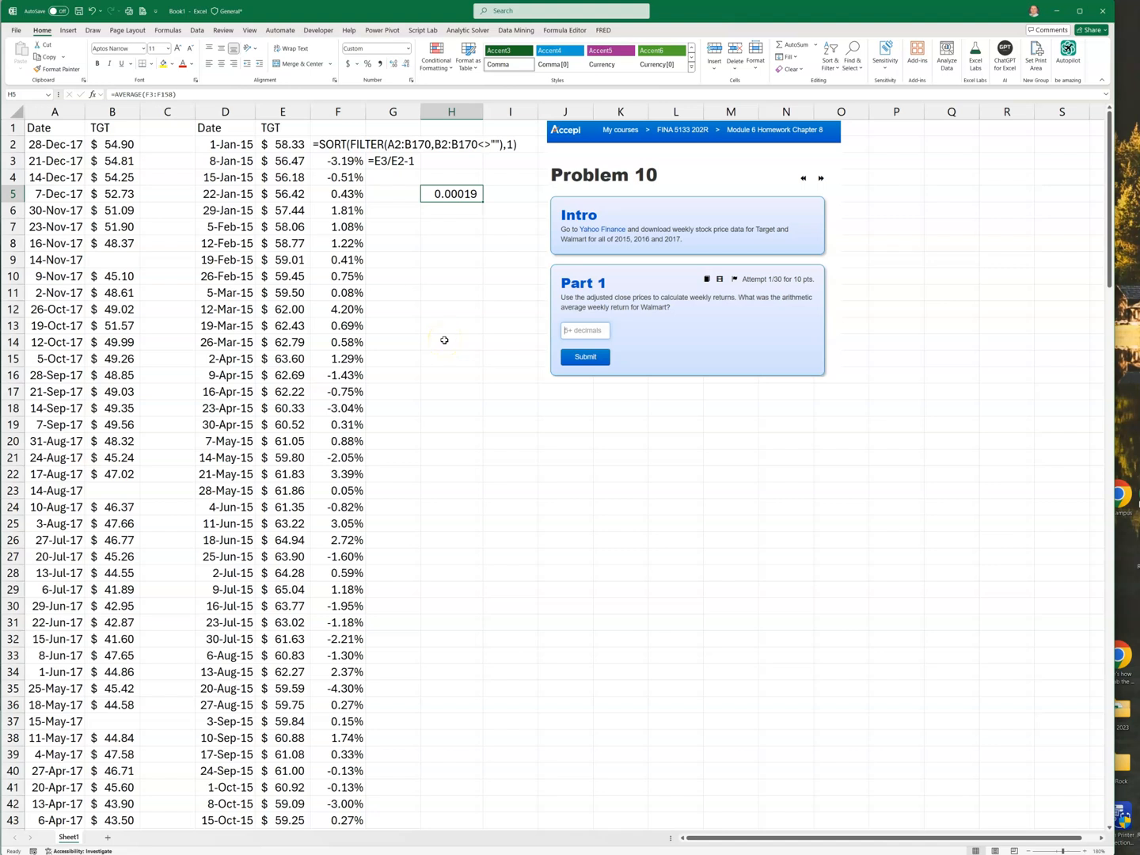
key("alt+tab")
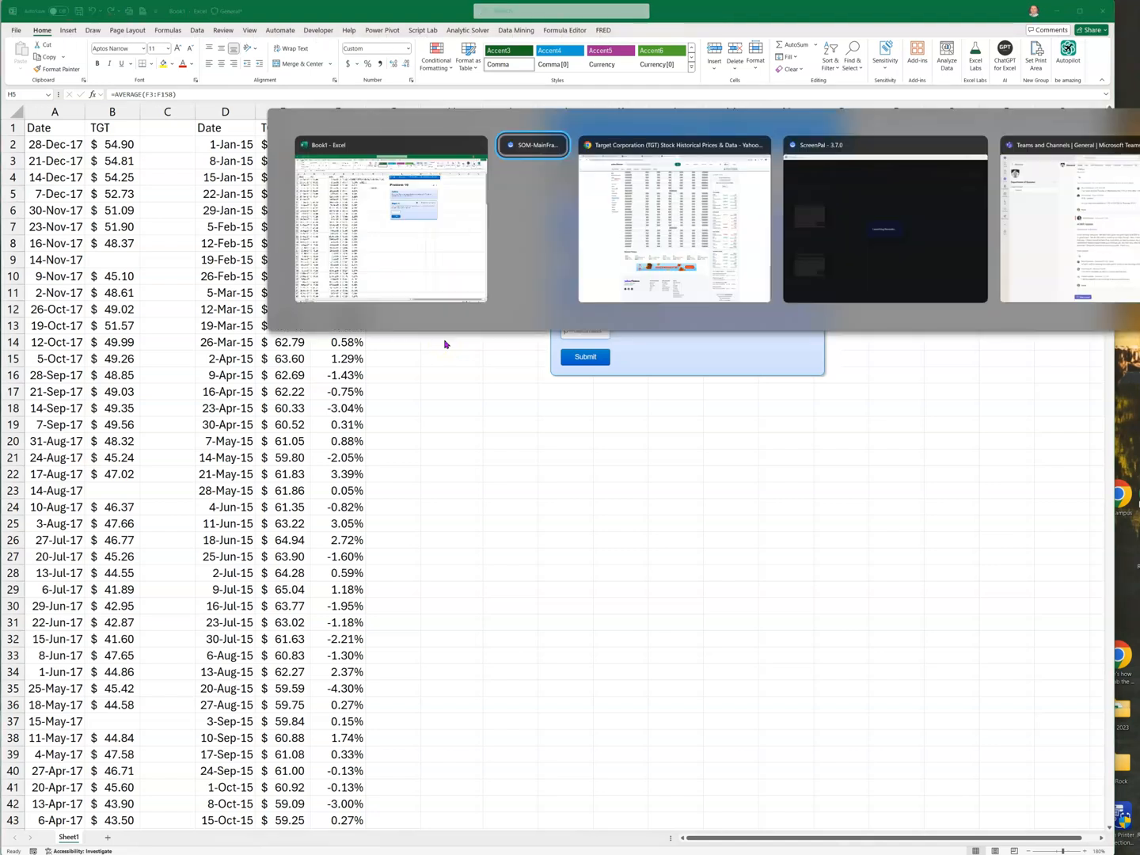
Bring up Chrome and open Jason Strimpel's Bulk Stock Data Series Download result
left_click(673, 145)
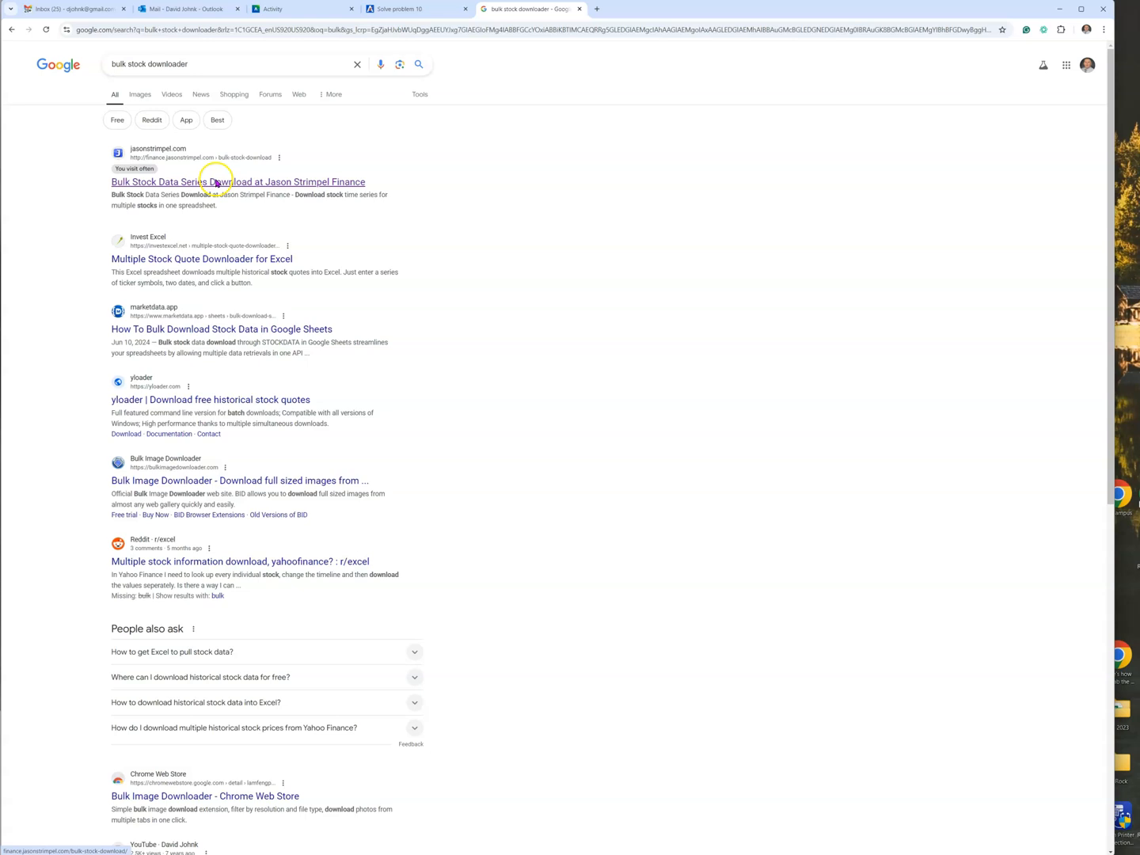
left_click(237, 182)
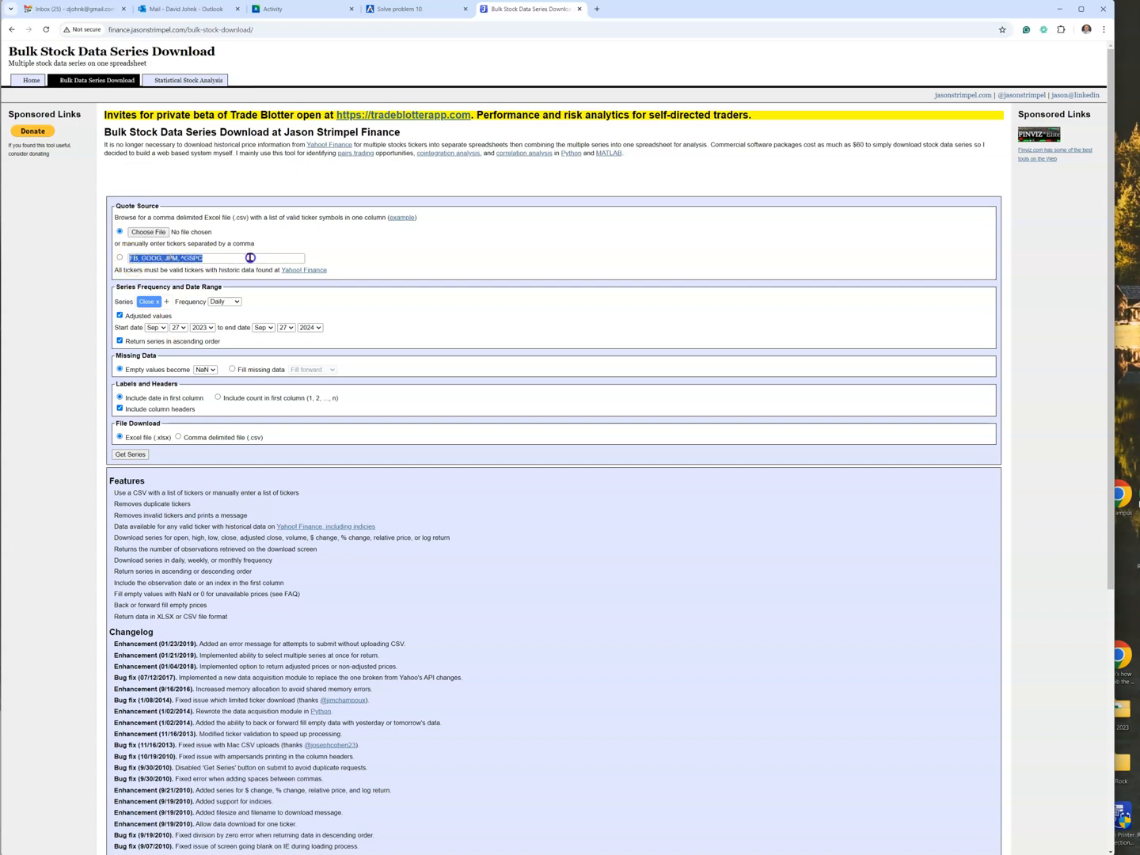
Enter the tickers 'TGT, WMT' in the downloader's ticker box
type("T")
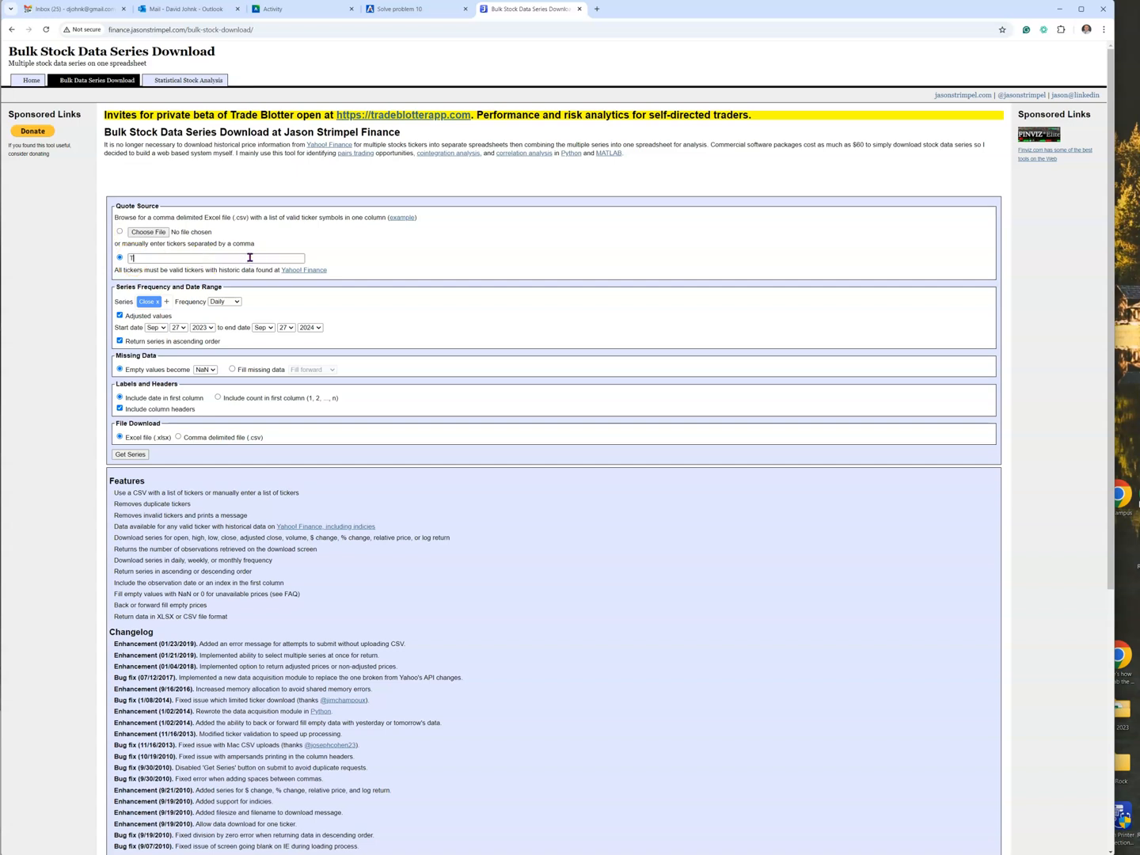
type("TGT,")
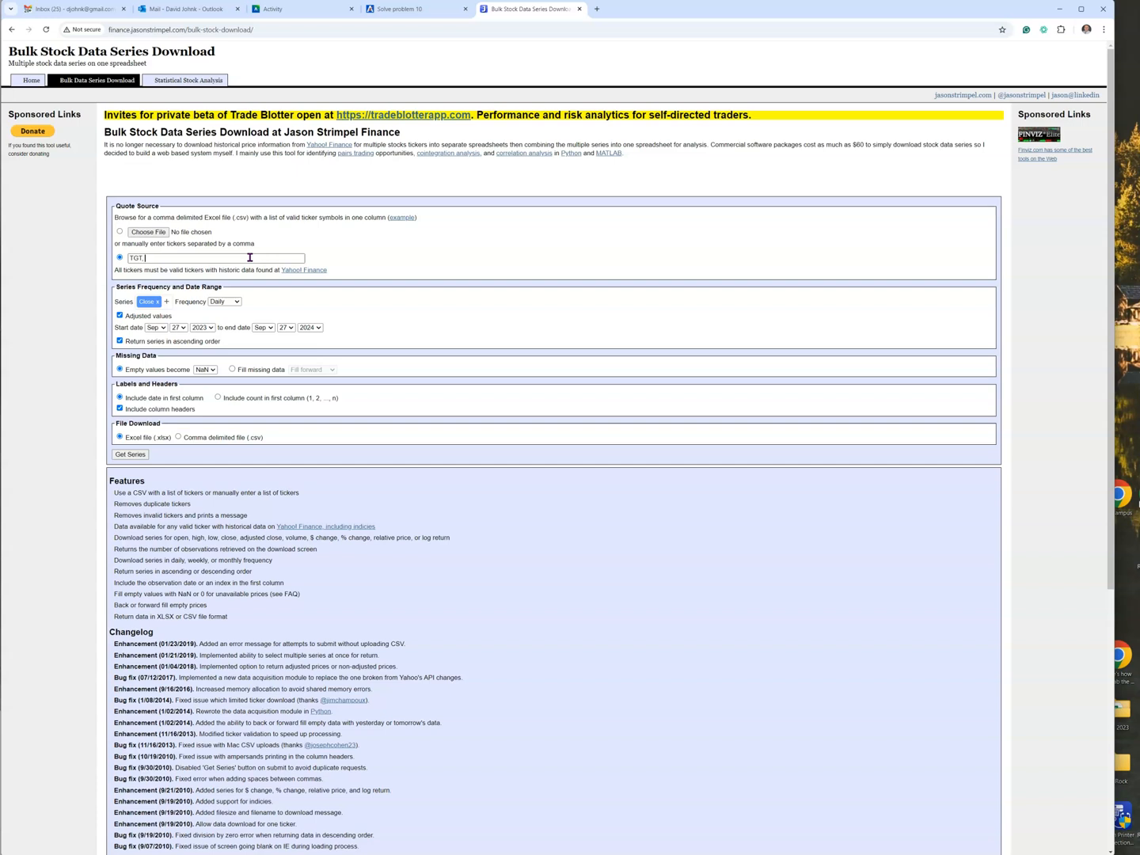
type("WMT")
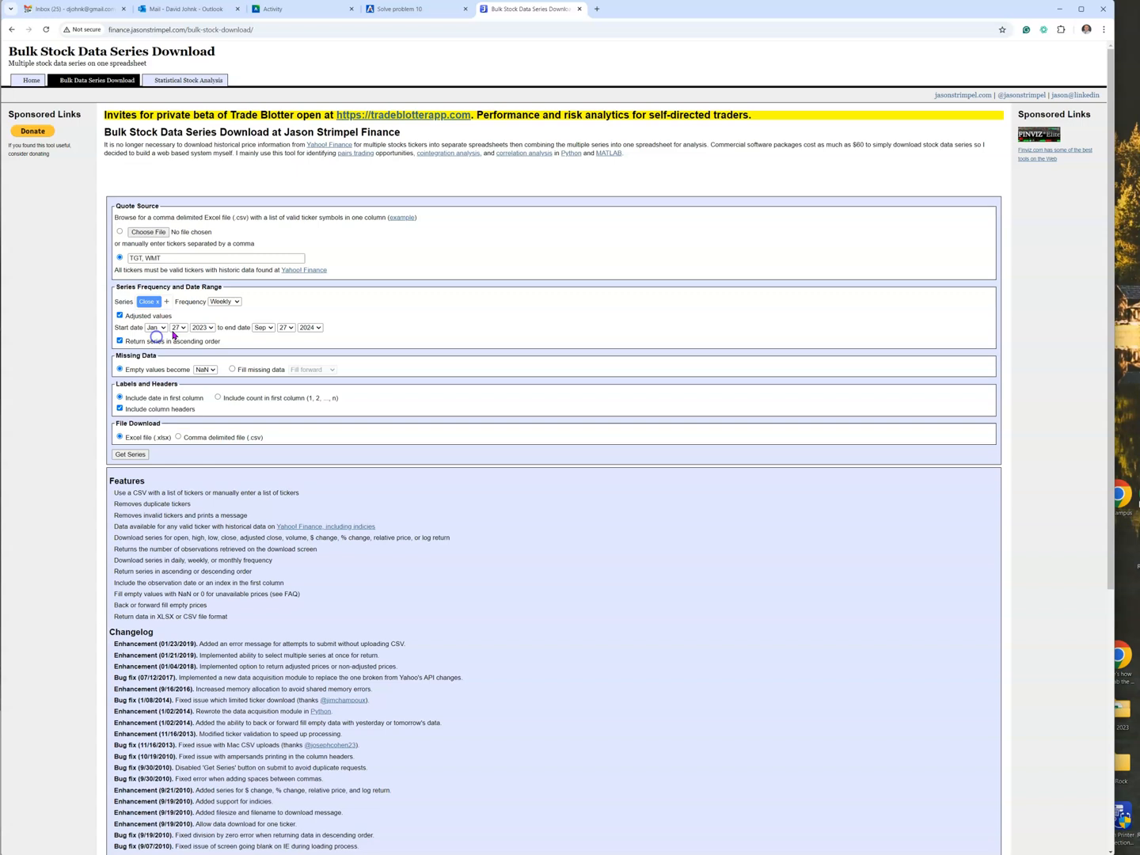
Set dates January 1, 2015 to December 31, 2017 and request the weekly series
left_click(205, 369)
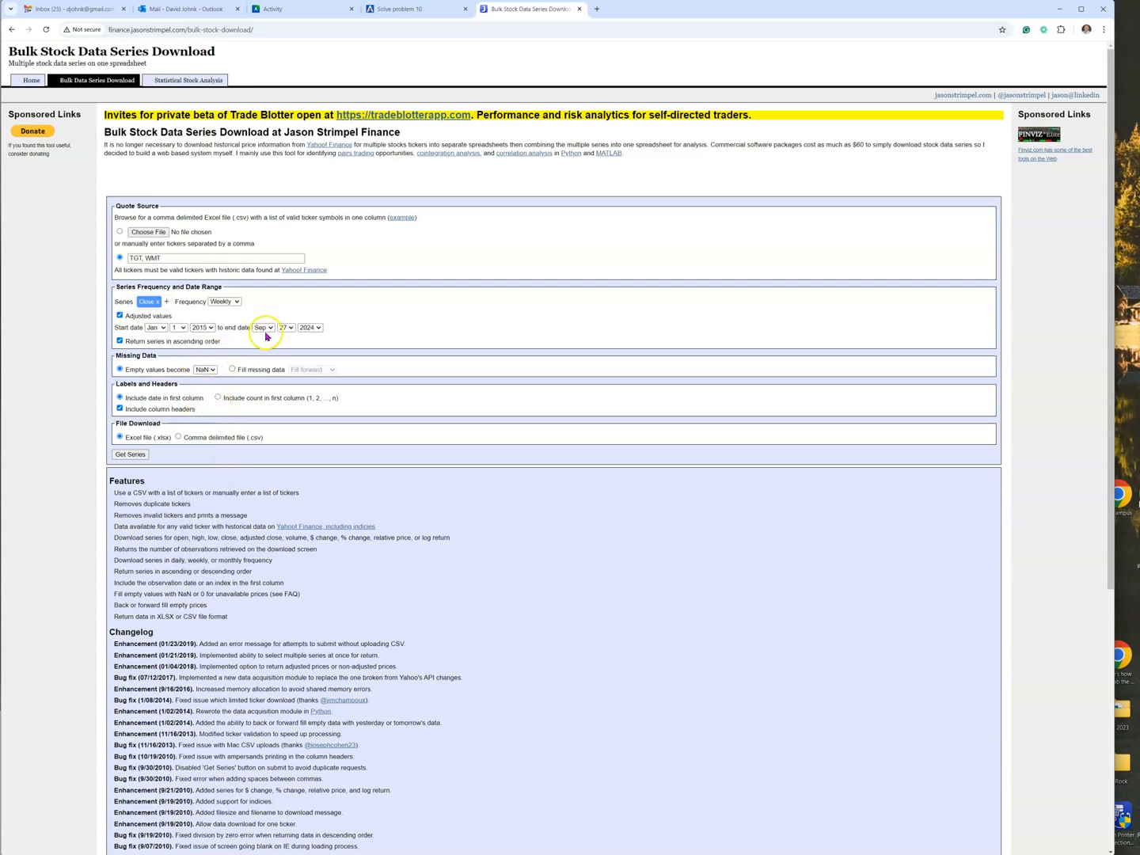
left_click(263, 328)
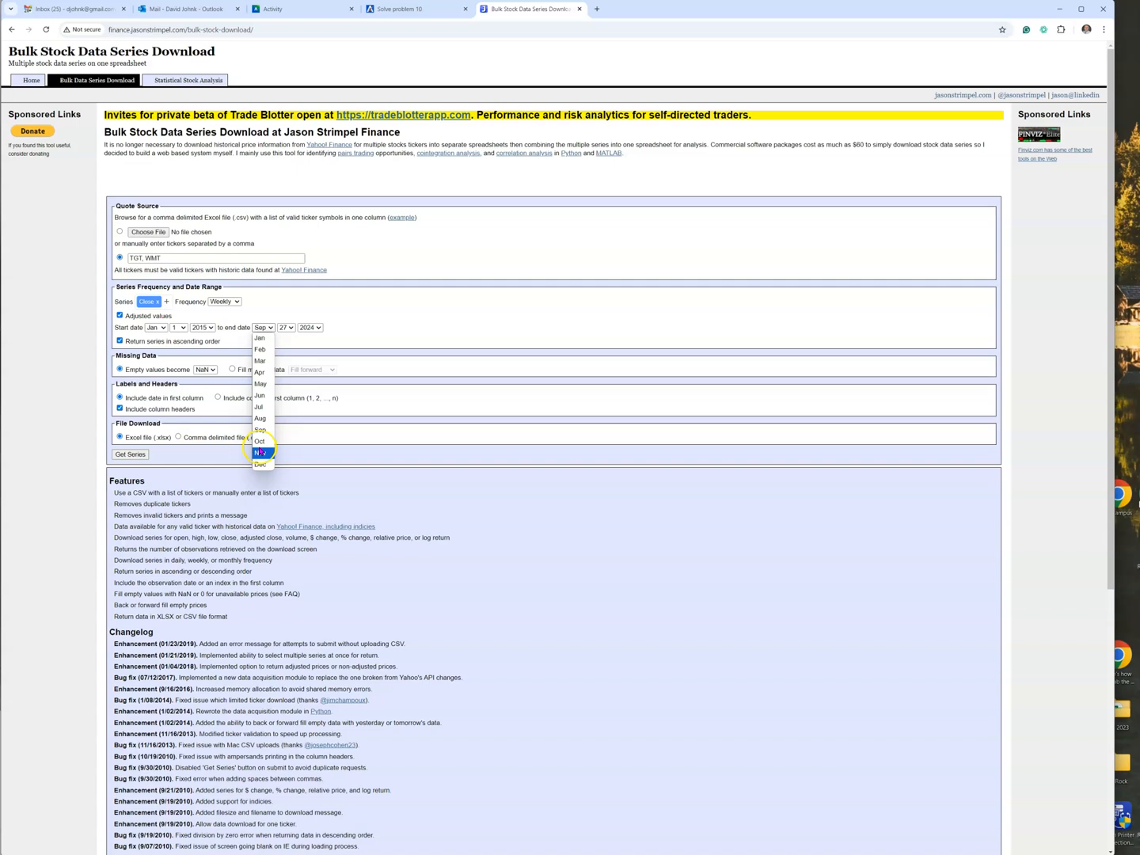
left_click(261, 465)
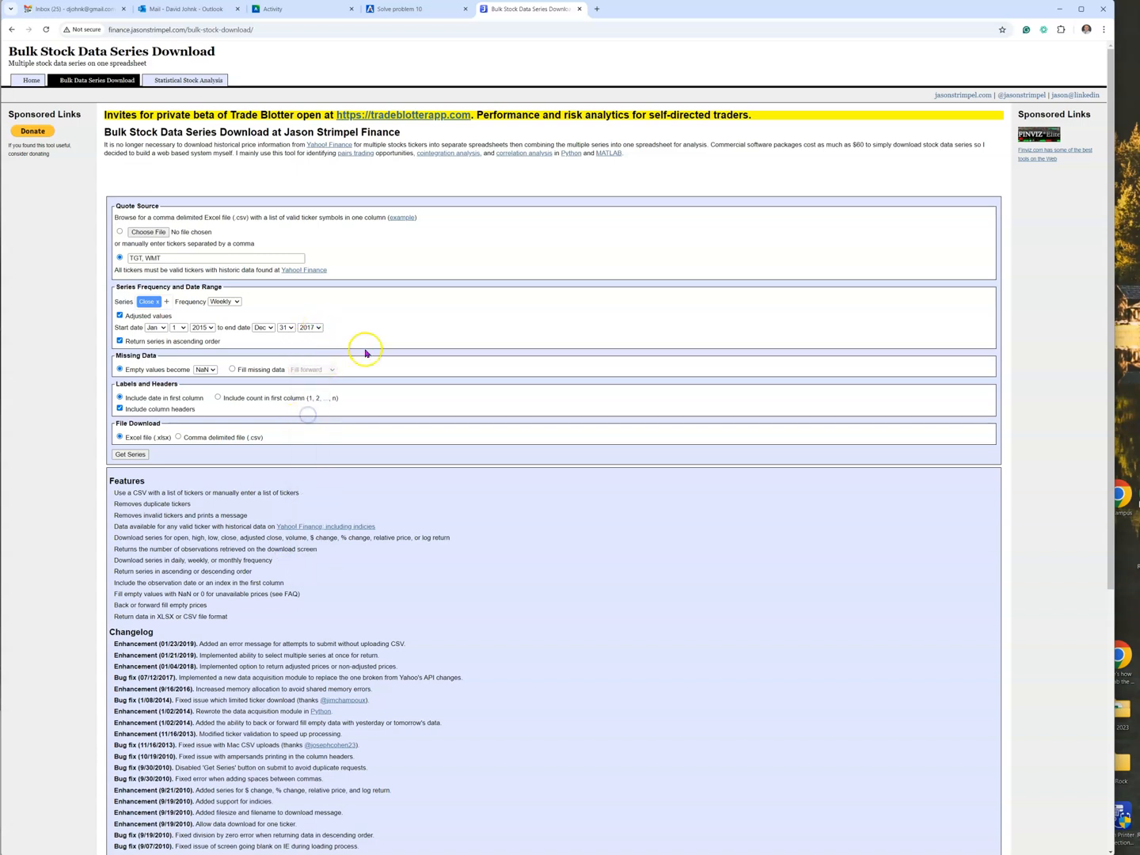
mouse_move(223, 384)
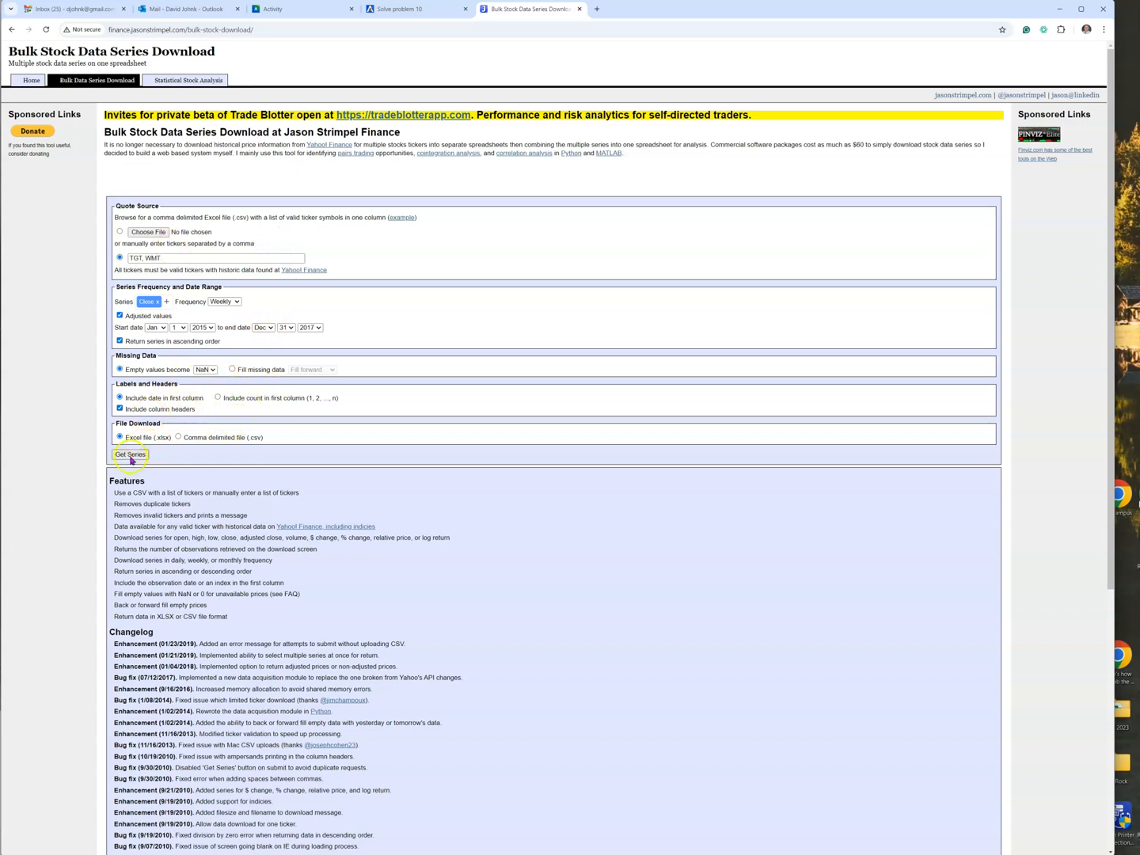
left_click(129, 455)
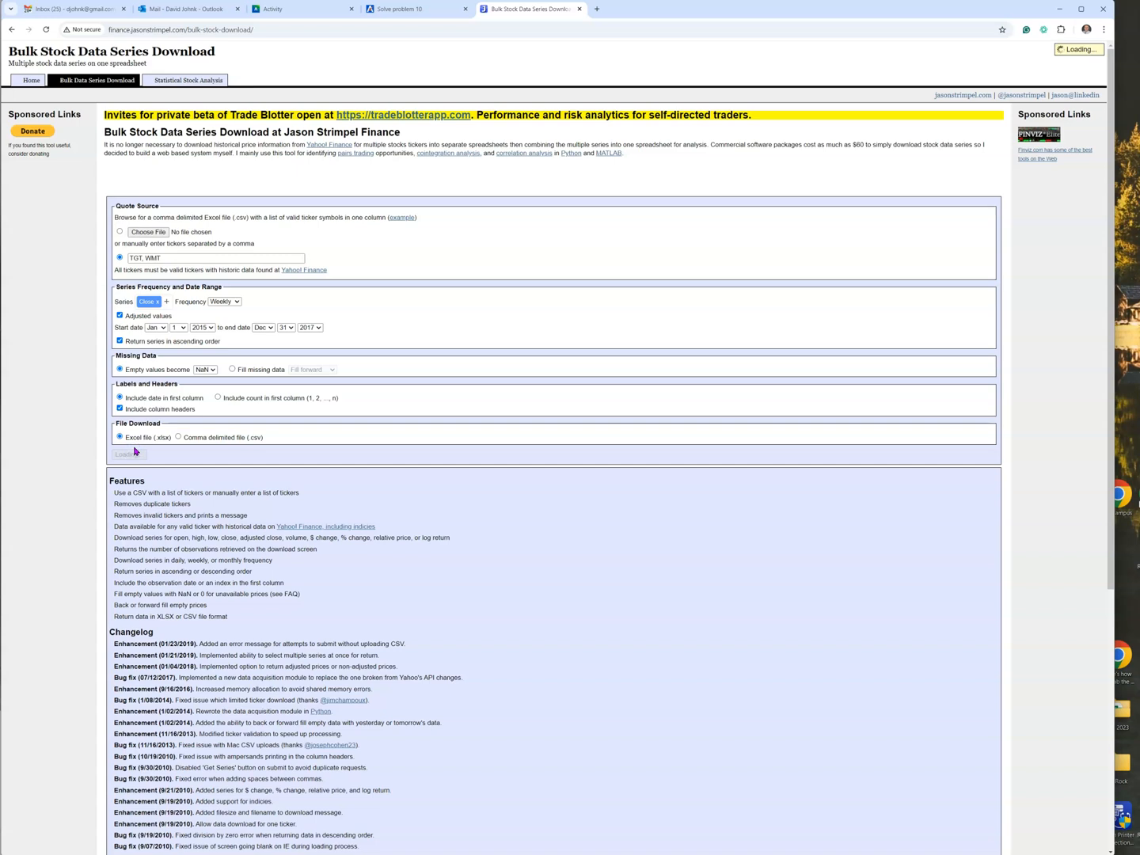
left_click(128, 454)
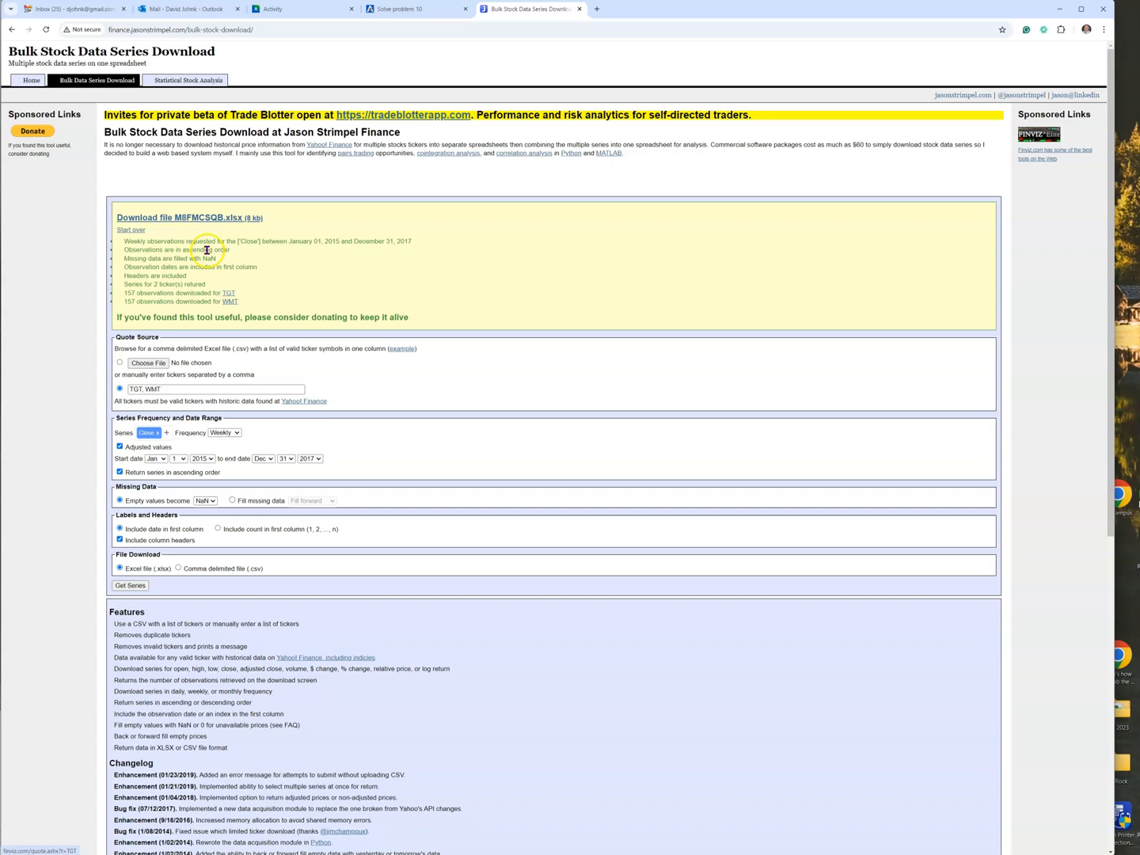
Download the generated M8FMCSQB.xlsx workbook of weekly TGT and WMT prices
left_click(180, 217)
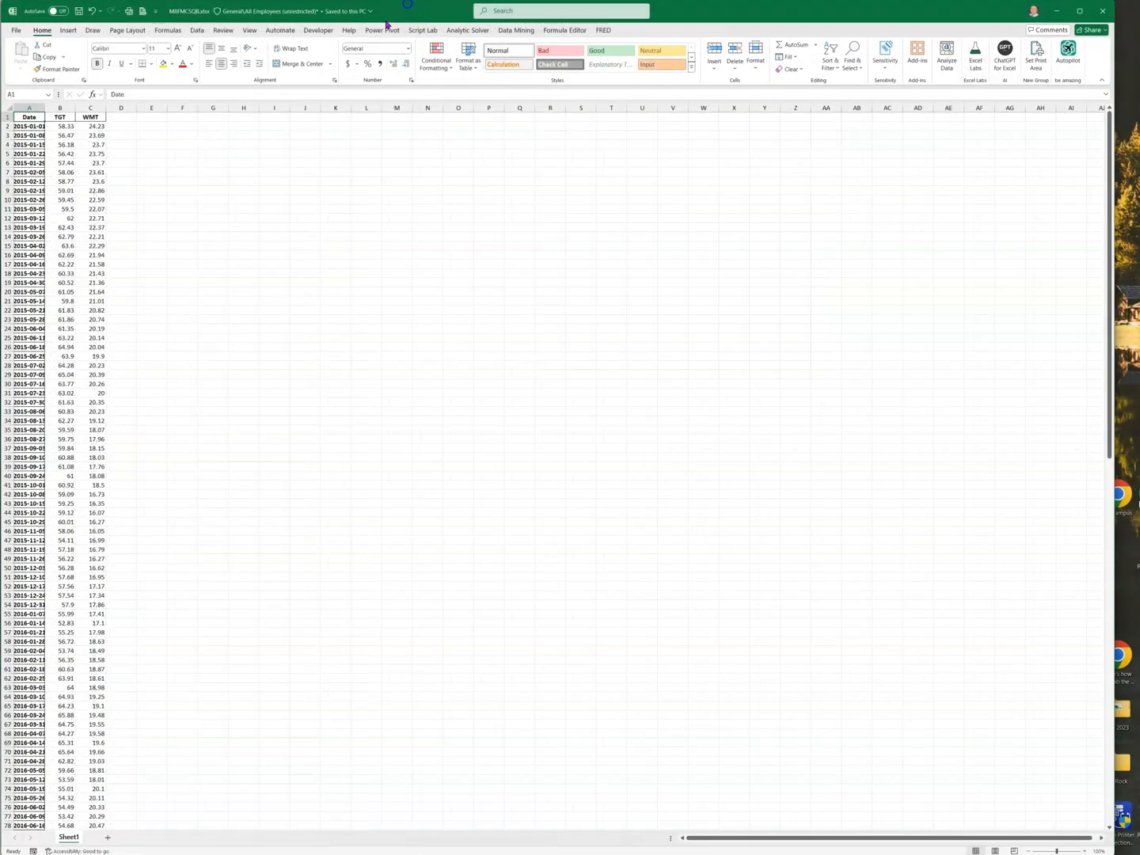
Copy the downloaded price sheet into Book1 as a new sheet
left_click(70, 837)
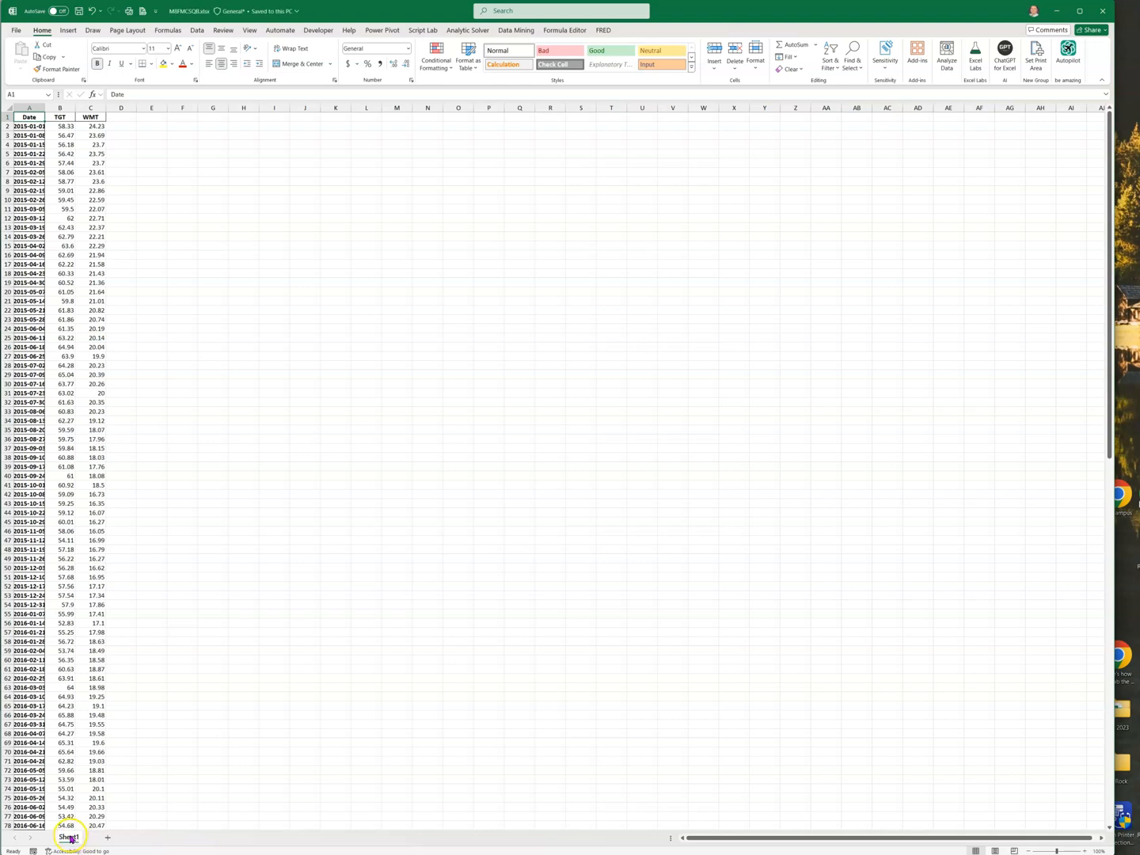
right_click(70, 837)
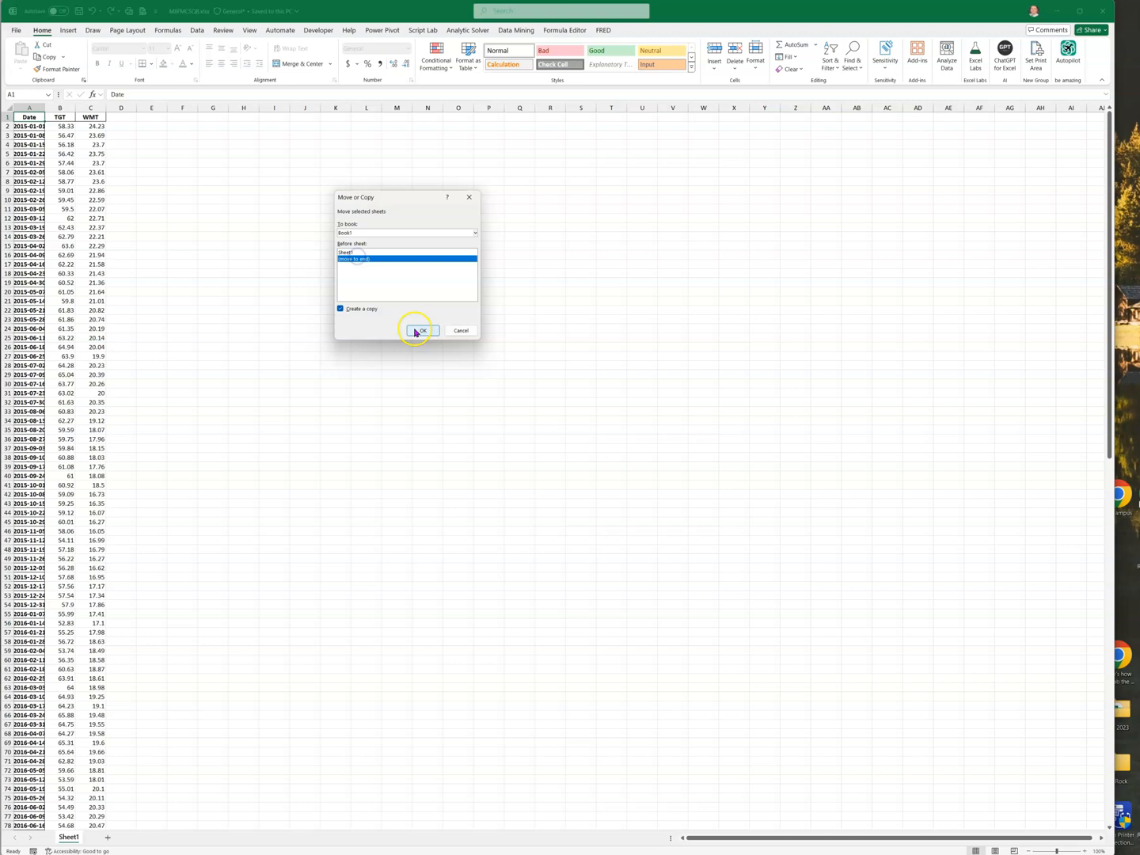
left_click(421, 331)
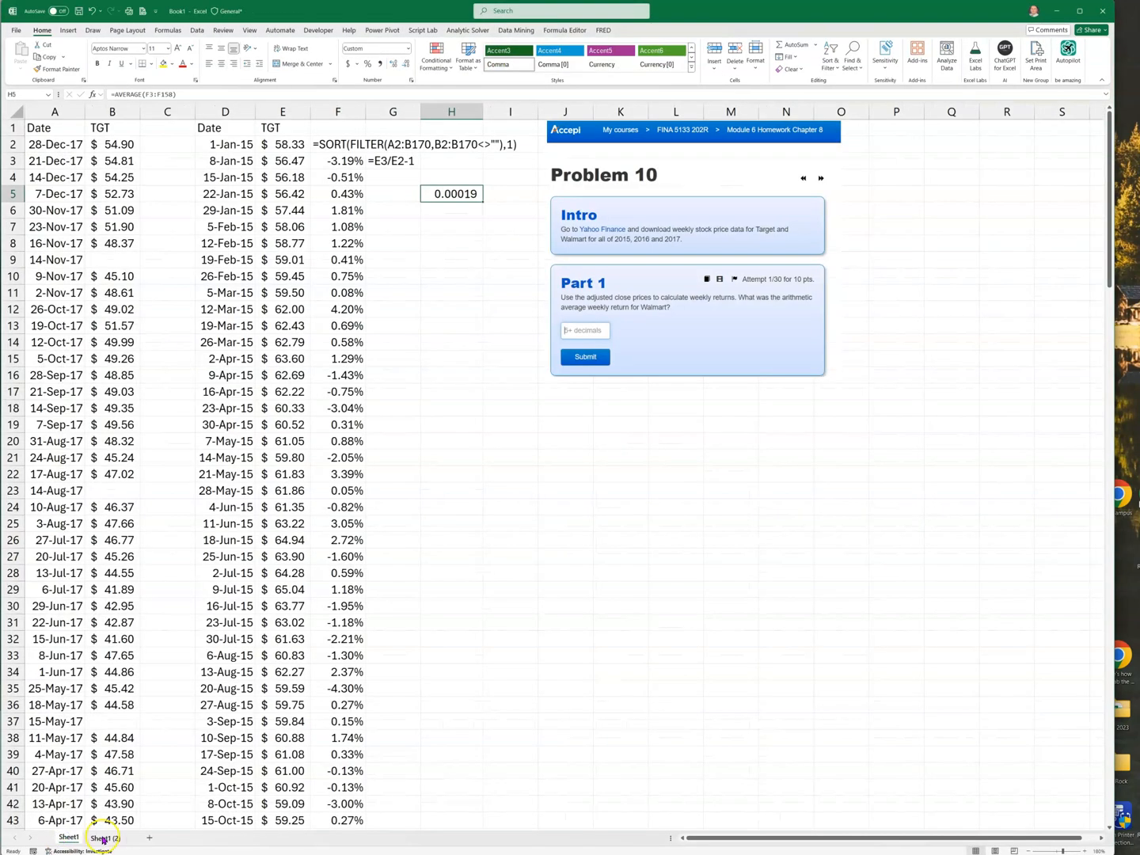
left_click(69, 838)
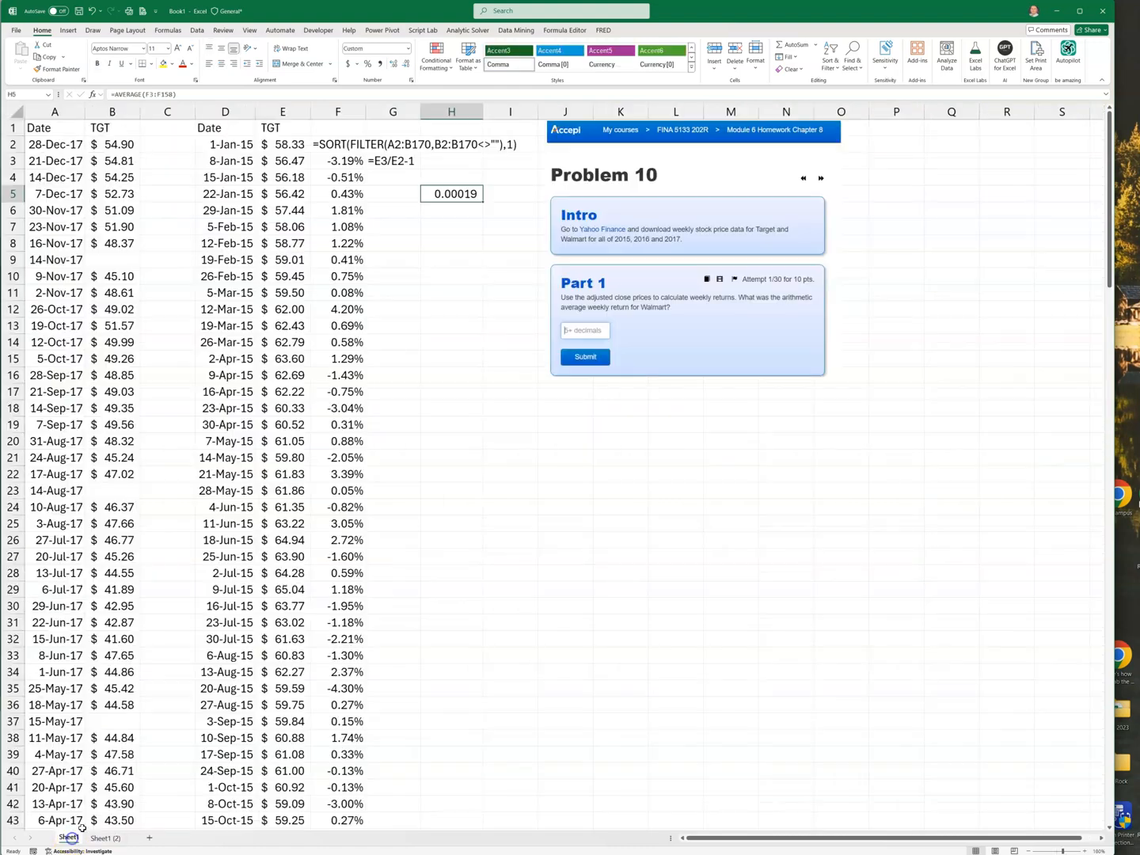
Copy the Accepi problem screenshot and go to the Sheet1 (2) tab
left_click(688, 230)
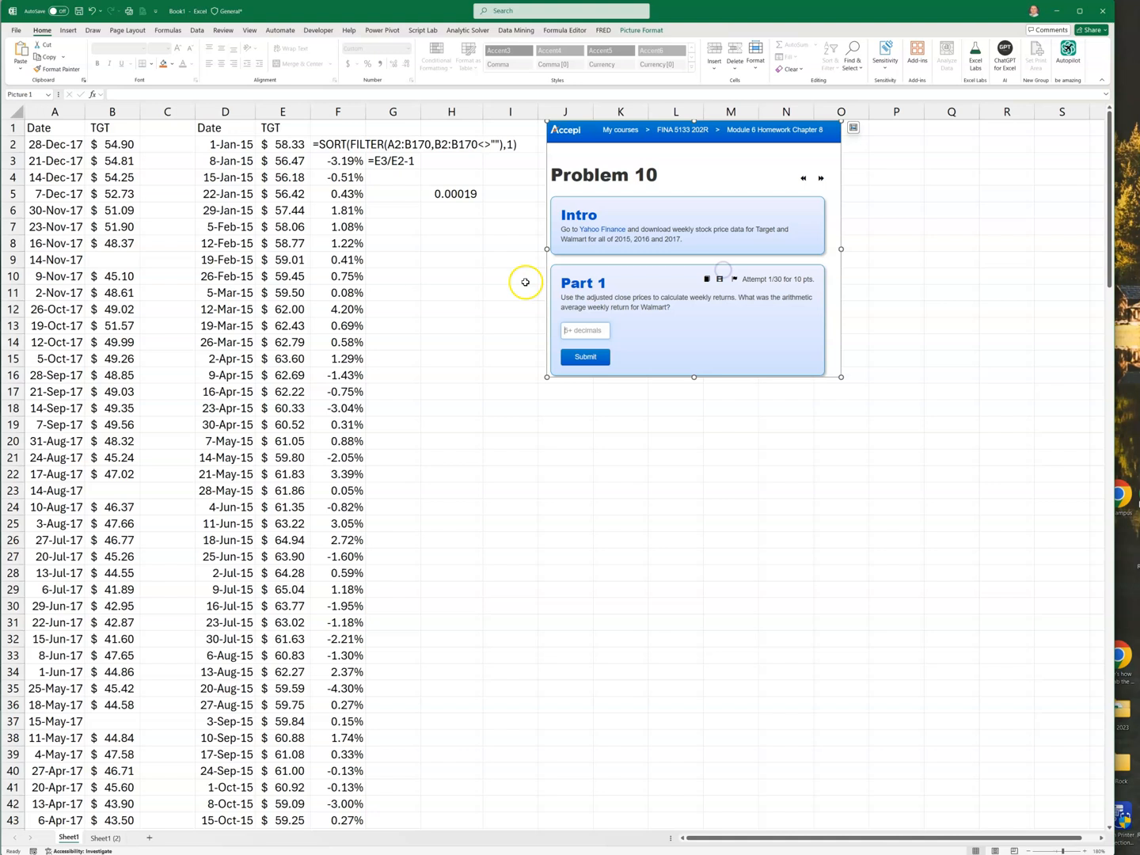
key("alt+tab")
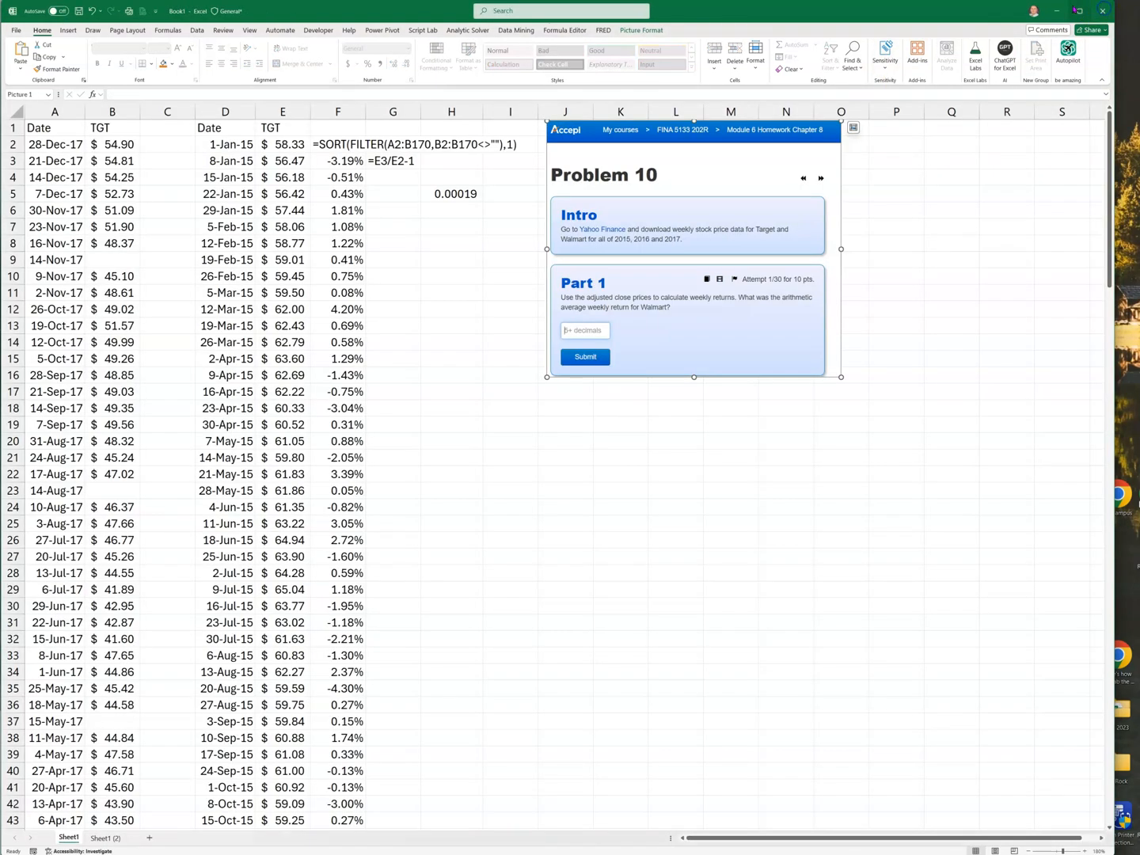
mouse_move(1122, 446)
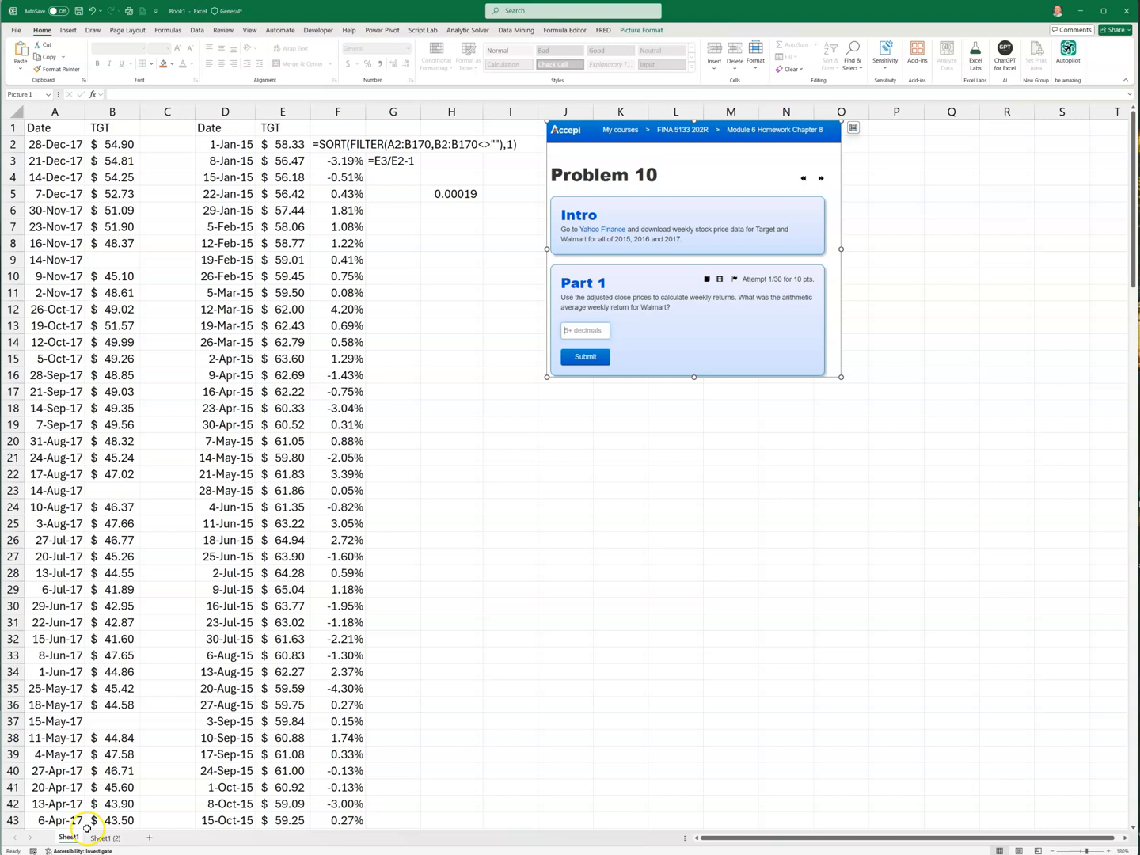
left_click(103, 837)
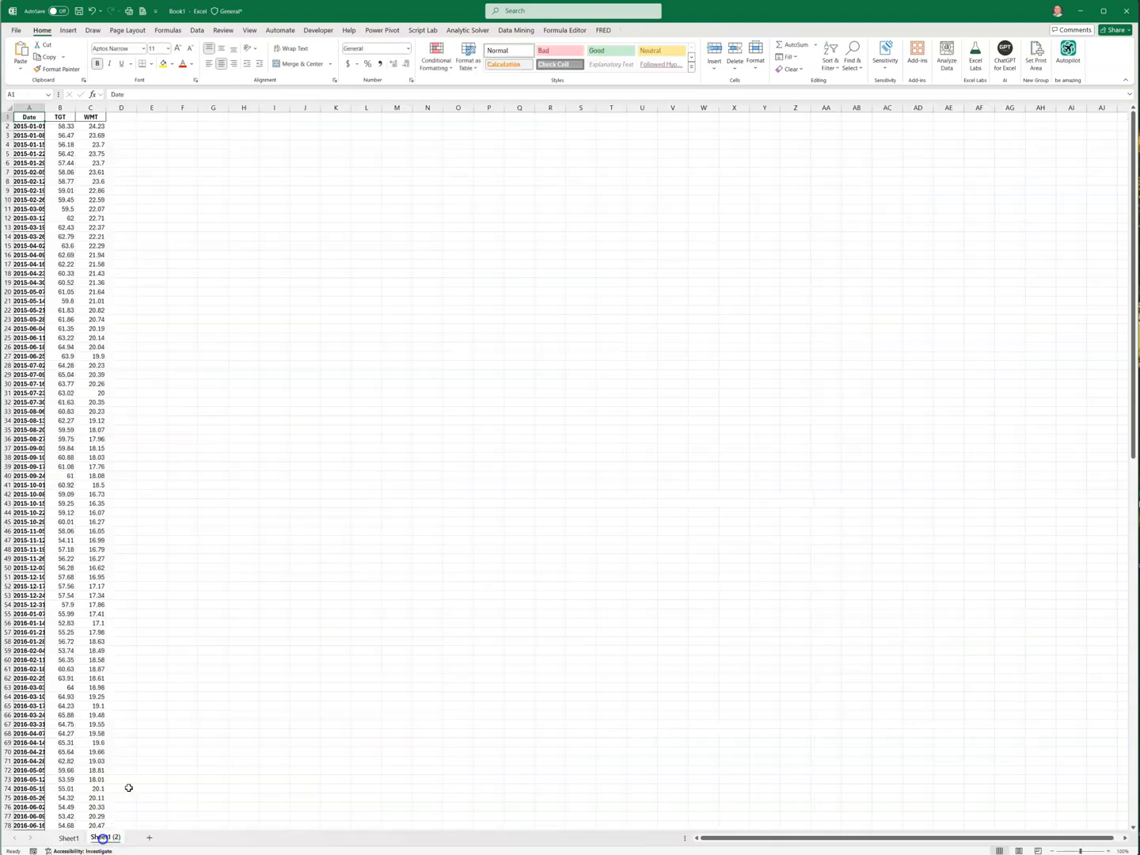
Paste the problem screenshot on Sheet1 (2) and start the TGT return formula
key("ctrl+v")
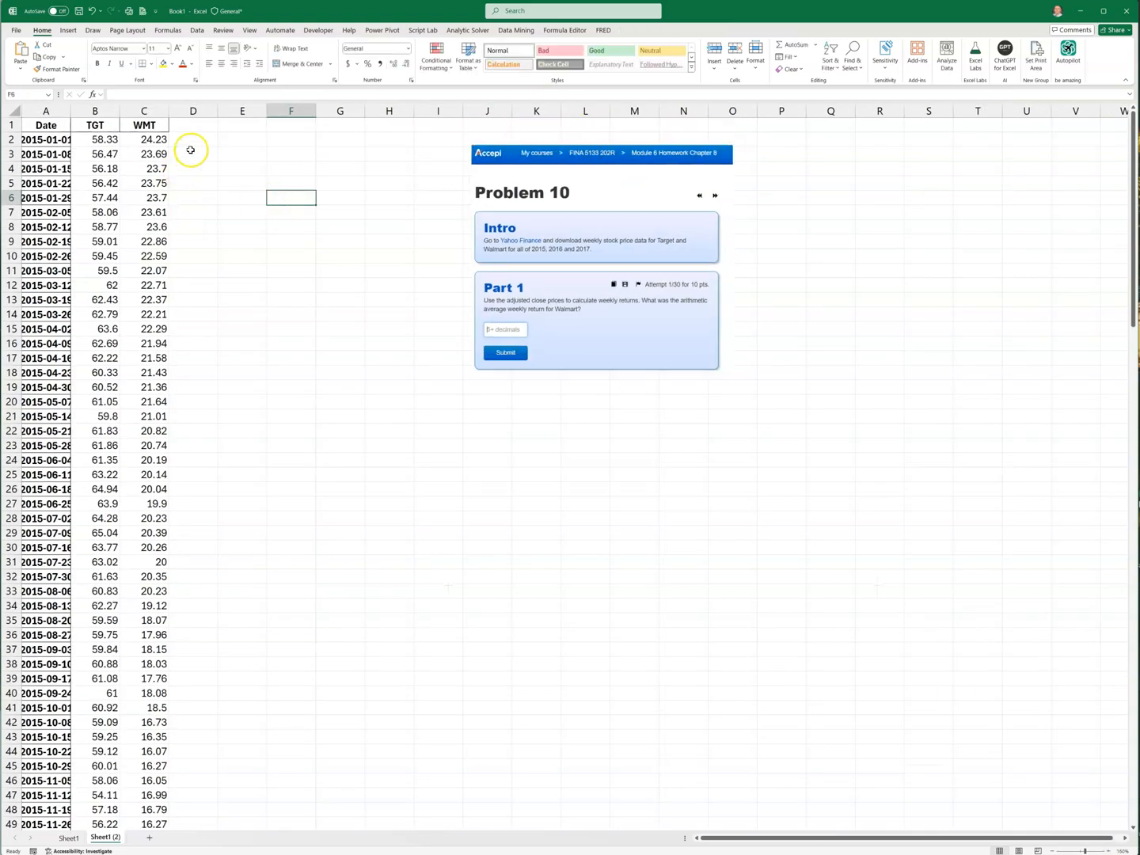
type("=")
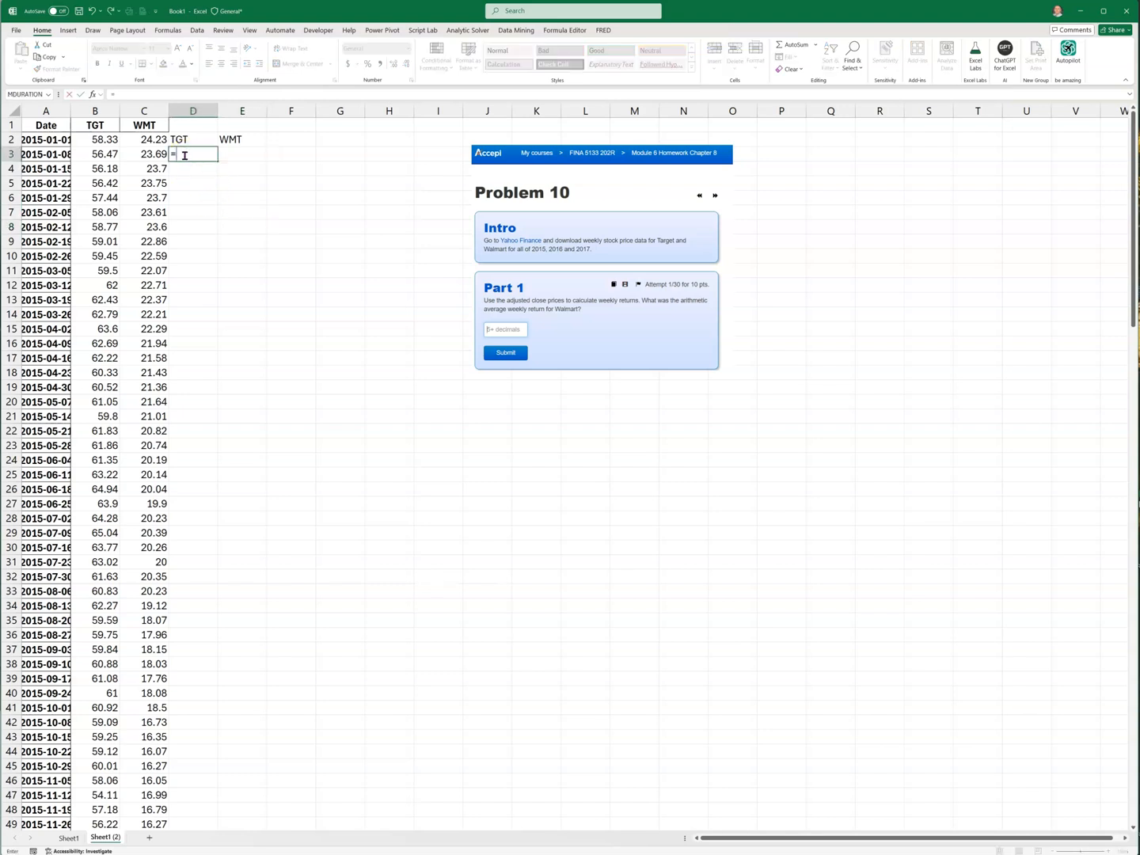
left_click(94, 154)
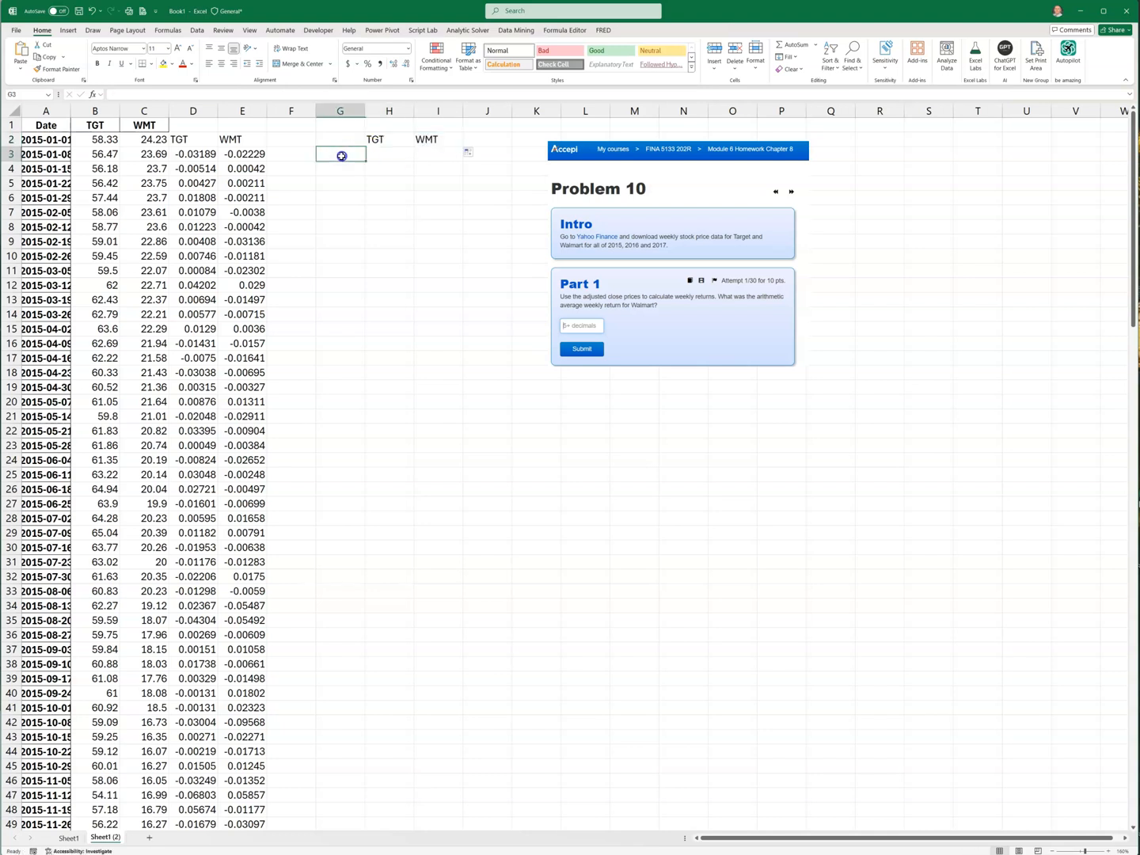
Average the TGT and WMT return columns (0.00019, 0.00150) and fill them yellow
type("average")
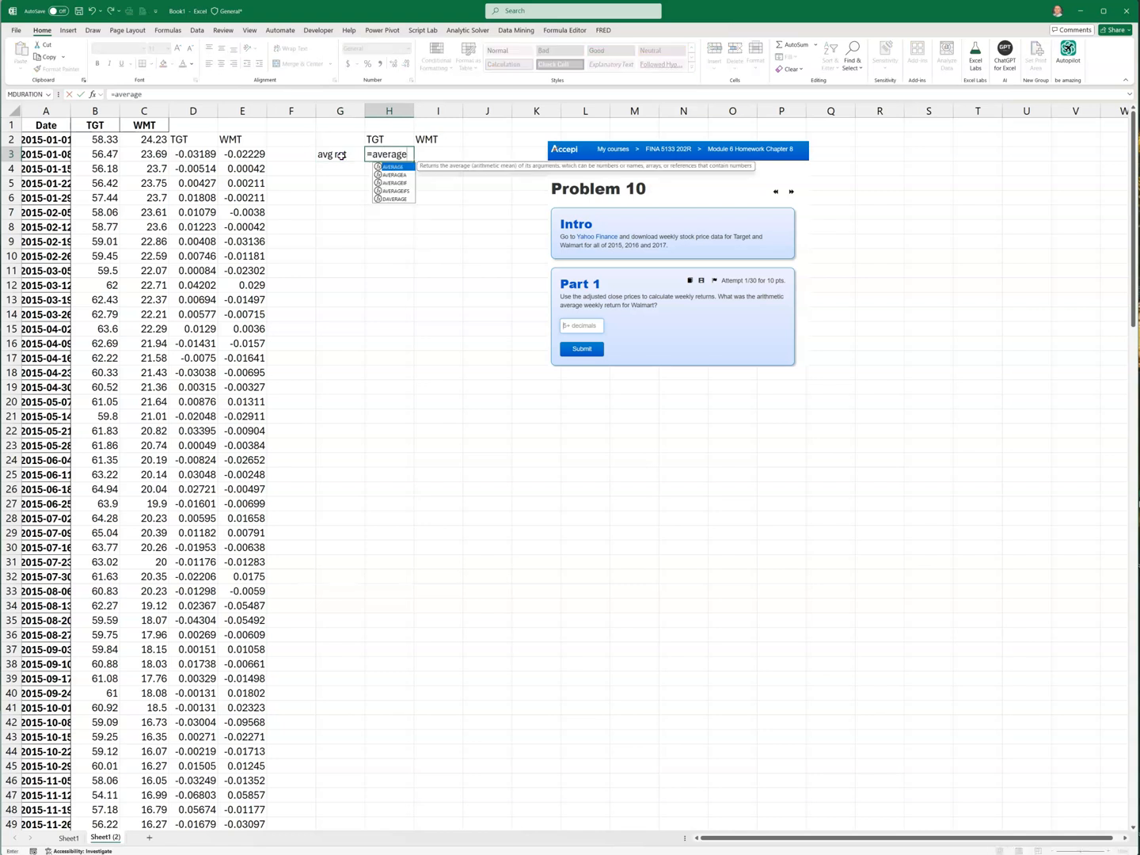
left_click_drag(193, 153, 193, 227)
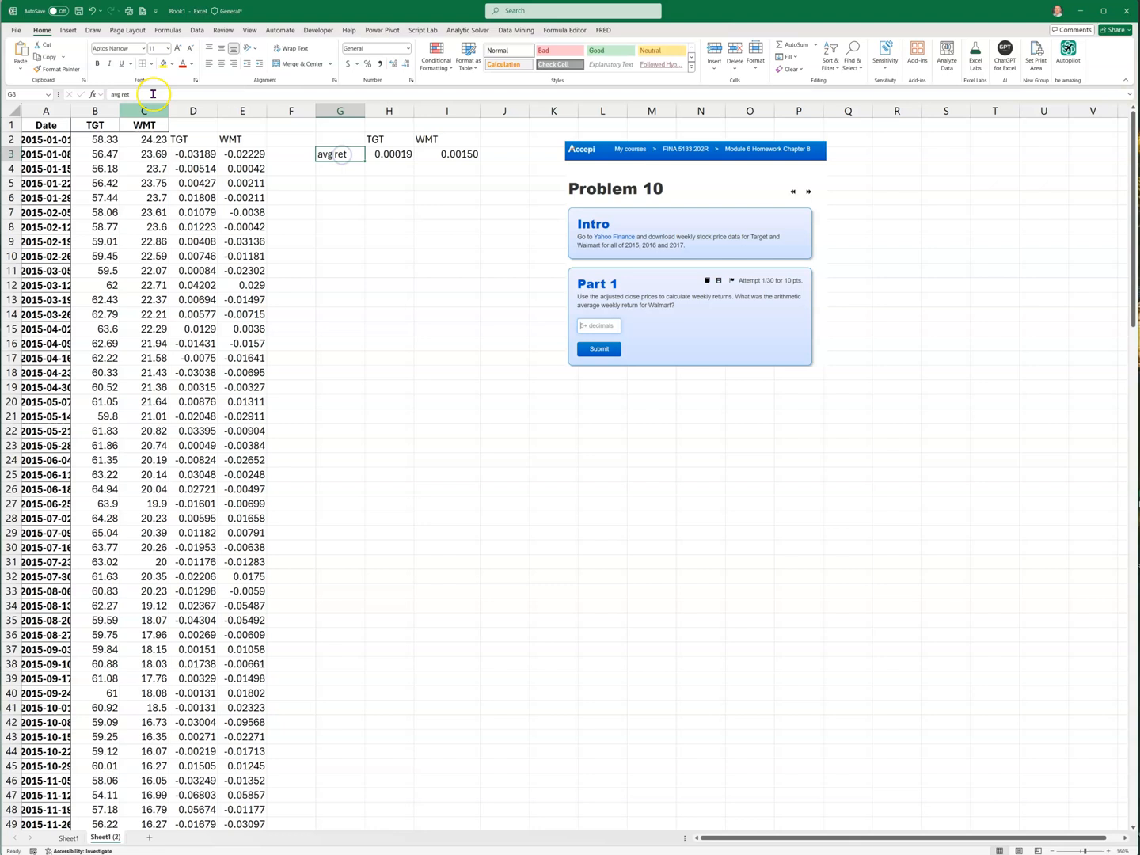
left_click(448, 139)
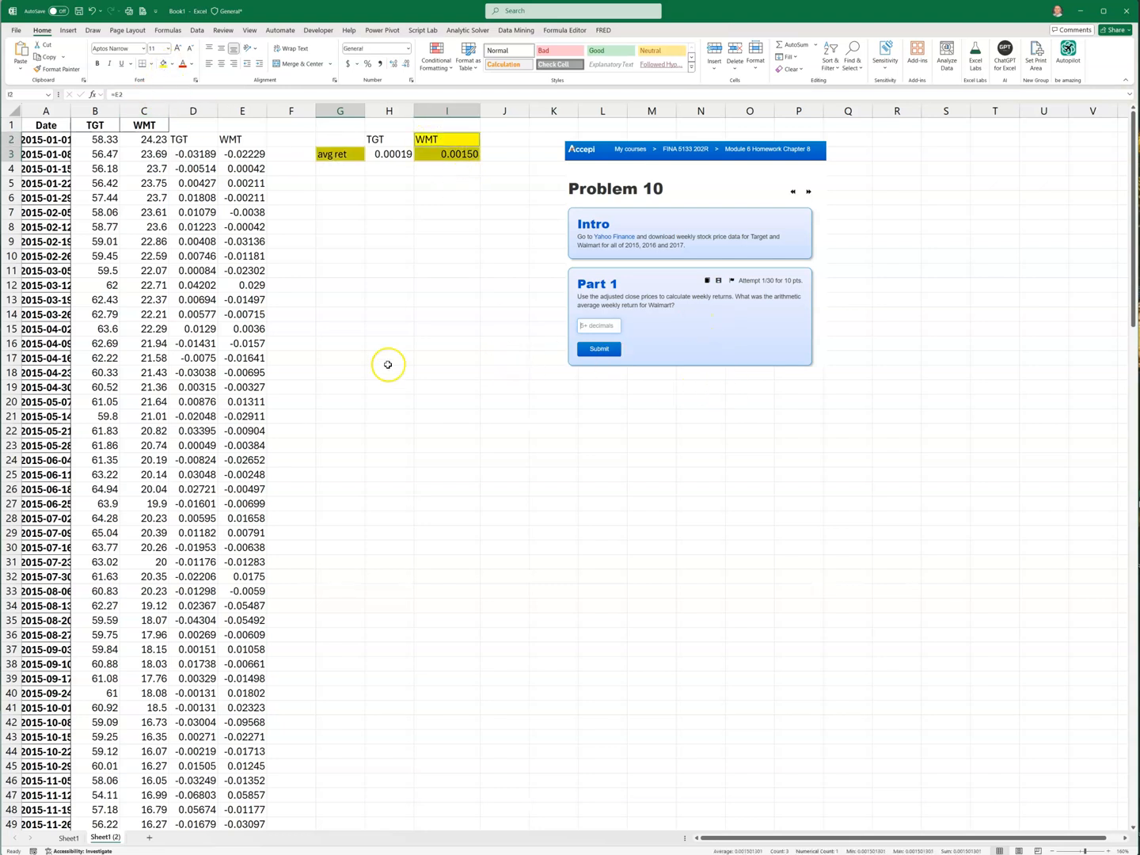
key("alt+tab")
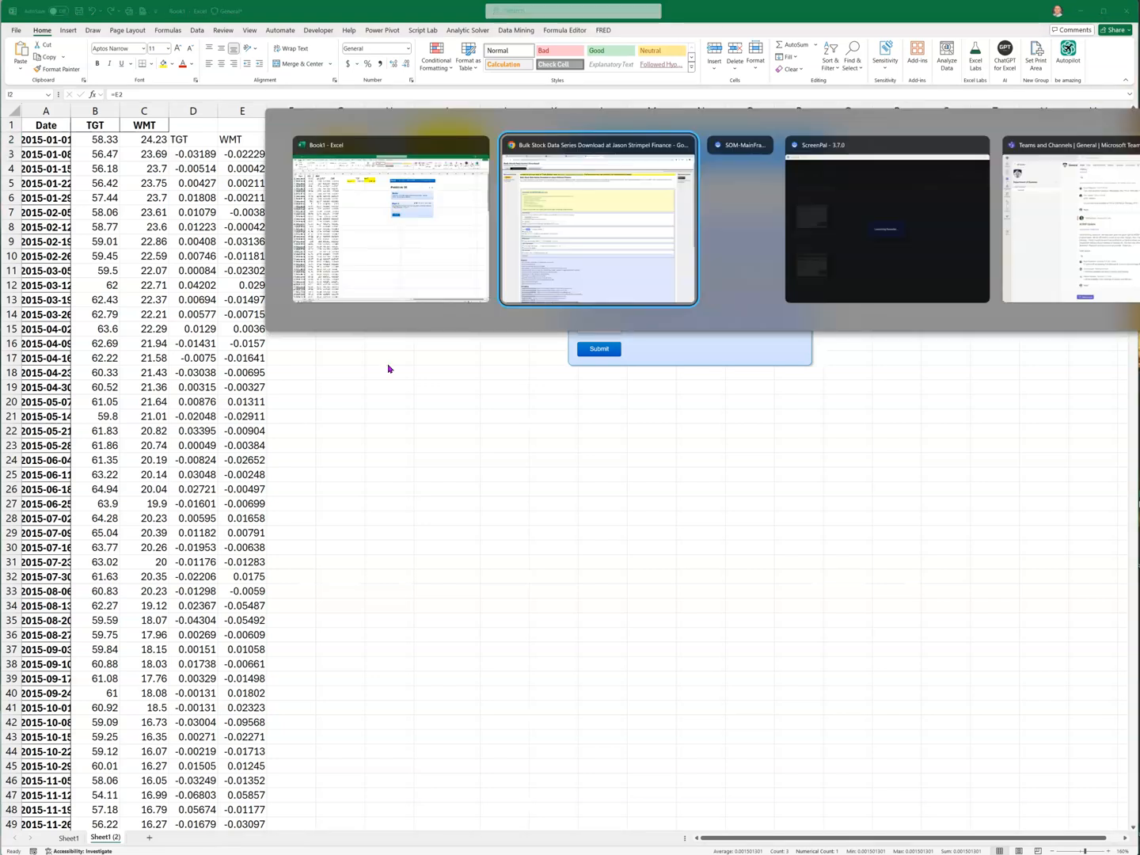
mouse_move(739, 145)
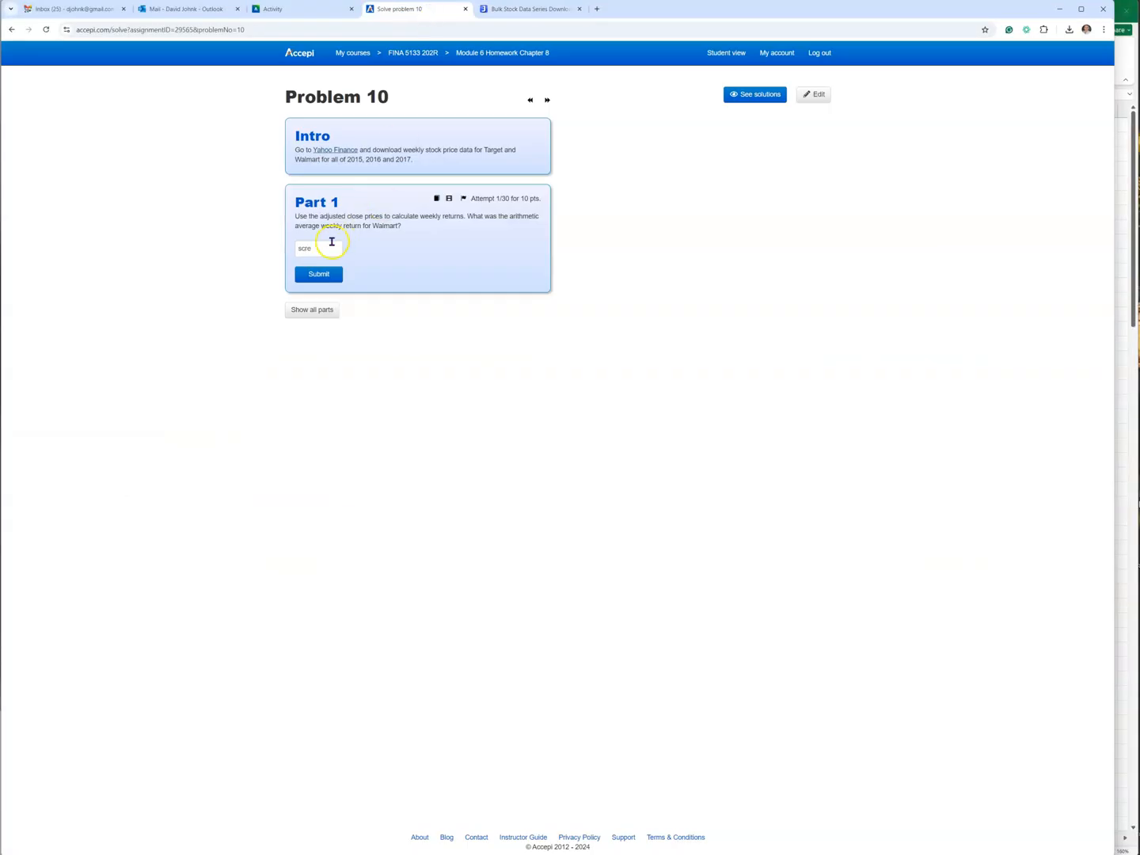
Enter .00150 in the Part 1 answer box and submit it
type(".00150")
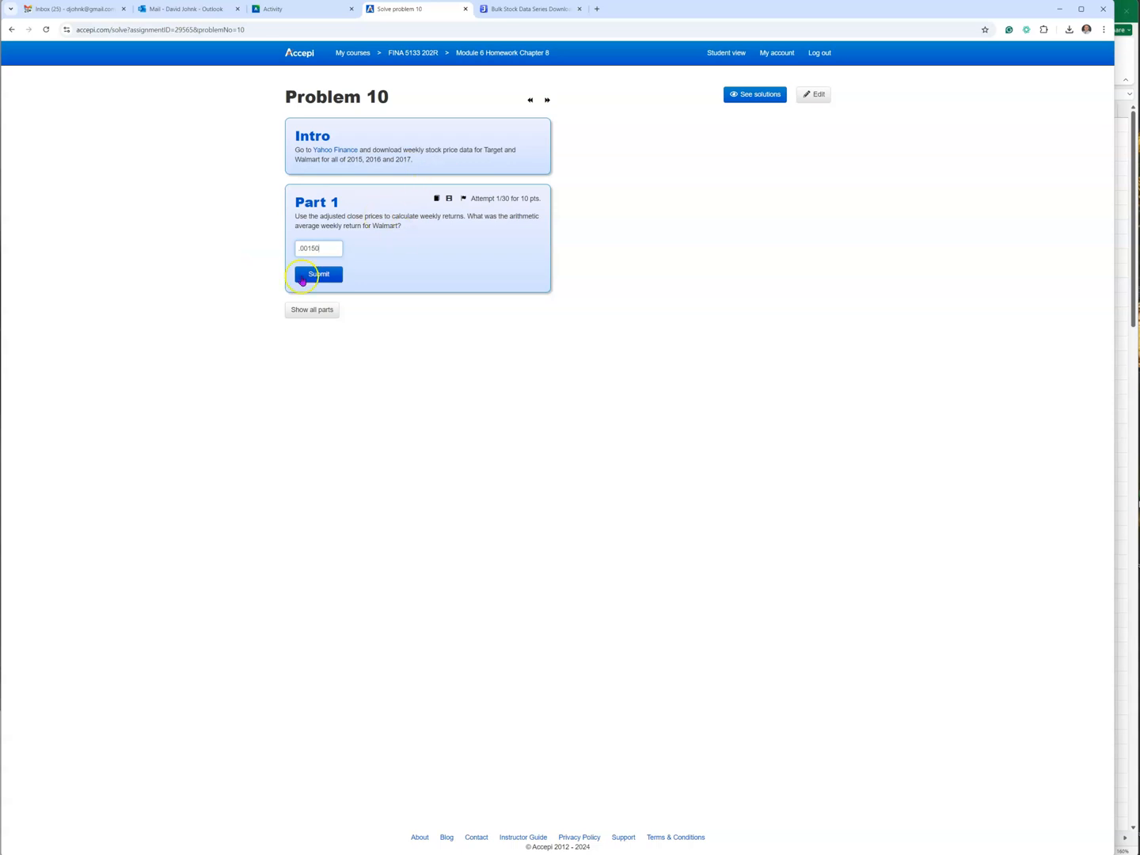
left_click(318, 274)
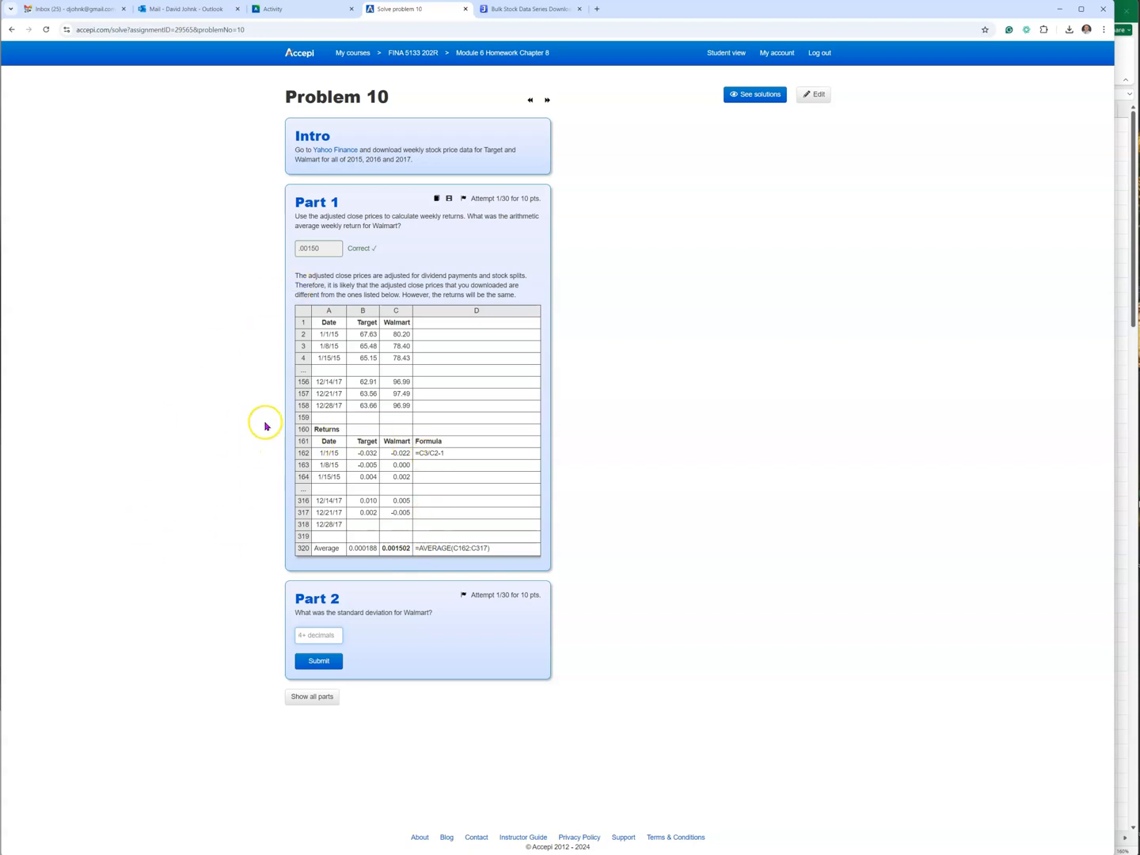
mouse_move(891, 483)
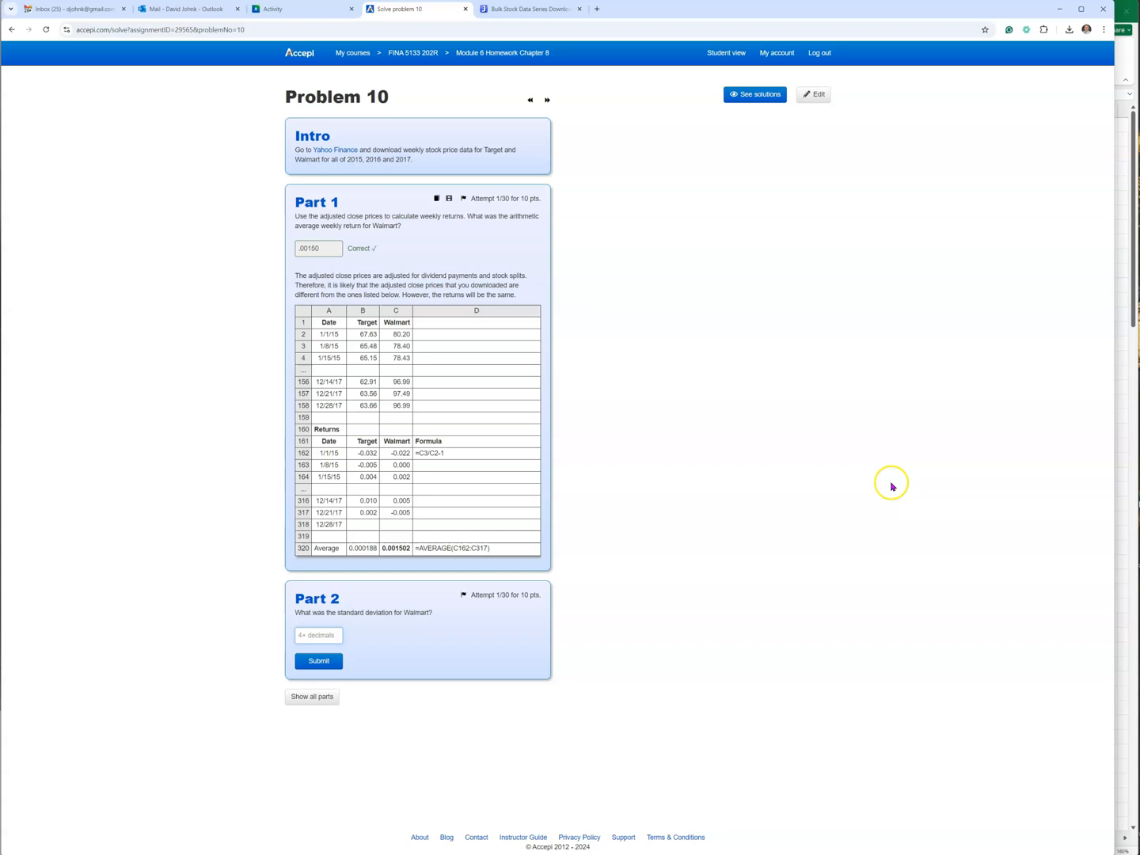
mouse_move(240, 448)
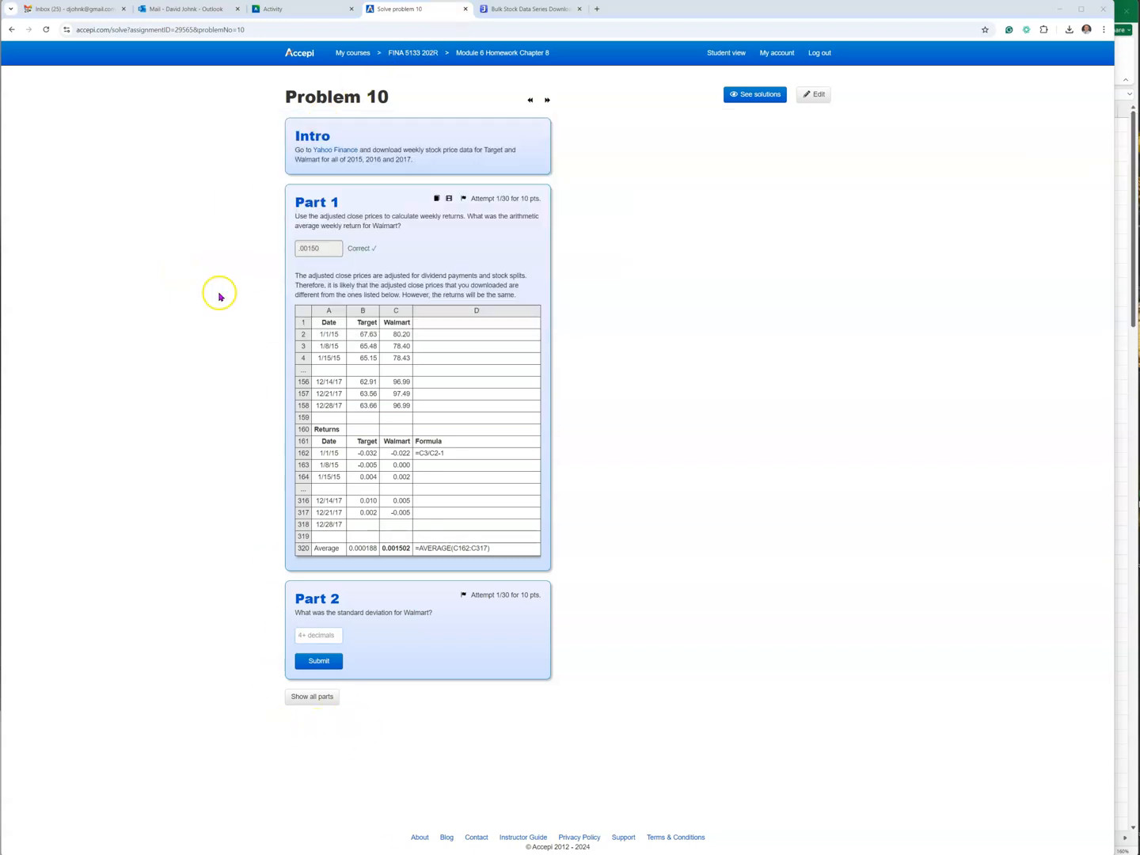
mouse_move(260, 491)
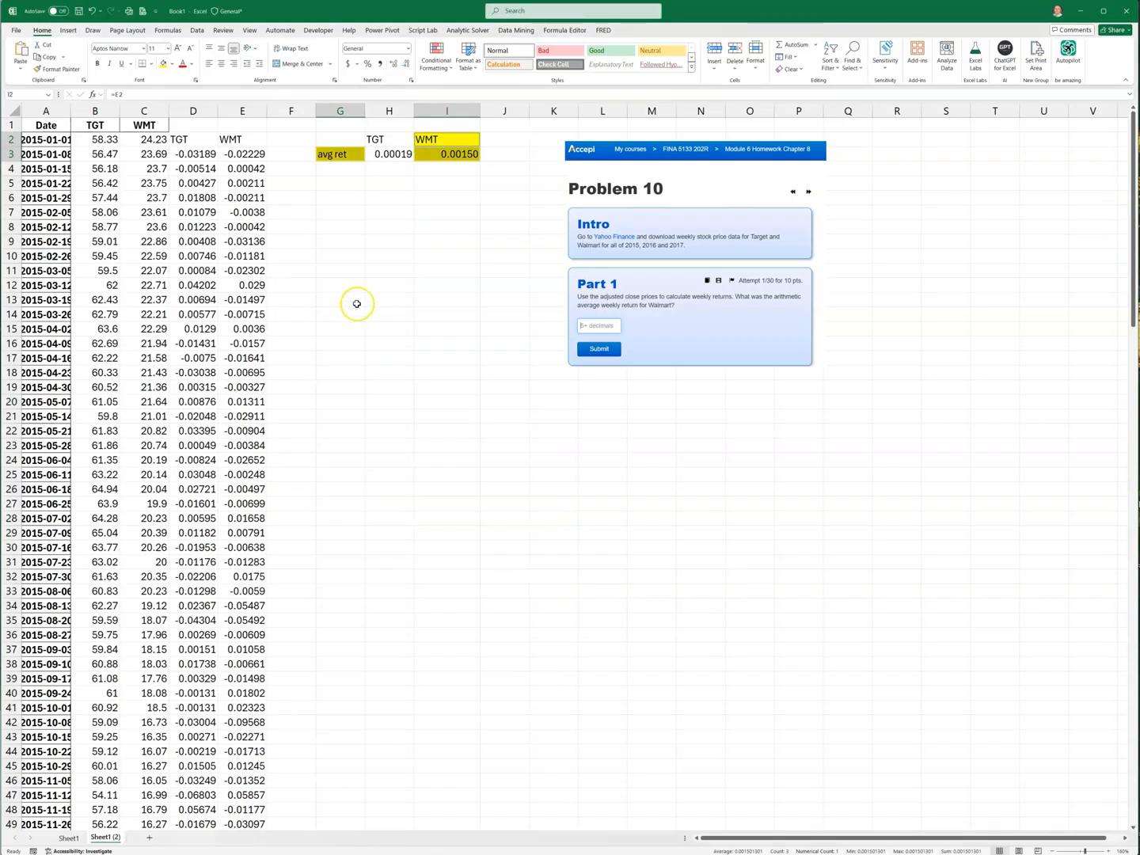
left_click(445, 270)
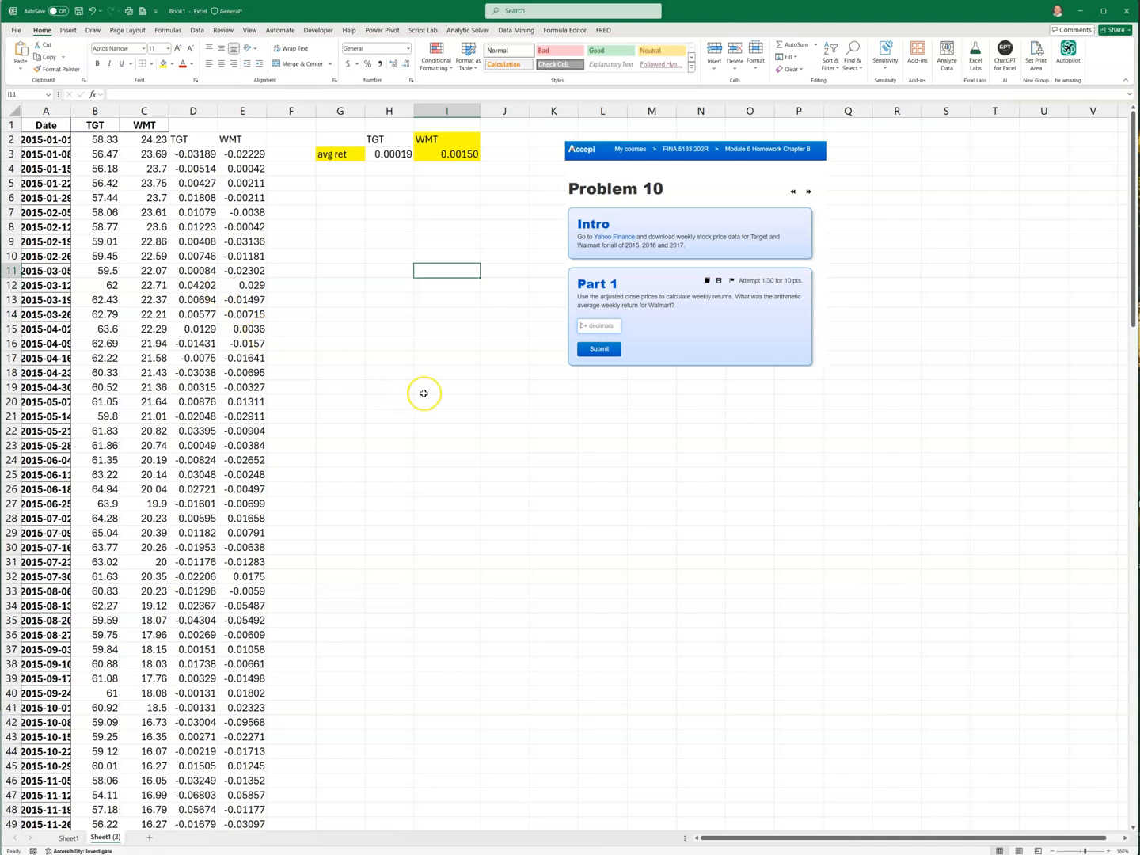
mouse_move(452, 458)
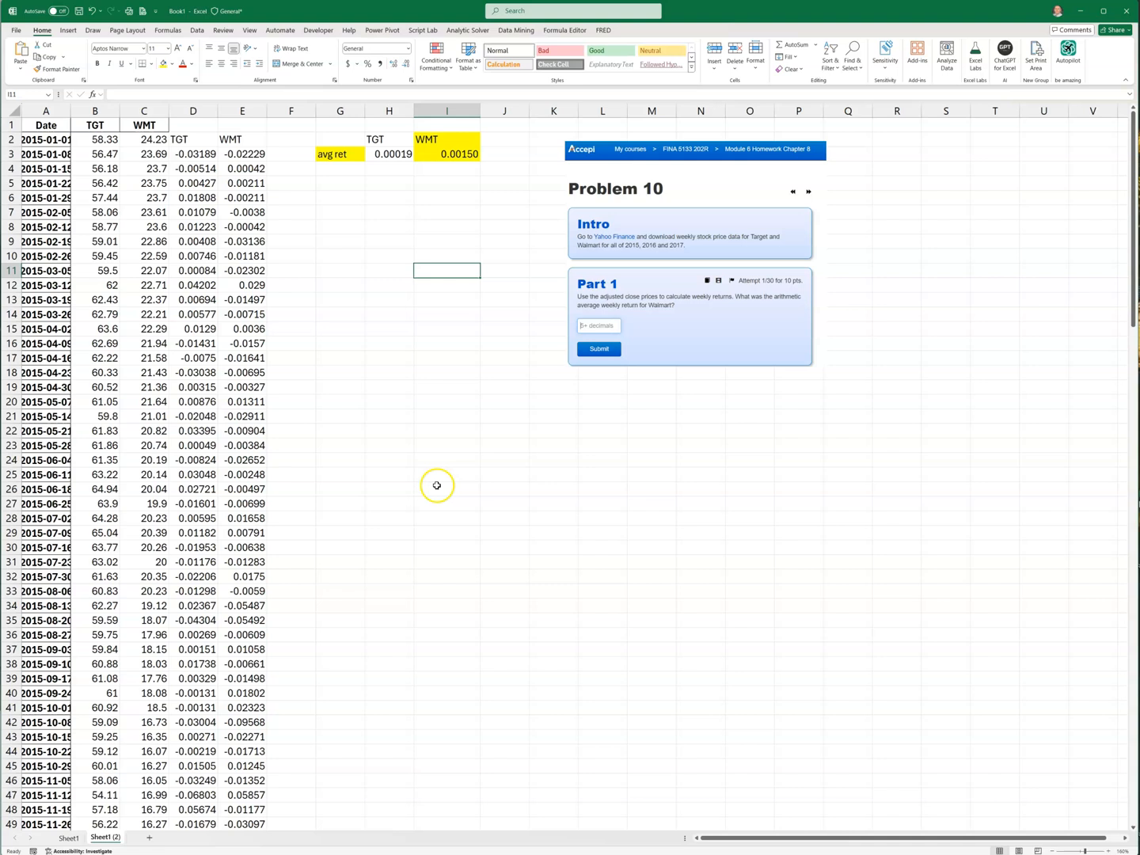
mouse_move(317, 420)
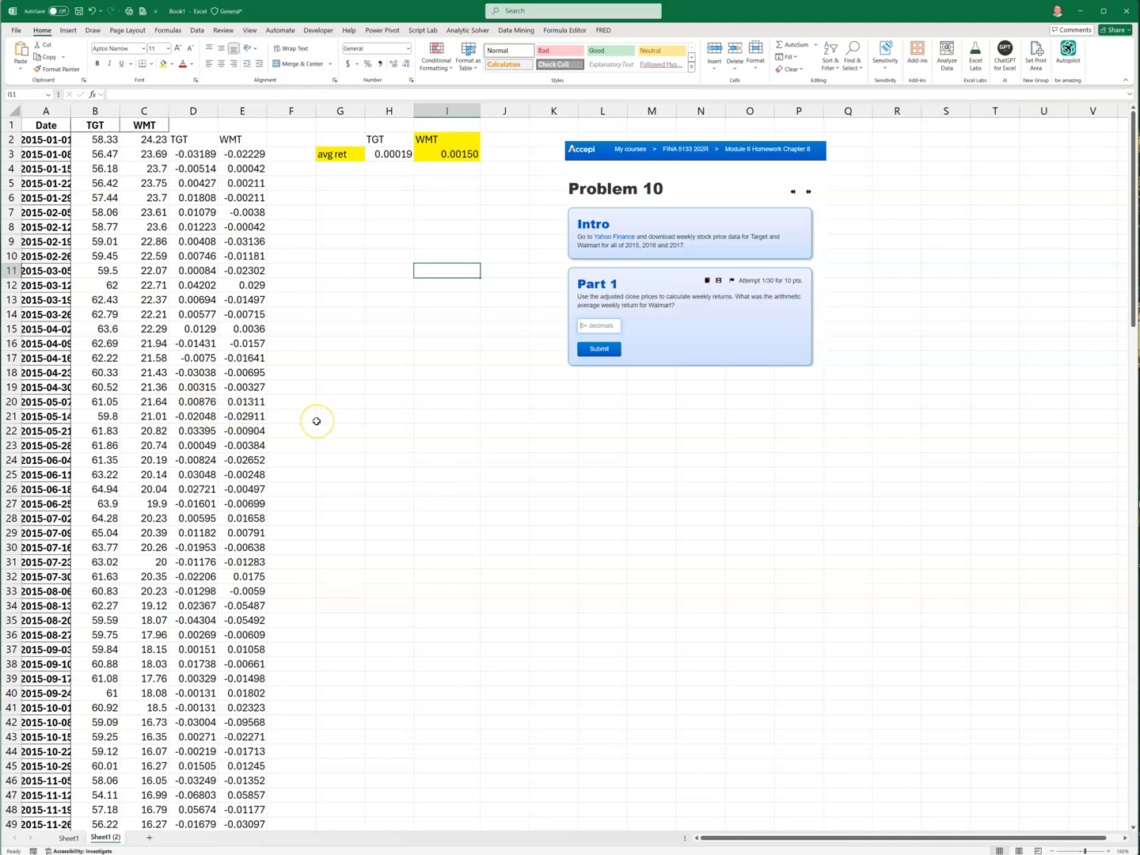
mouse_move(305, 294)
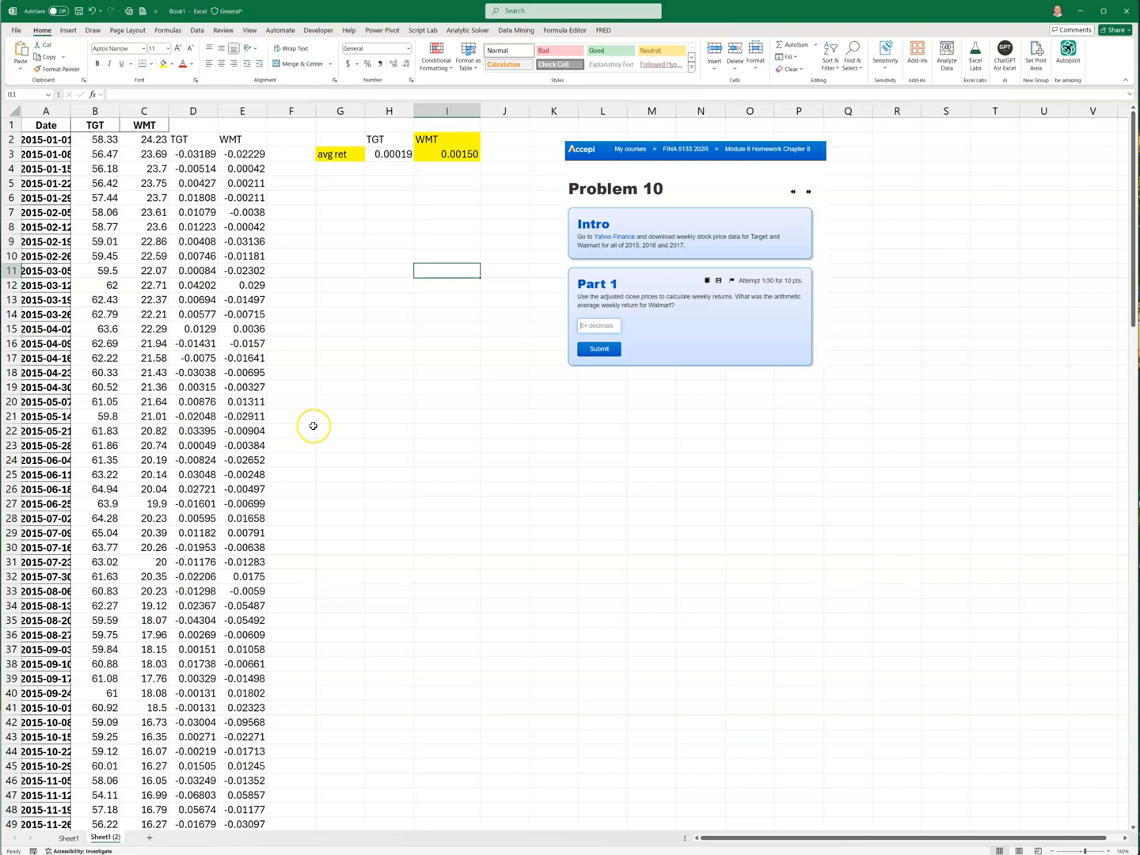
mouse_move(350, 410)
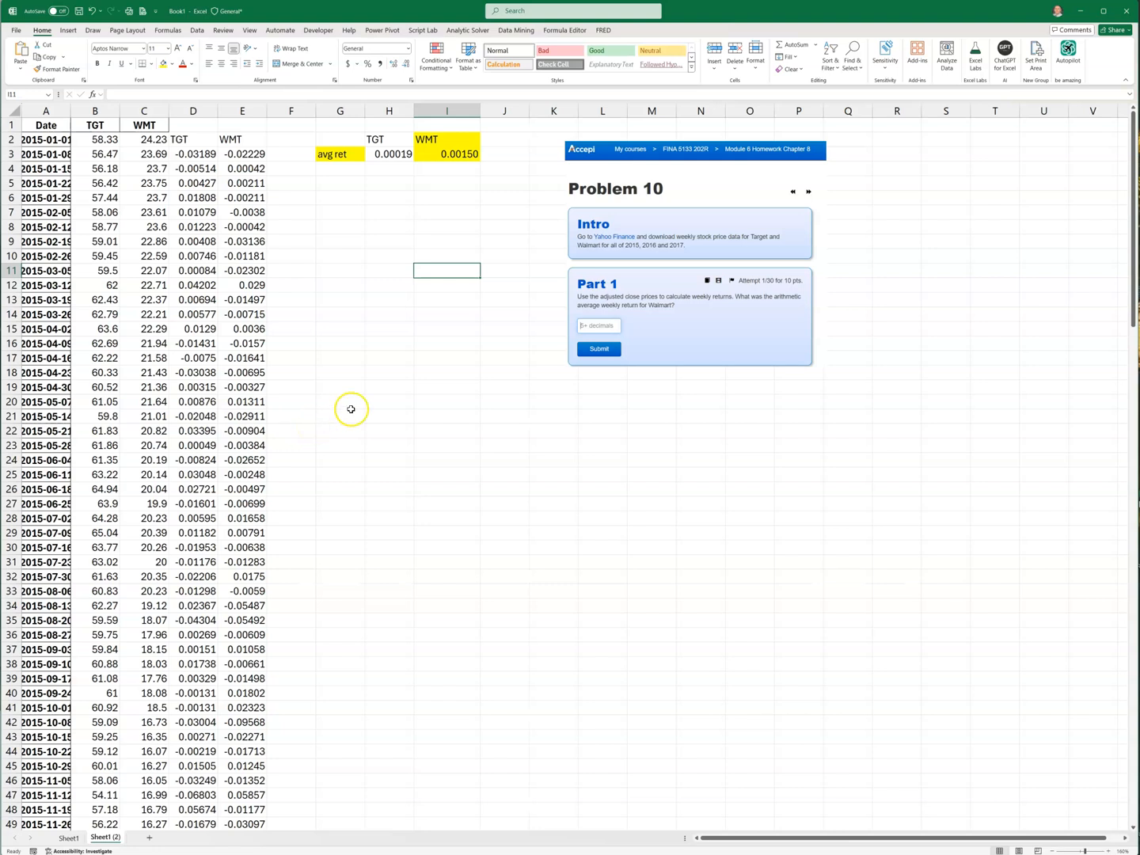
mouse_move(415, 399)
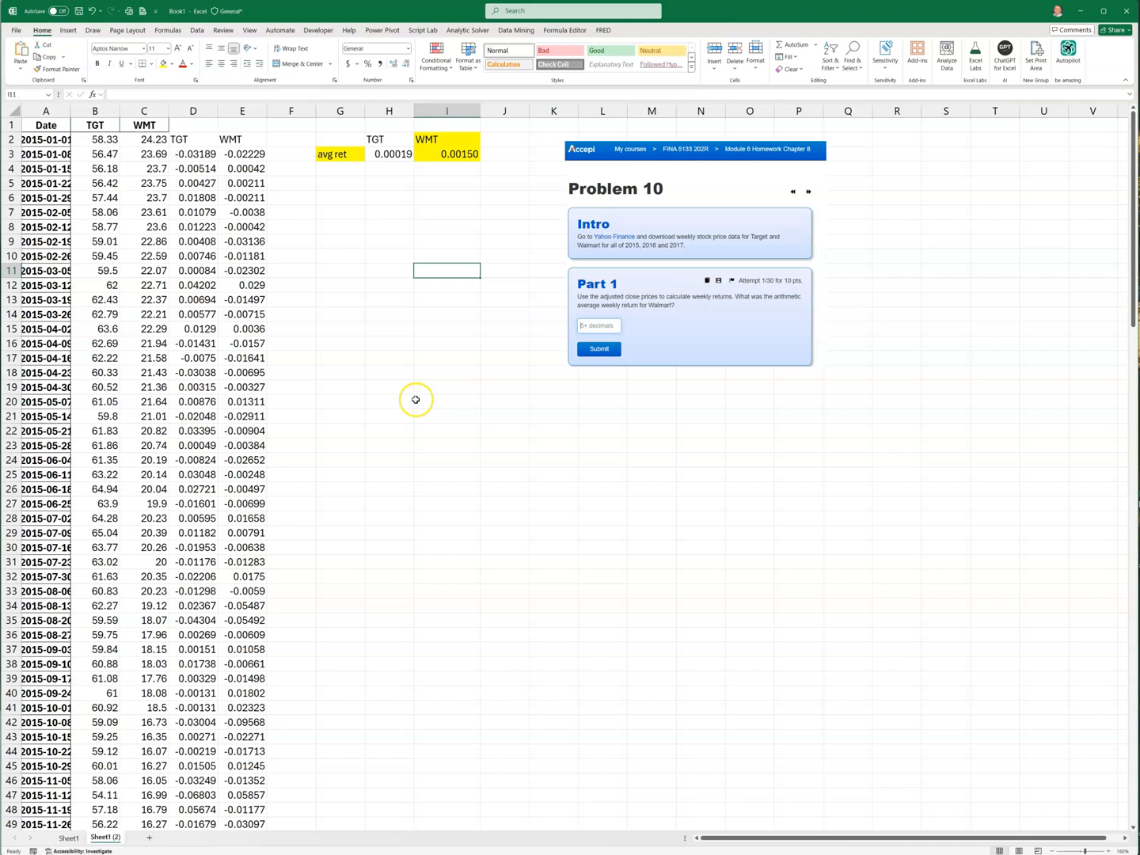